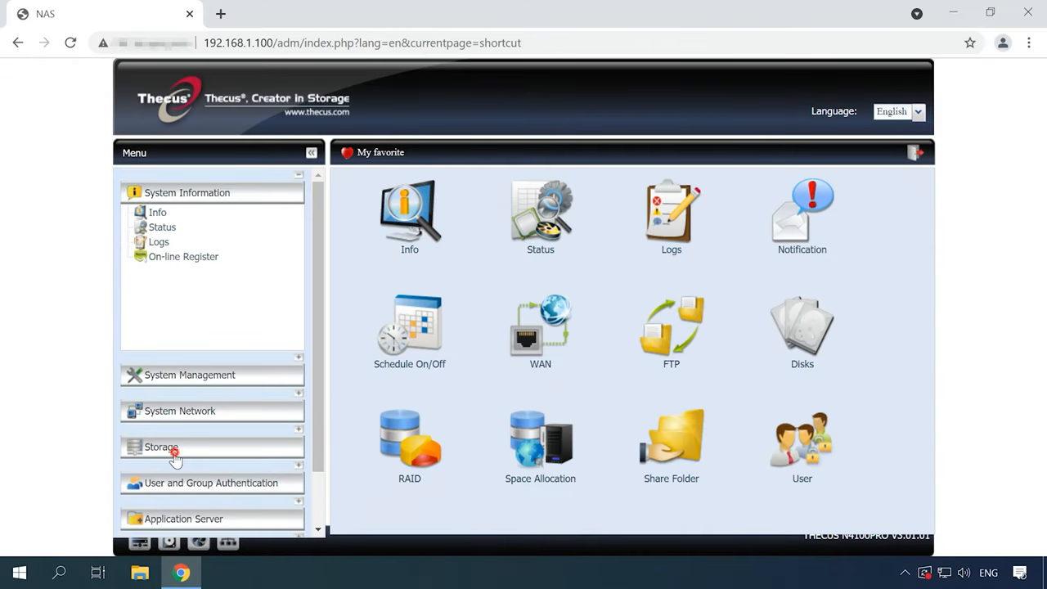
Step: Show RAID Information with the healthy RAID 5 array thecus on disks 1, 2, 3
{"action": "left_click", "coordinate": [161, 446]}
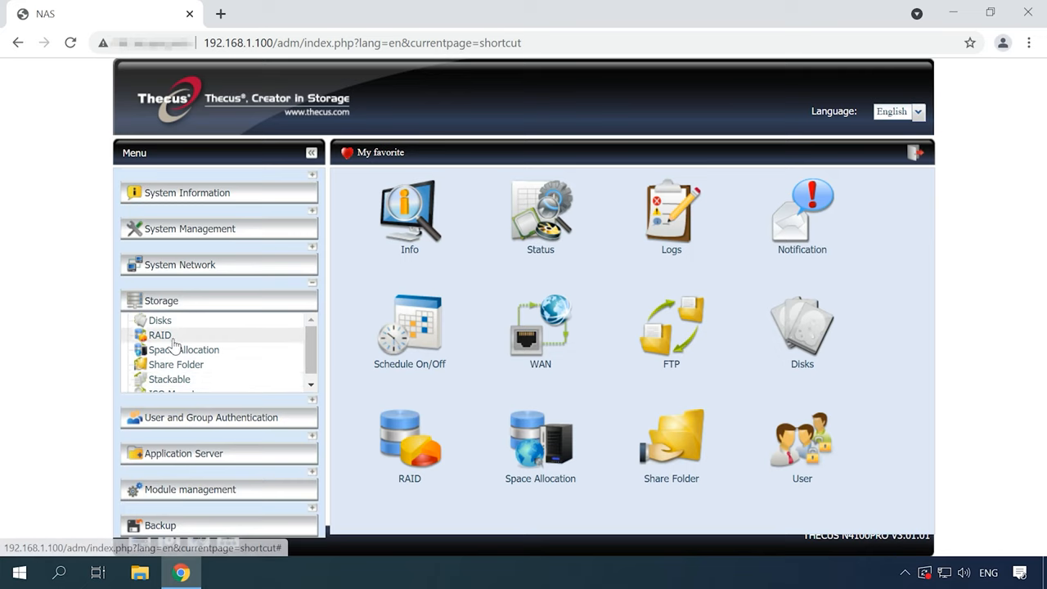
{"action": "left_click", "coordinate": [160, 334]}
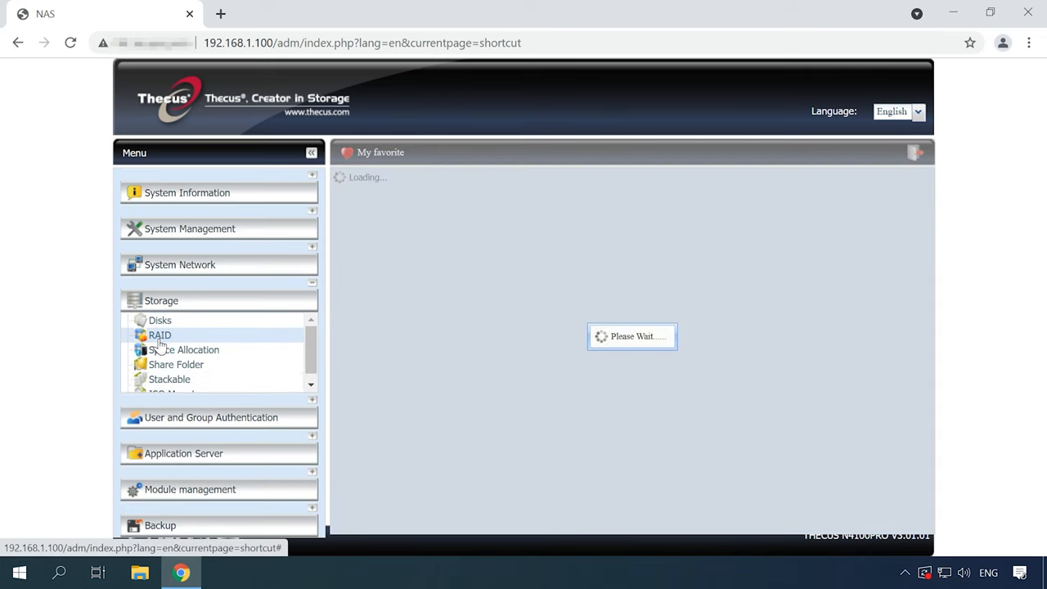
{"action": "left_click", "coordinate": [160, 335]}
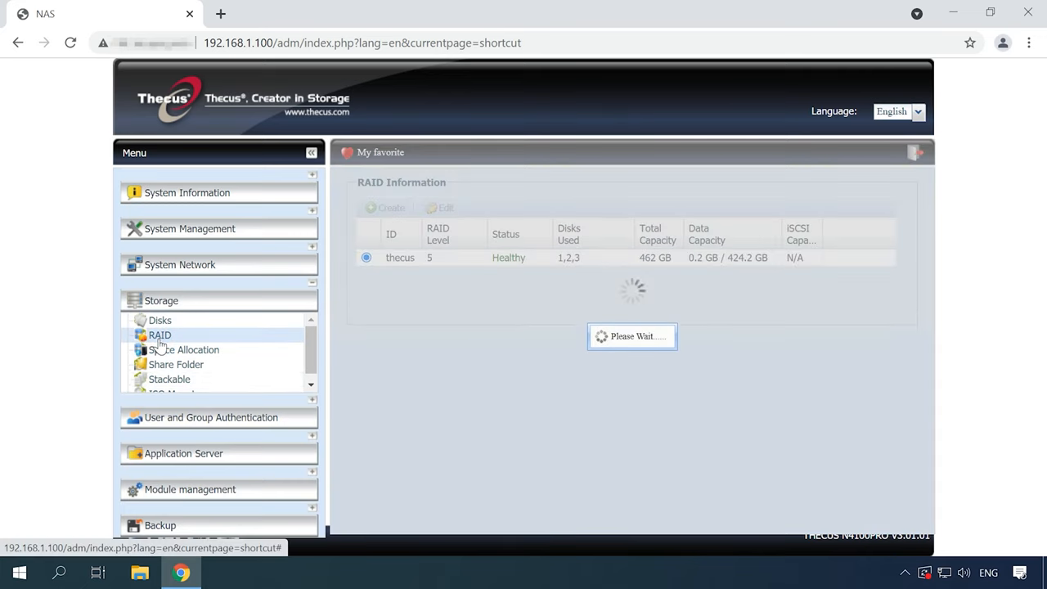
{"action": "left_click", "coordinate": [161, 334]}
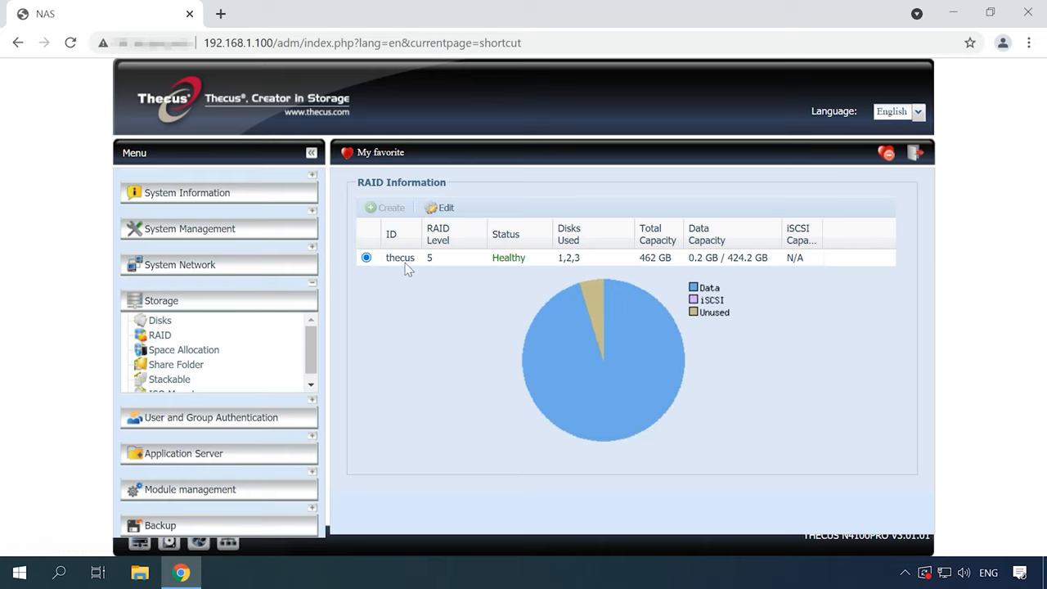
{"action": "mouse_move", "coordinate": [367, 216]}
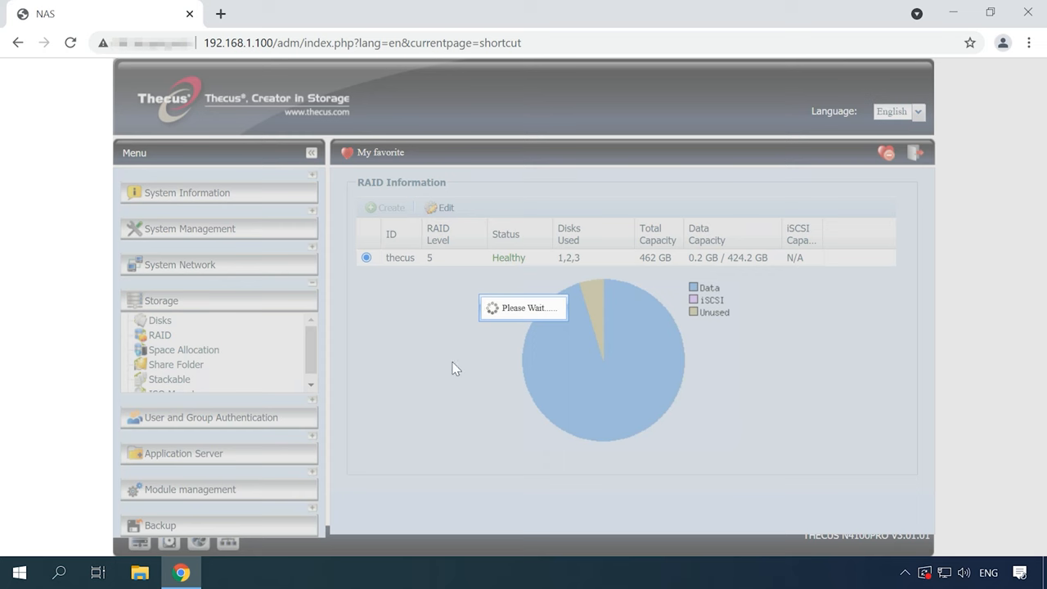
Step: Remove the thecus RAID 5 array and confirm deleting its data
{"action": "left_click", "coordinate": [444, 207]}
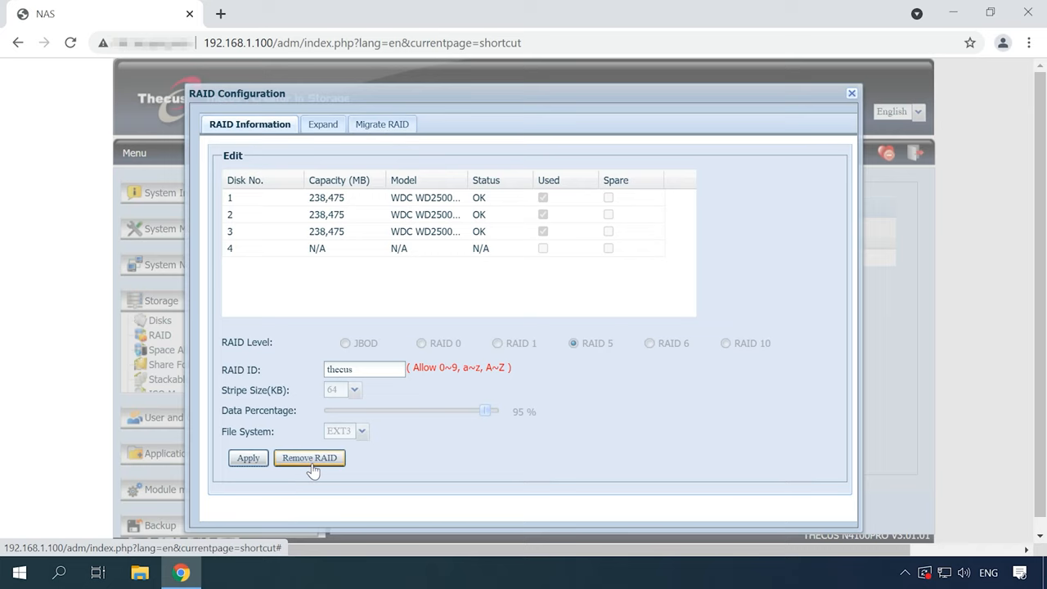
{"action": "left_click", "coordinate": [309, 457]}
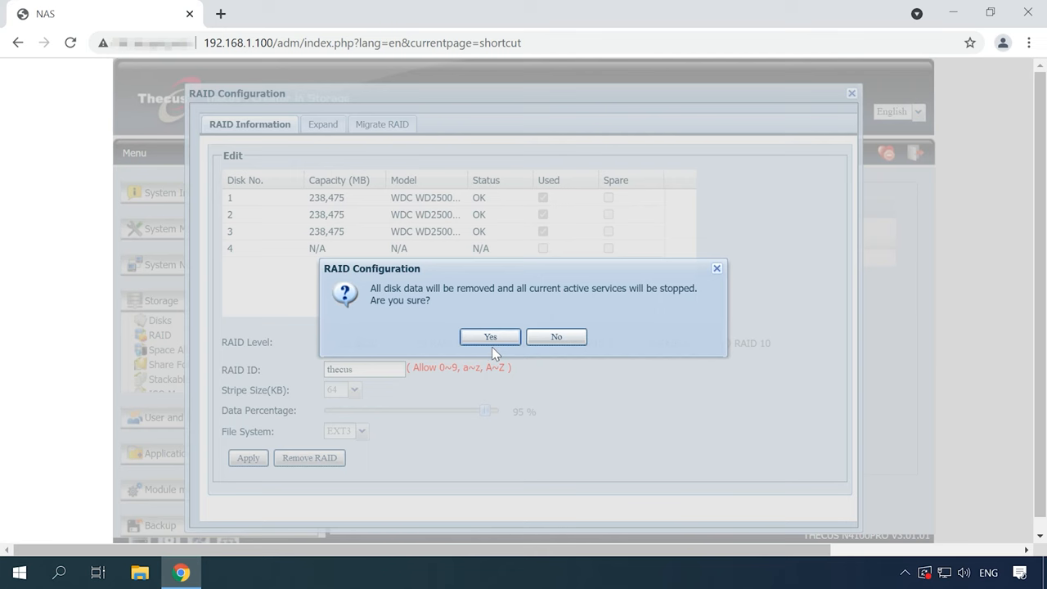
{"action": "left_click", "coordinate": [489, 336]}
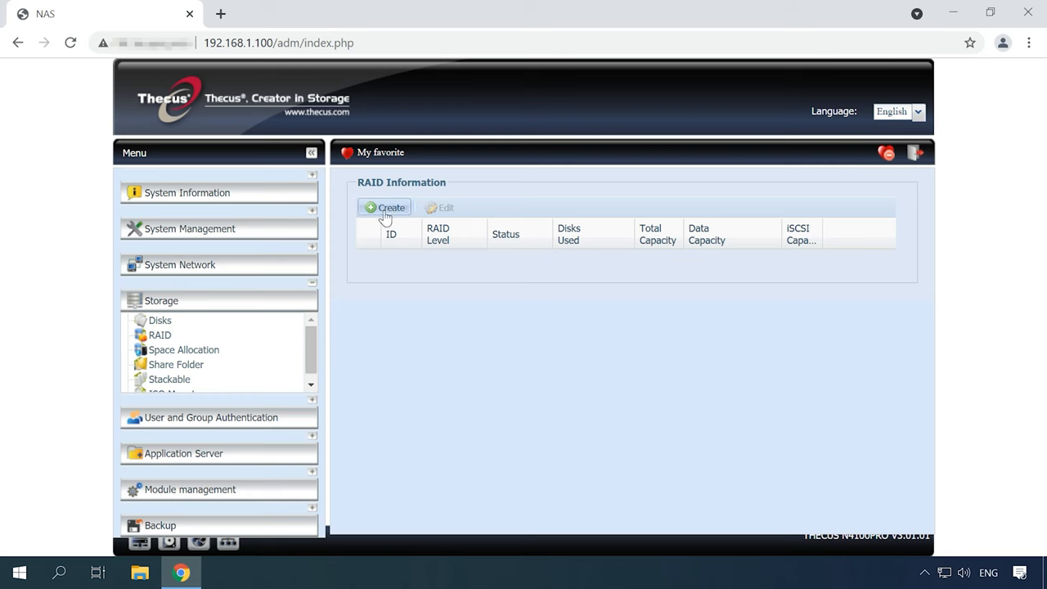
Step: Start a new RAID 5 array on disks 1–3 with RAID ID thecus
{"action": "left_click", "coordinate": [385, 207]}
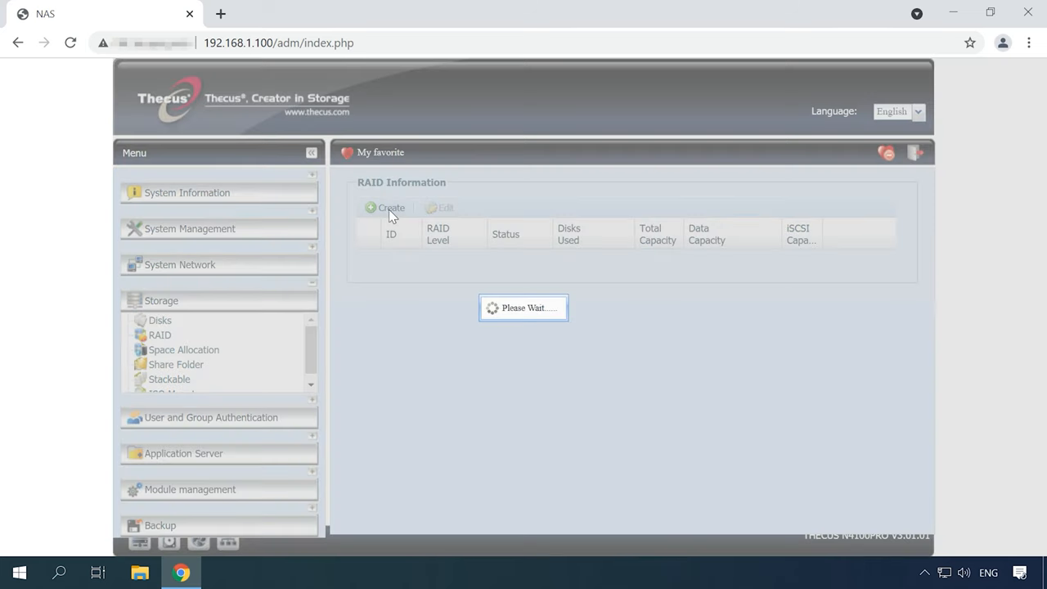
{"action": "left_click", "coordinate": [385, 207]}
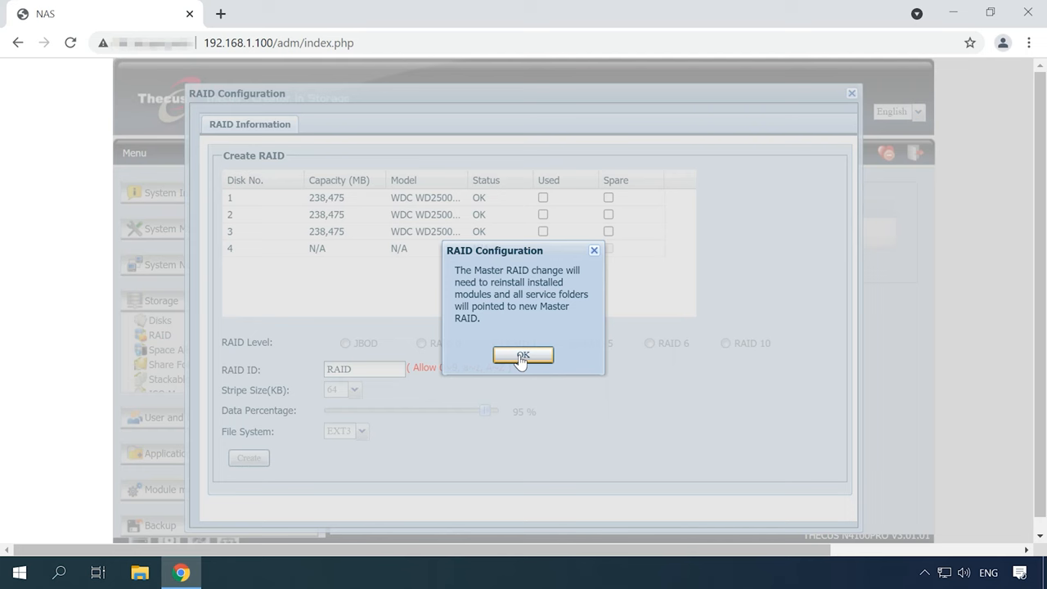
{"action": "left_click", "coordinate": [523, 355]}
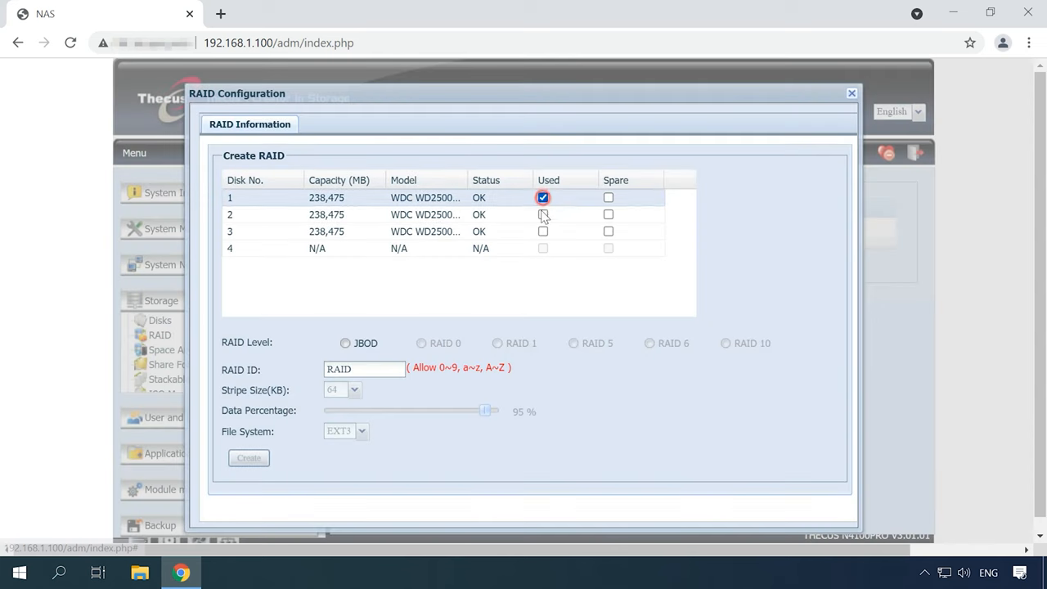
{"action": "left_click", "coordinate": [542, 214]}
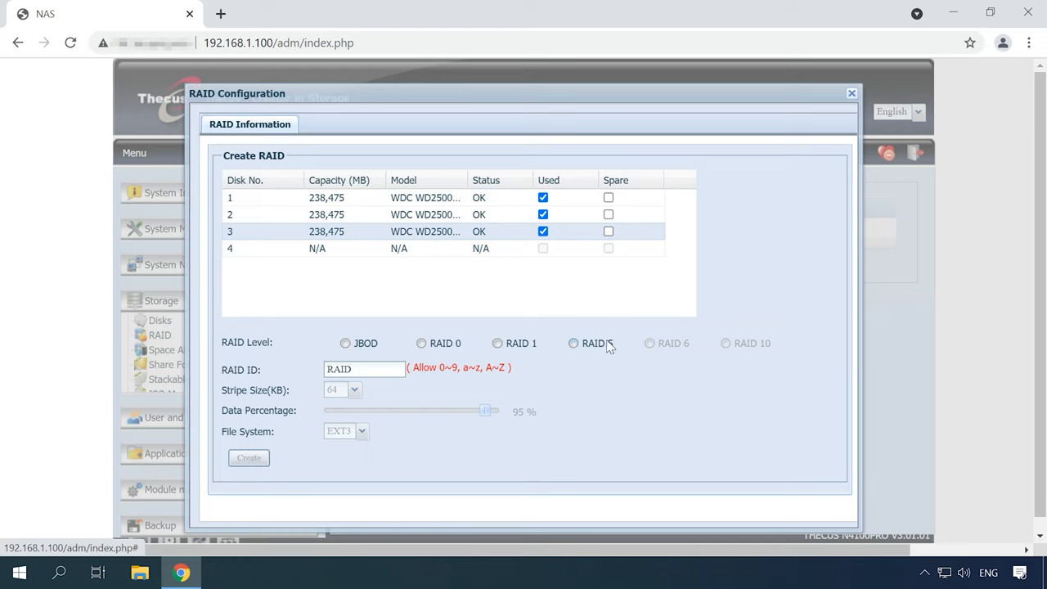
{"action": "left_click", "coordinate": [573, 342]}
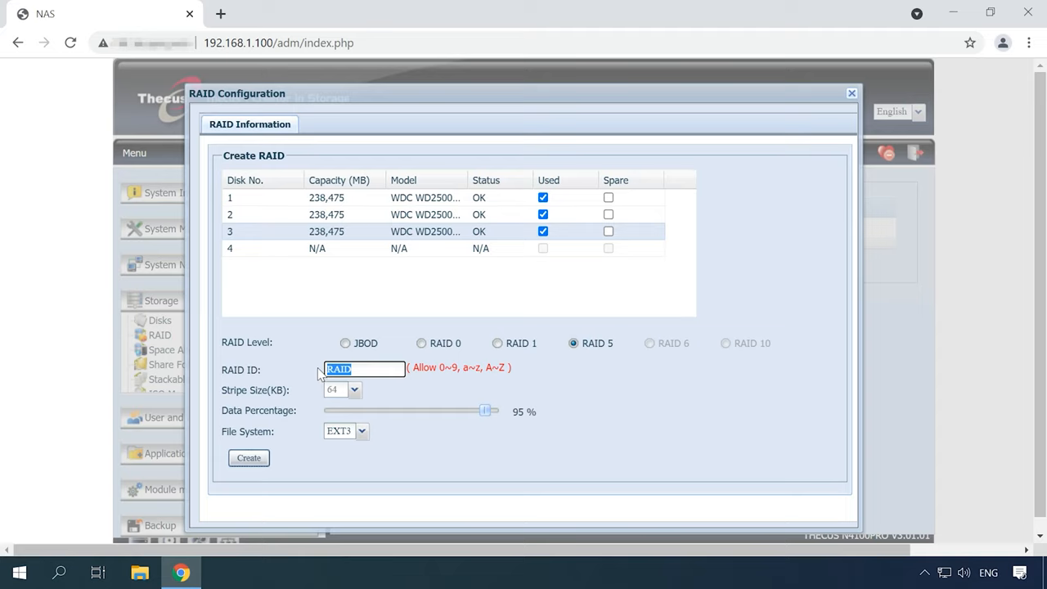
{"action": "type", "text": "thecu"}
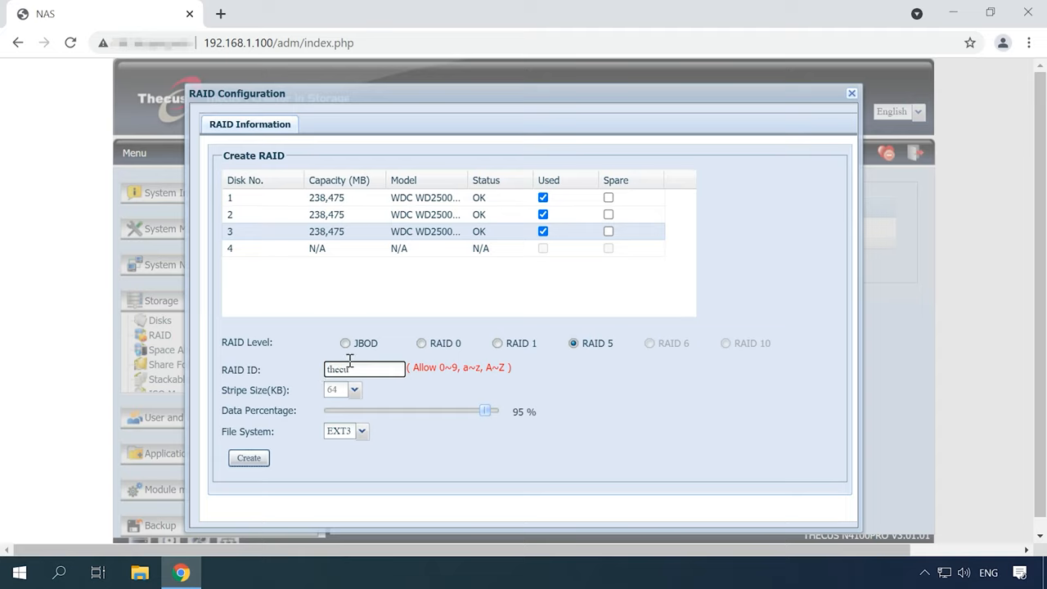
Step: Keep stripe size 64 KB and EXT3 file system, then create the array and confirm
{"action": "left_click", "coordinate": [354, 389]}
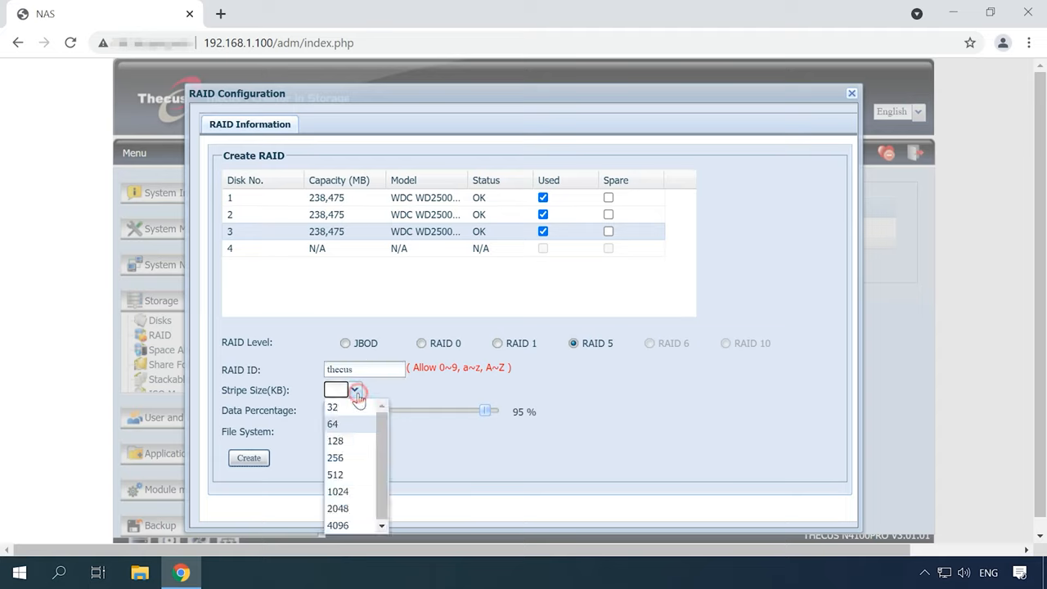
{"action": "mouse_move", "coordinate": [354, 424]}
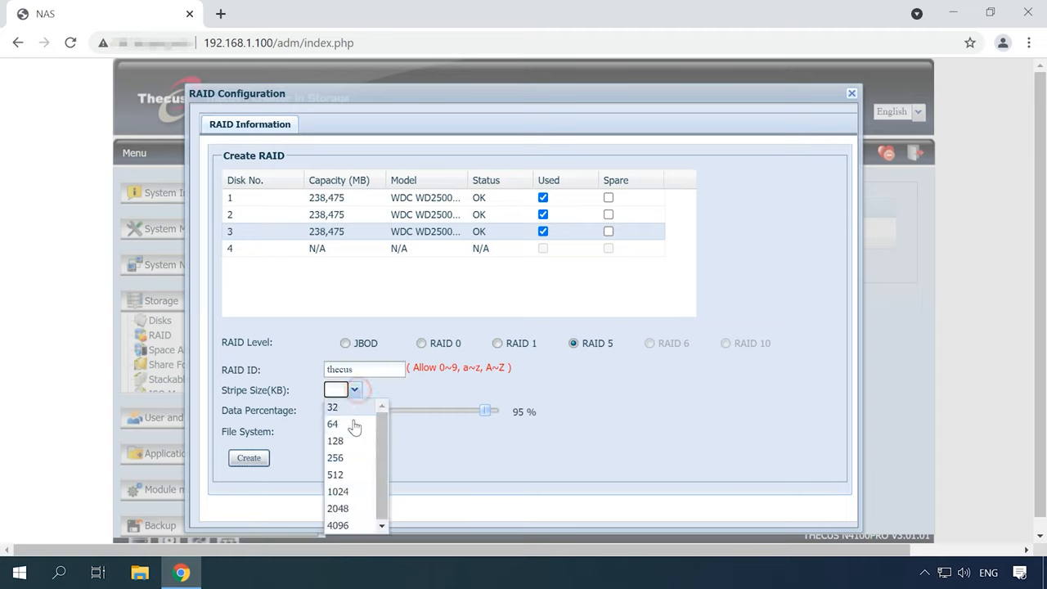
{"action": "left_click", "coordinate": [332, 424]}
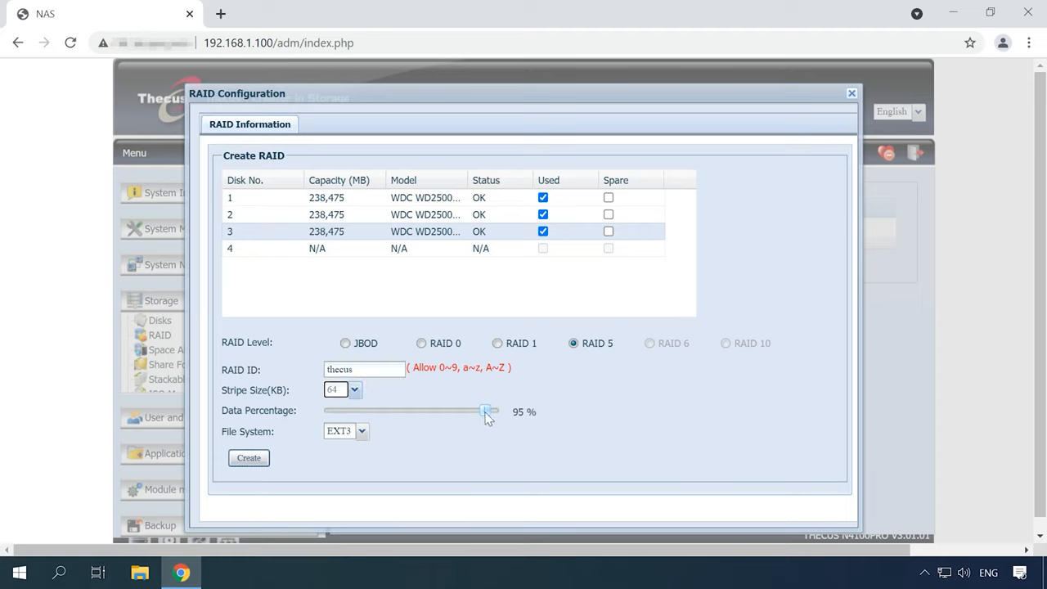
{"action": "left_click", "coordinate": [346, 430]}
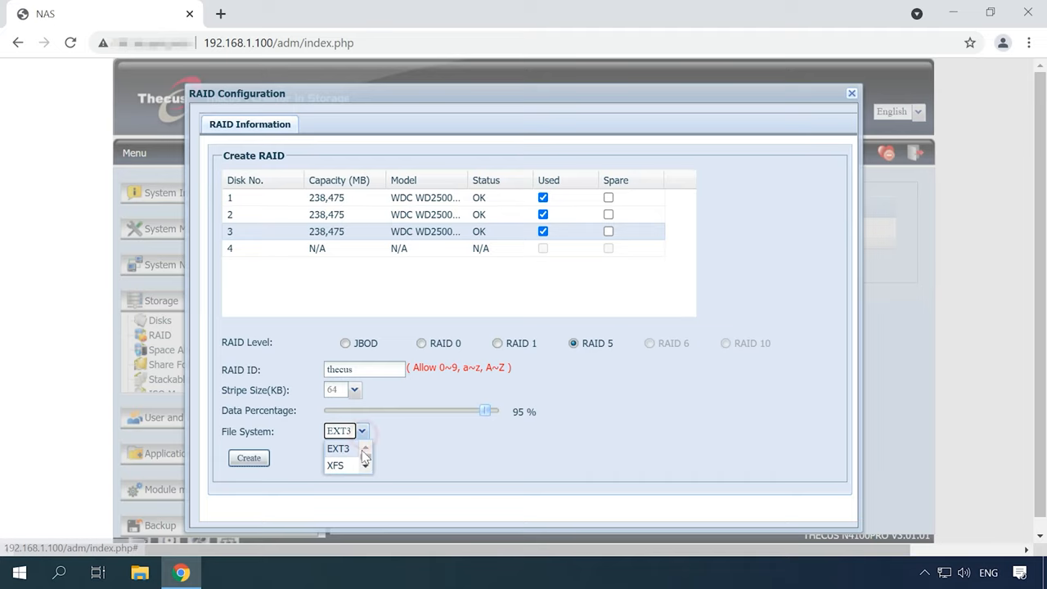
{"action": "left_click", "coordinate": [339, 448]}
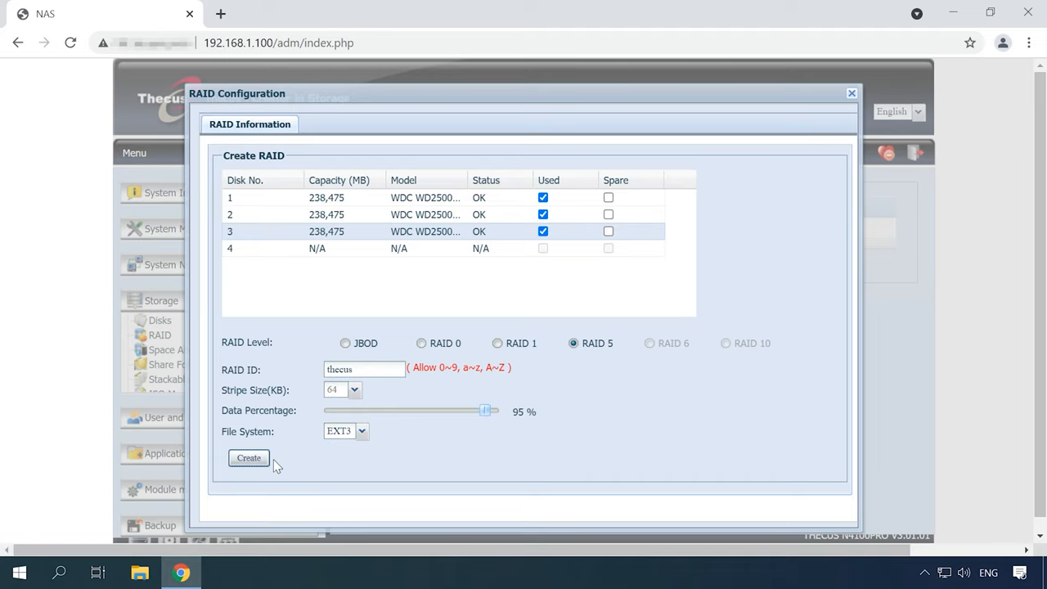
{"action": "left_click", "coordinate": [248, 457]}
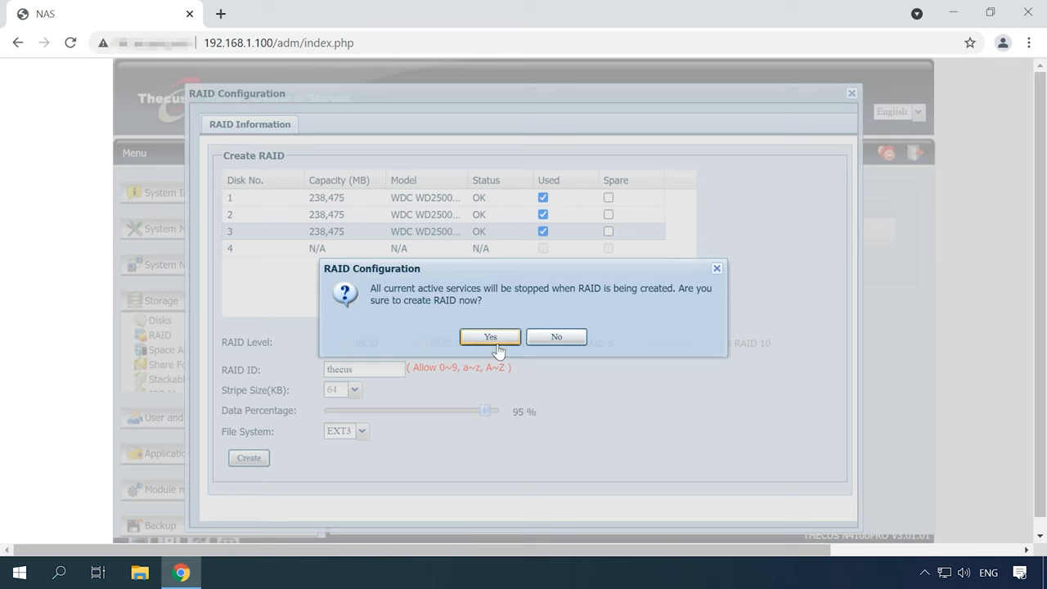
{"action": "left_click", "coordinate": [489, 336]}
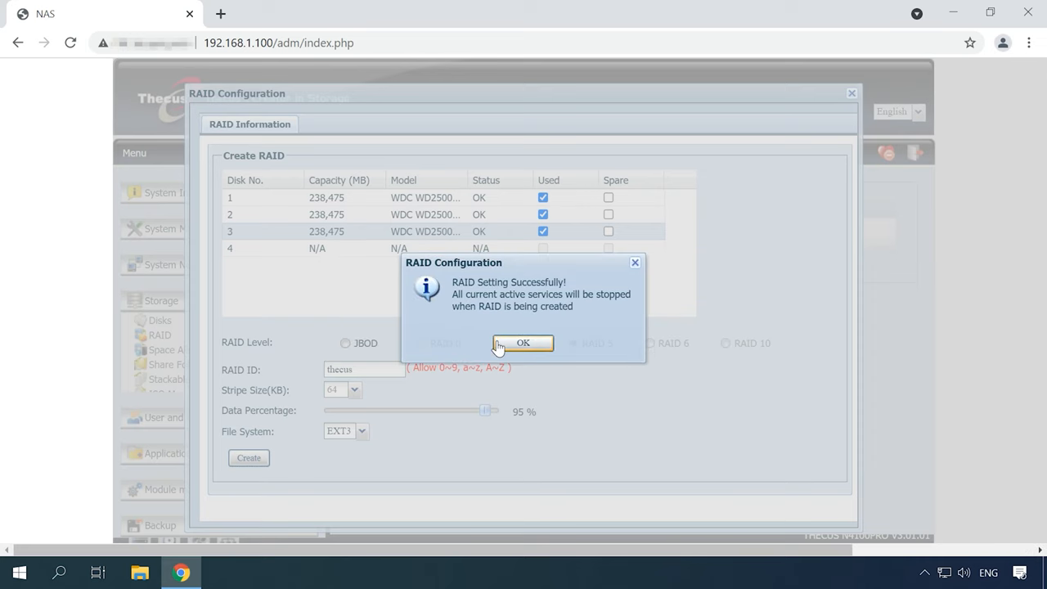
Step: Dismiss the RAID Setting Successfully message
{"action": "left_click", "coordinate": [522, 342]}
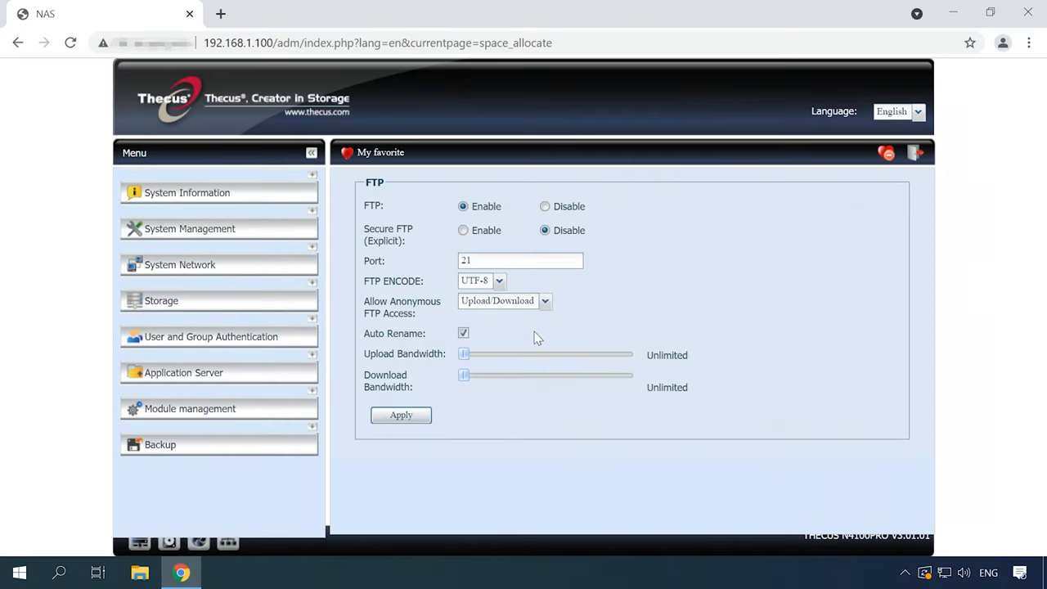
{"action": "mouse_move", "coordinate": [161, 313]}
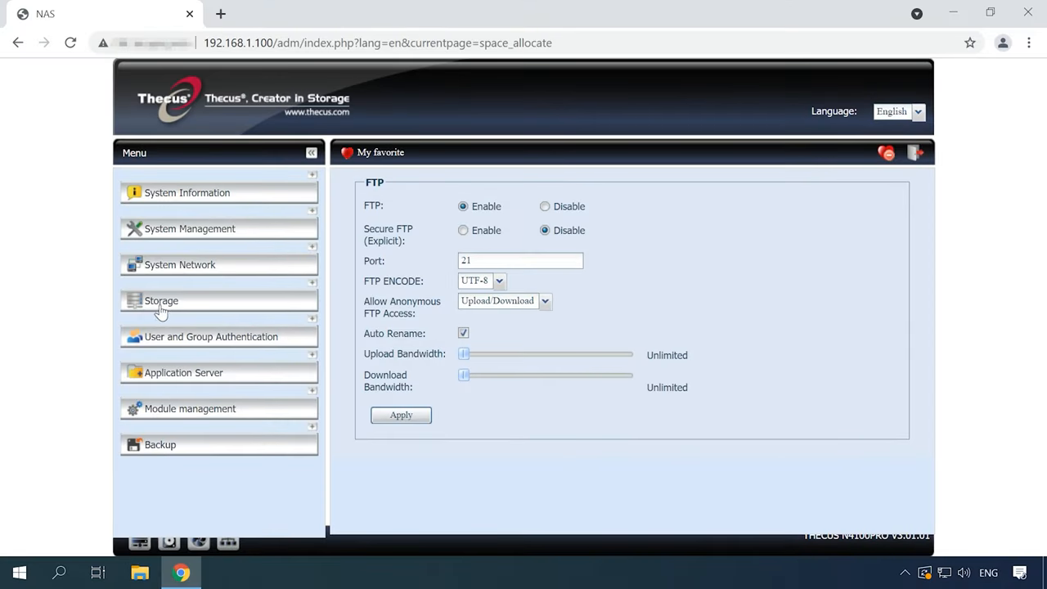
Step: Add a new share folder on the RAID volume named Multimedia
{"action": "left_click", "coordinate": [161, 300]}
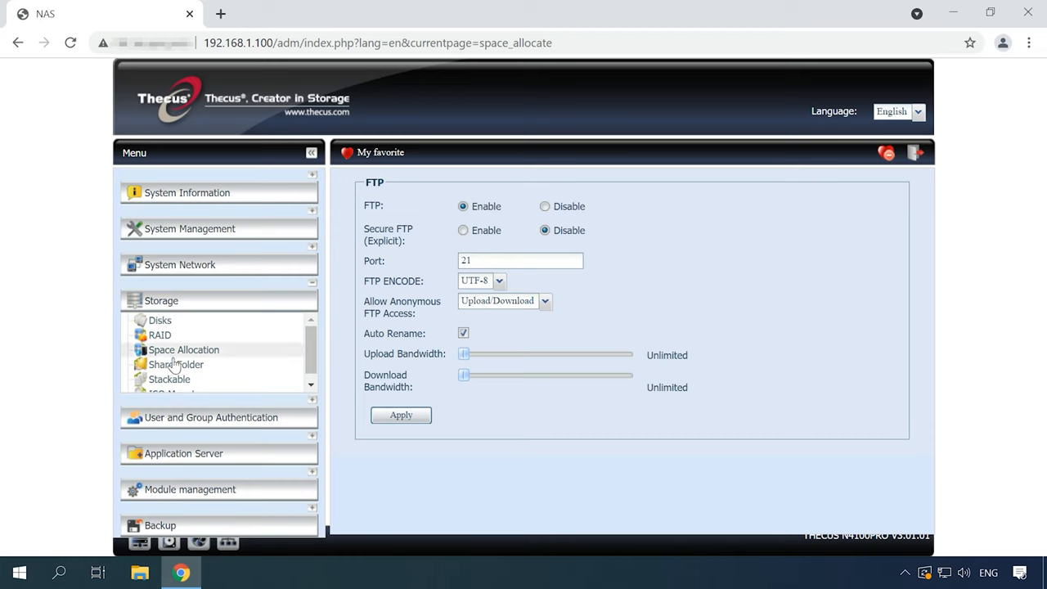
{"action": "left_click", "coordinate": [176, 364]}
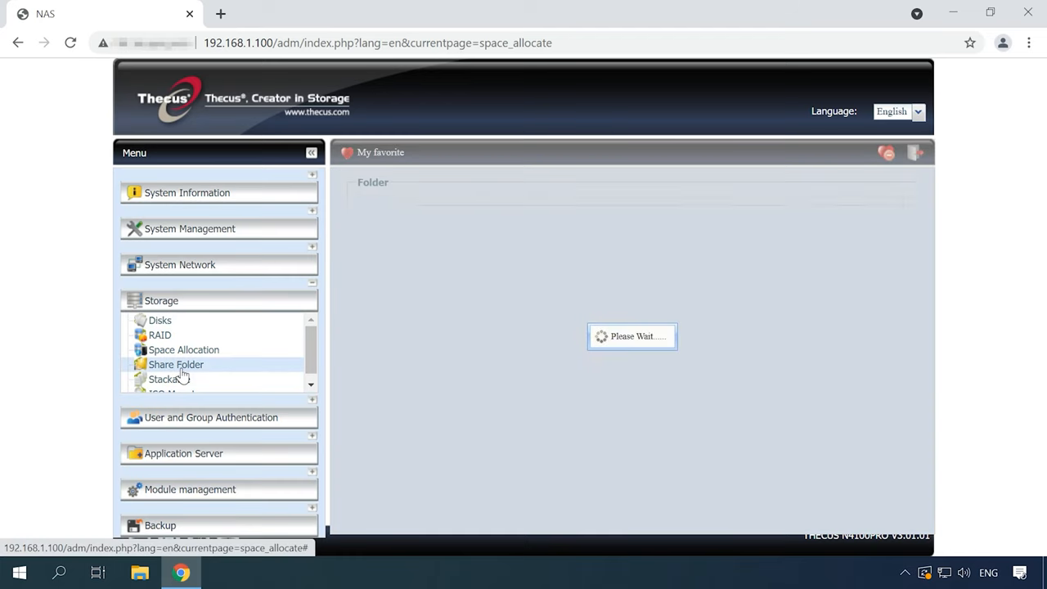
{"action": "left_click", "coordinate": [176, 364]}
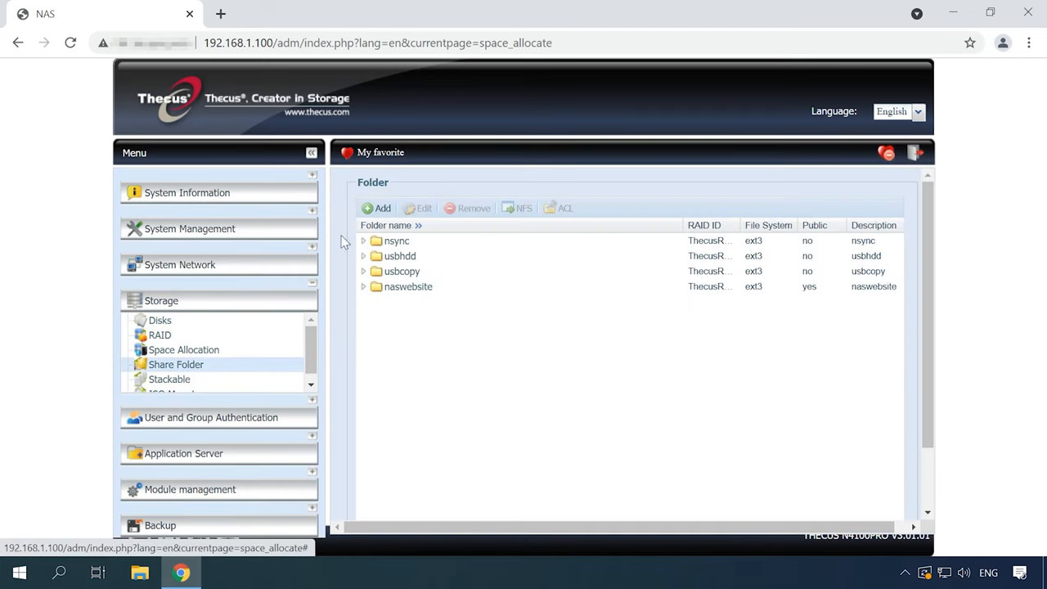
{"action": "left_click", "coordinate": [377, 207]}
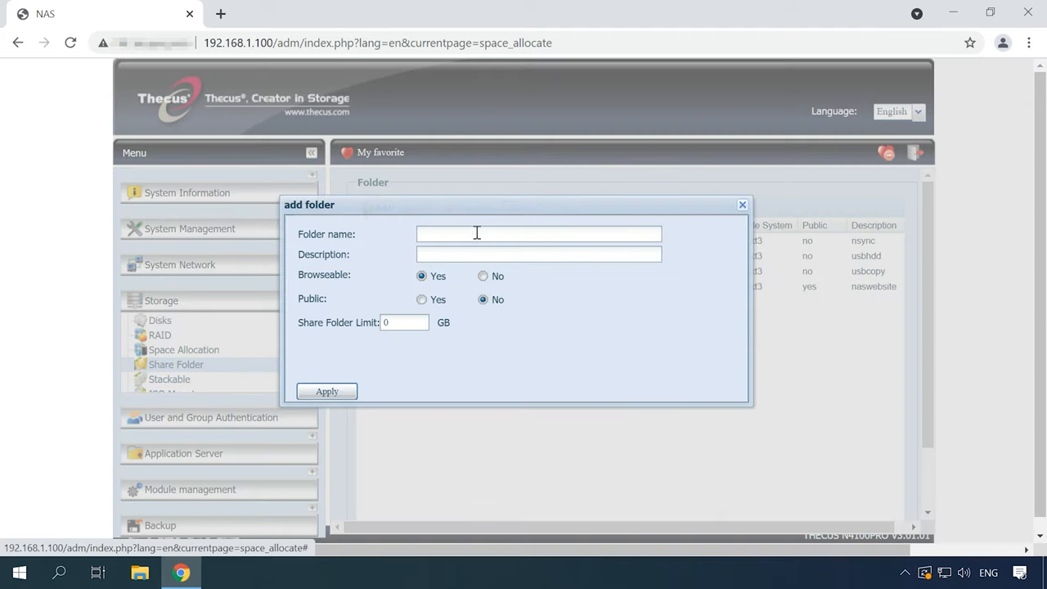
{"action": "left_click", "coordinate": [538, 234]}
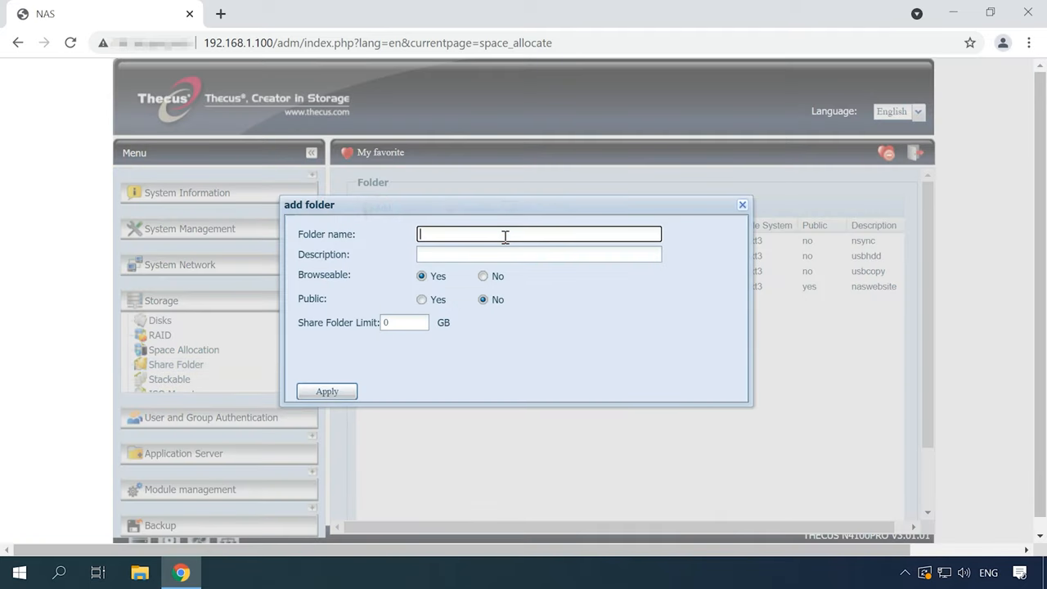
{"action": "type", "text": "Multimedia"}
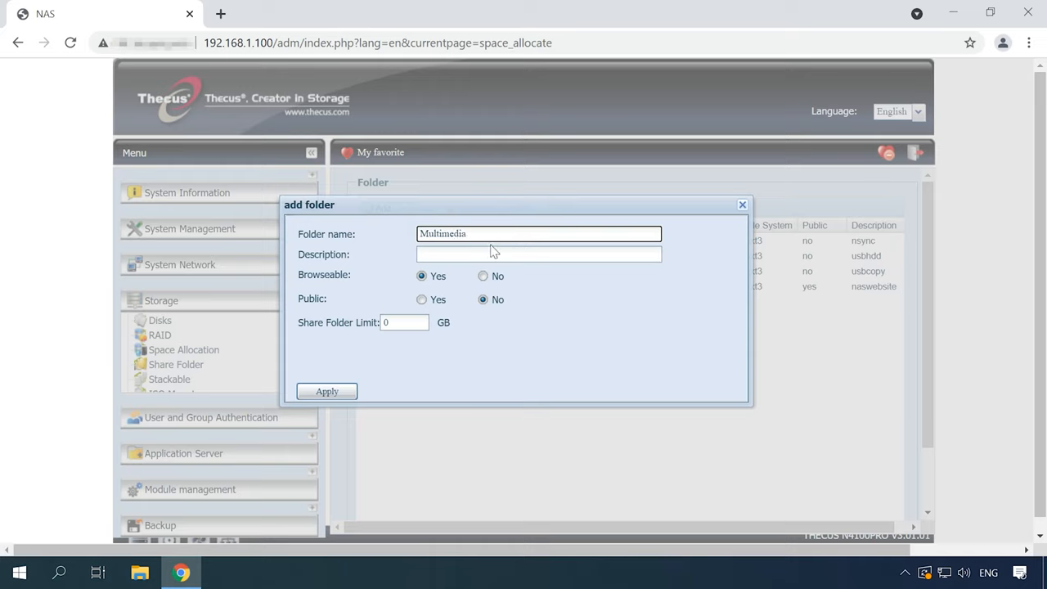
Step: Make the Multimedia folder public, apply and confirm its creation
{"action": "left_click", "coordinate": [538, 254]}
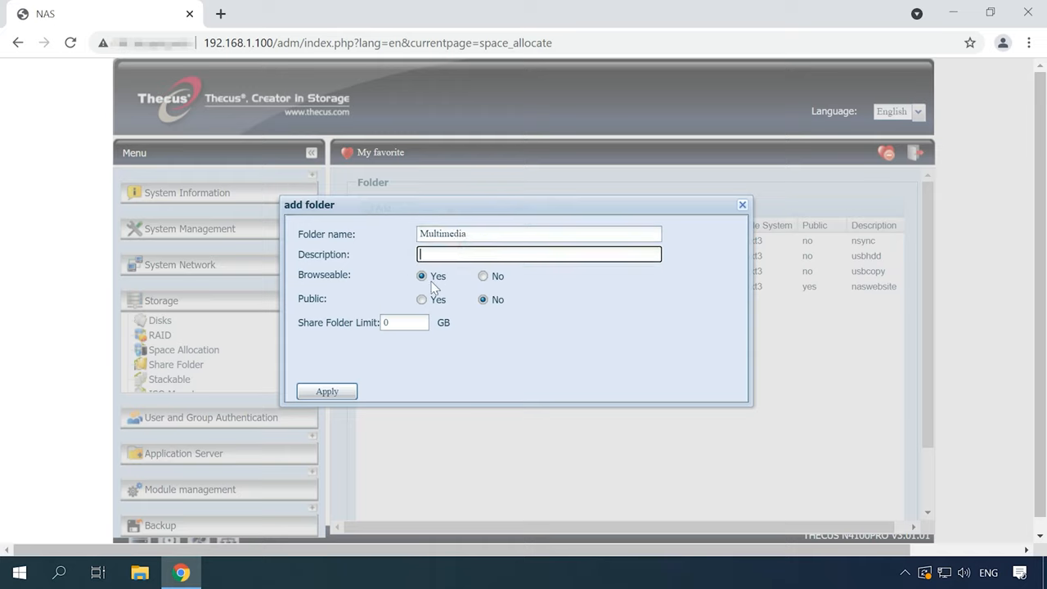
{"action": "left_click", "coordinate": [421, 299]}
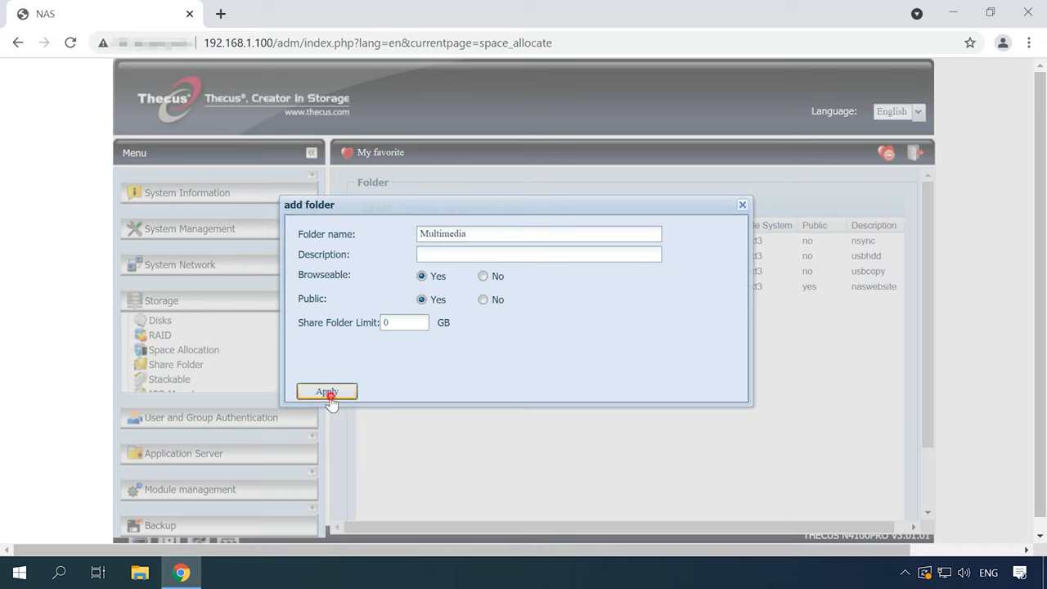
{"action": "left_click", "coordinate": [326, 391]}
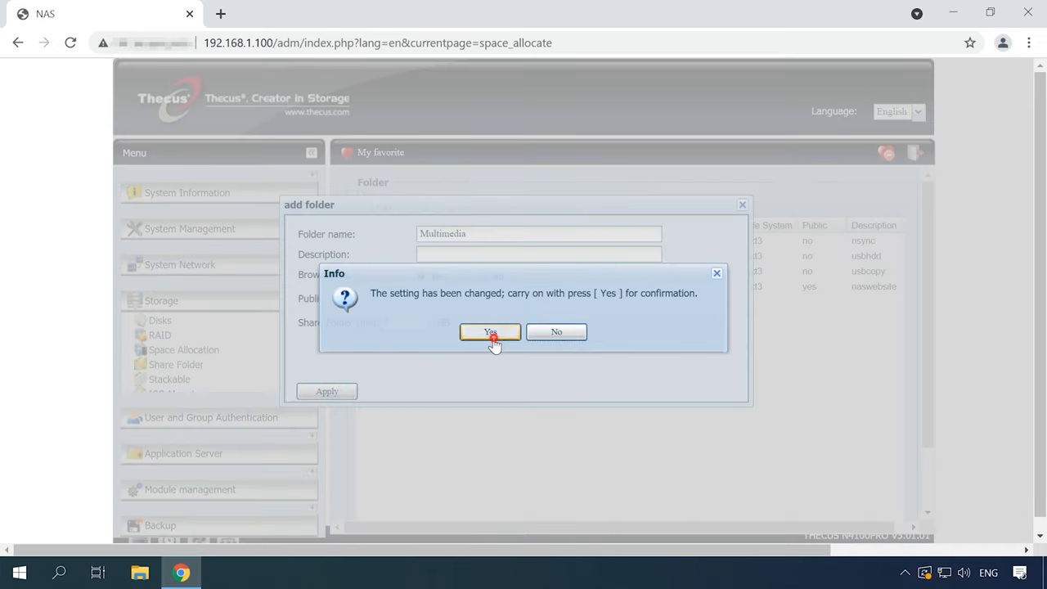
{"action": "left_click", "coordinate": [489, 331]}
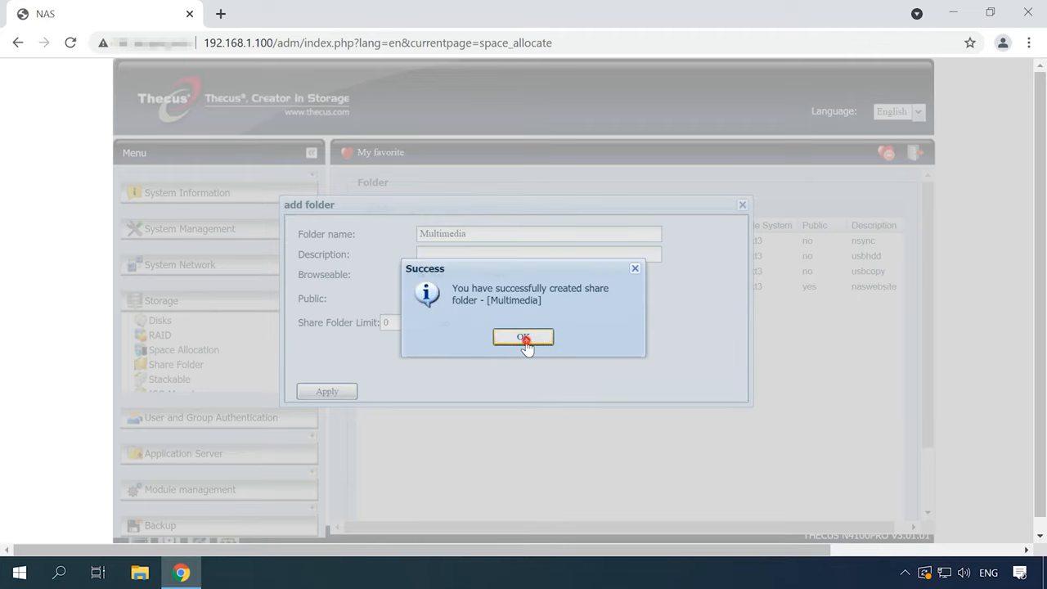
{"action": "left_click", "coordinate": [523, 337]}
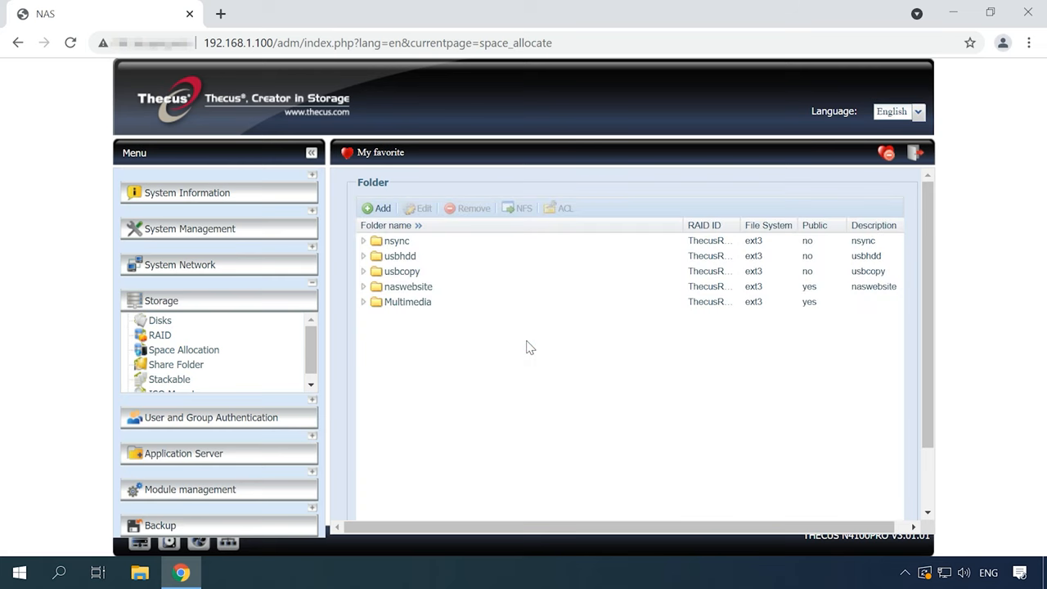
{"action": "left_click", "coordinate": [187, 192]}
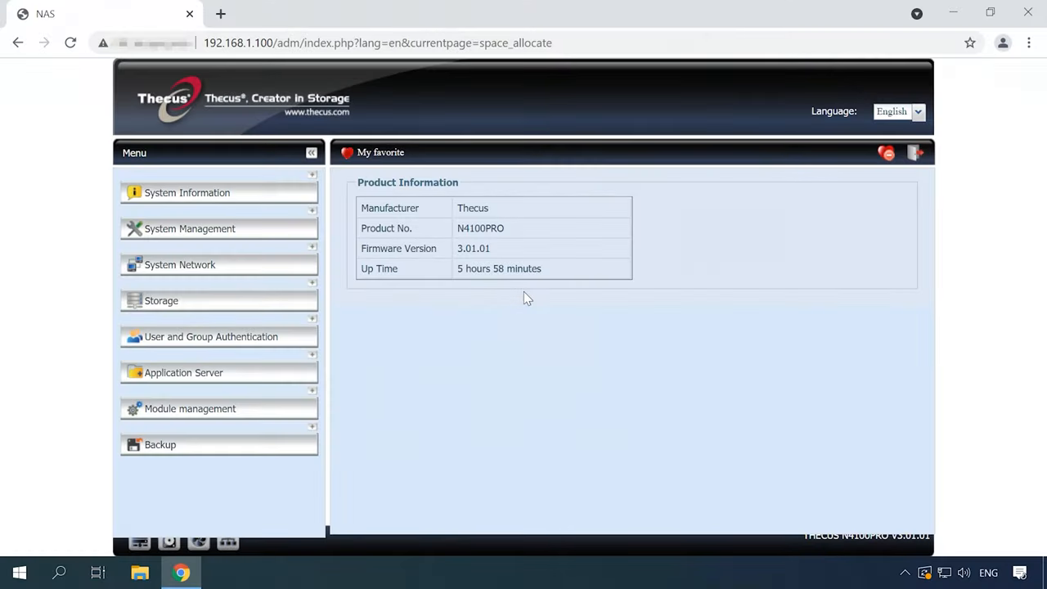
{"action": "mouse_move", "coordinate": [179, 300]}
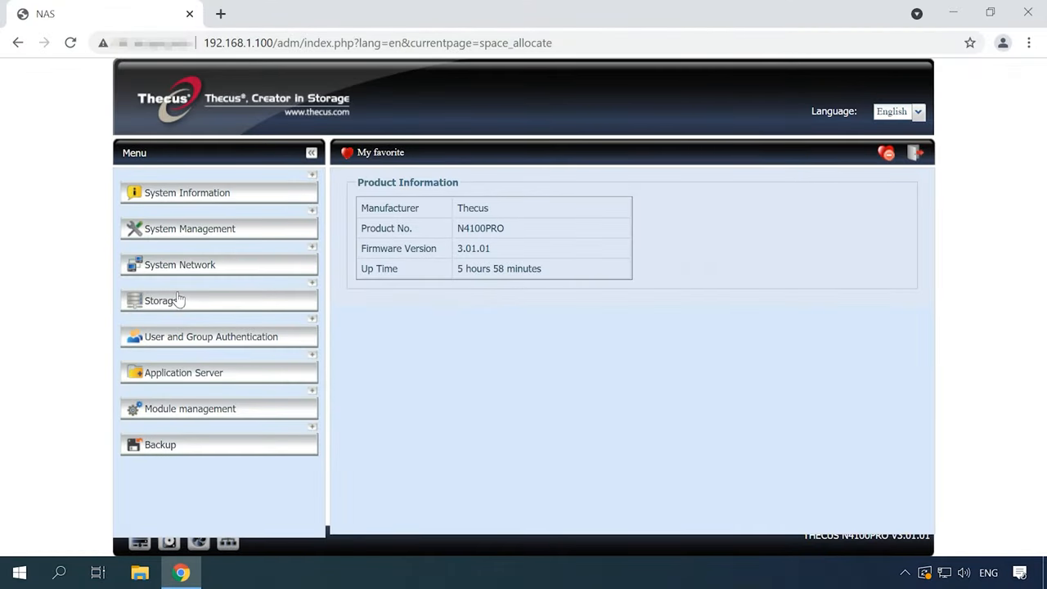
{"action": "mouse_move", "coordinate": [179, 276]}
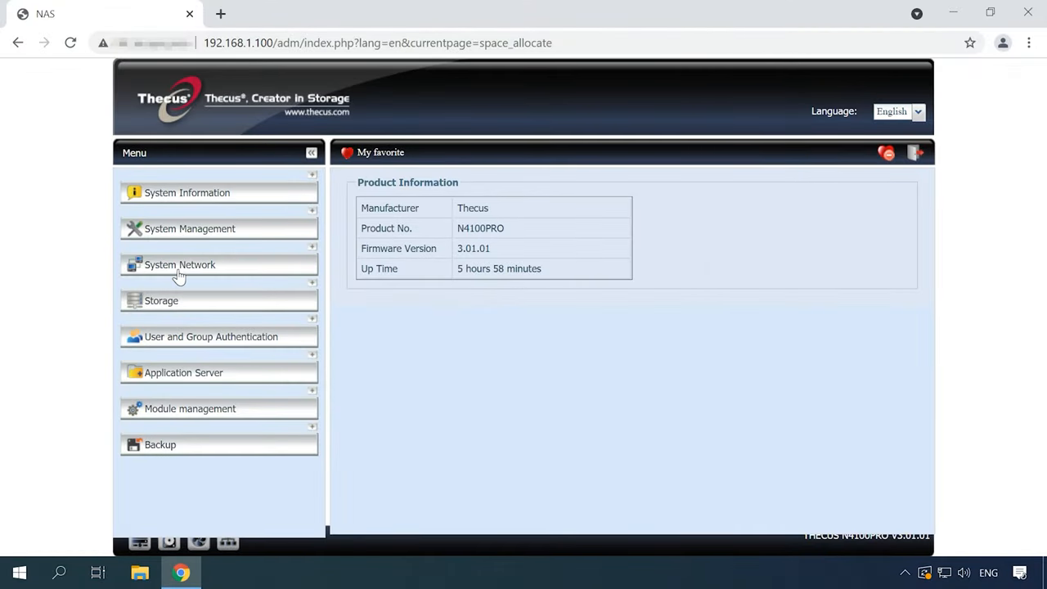
Step: Enable the FTP server in the System Network FTP settings
{"action": "left_click", "coordinate": [180, 264]}
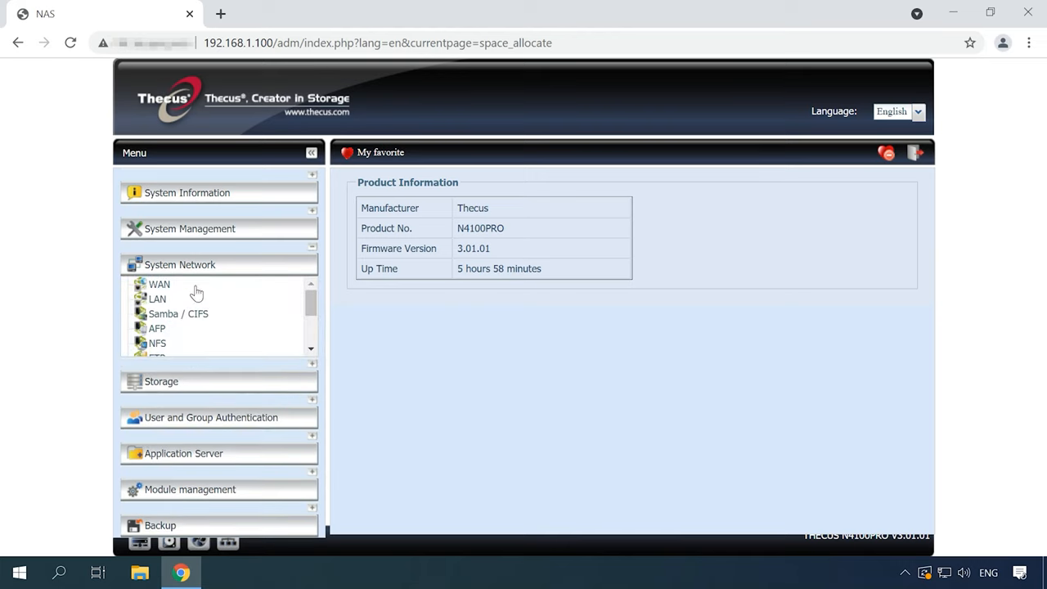
{"action": "scroll", "scroll_direction": "down", "scroll_amount": 3}
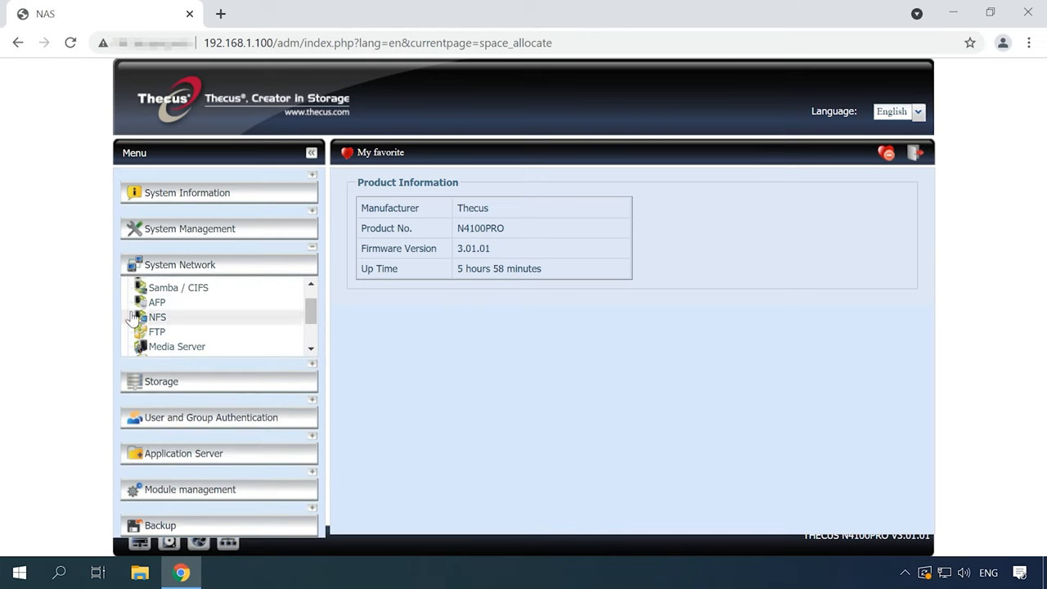
{"action": "left_click", "coordinate": [156, 331]}
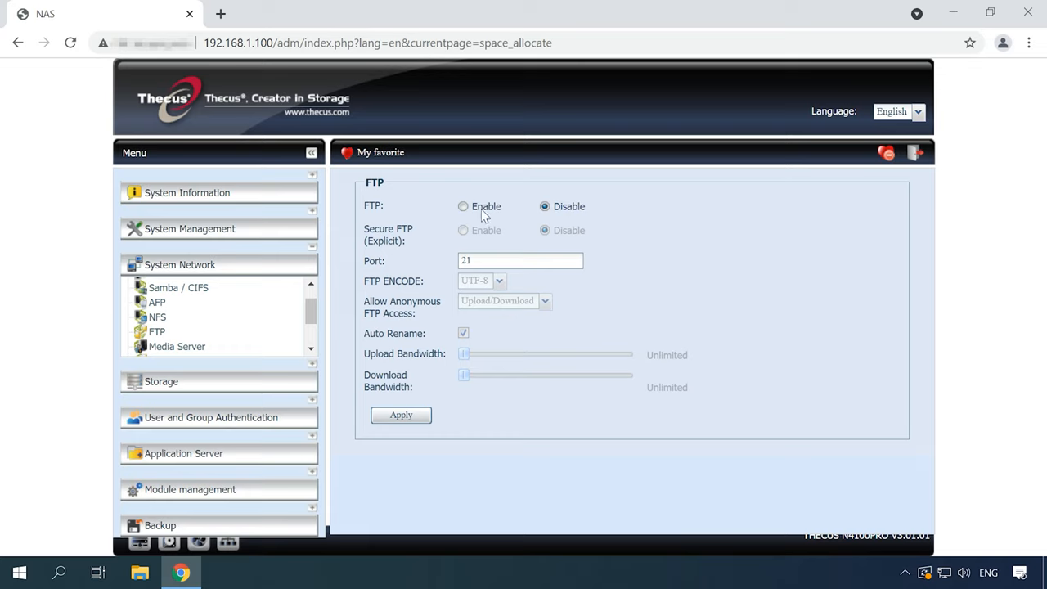
{"action": "left_click", "coordinate": [462, 206]}
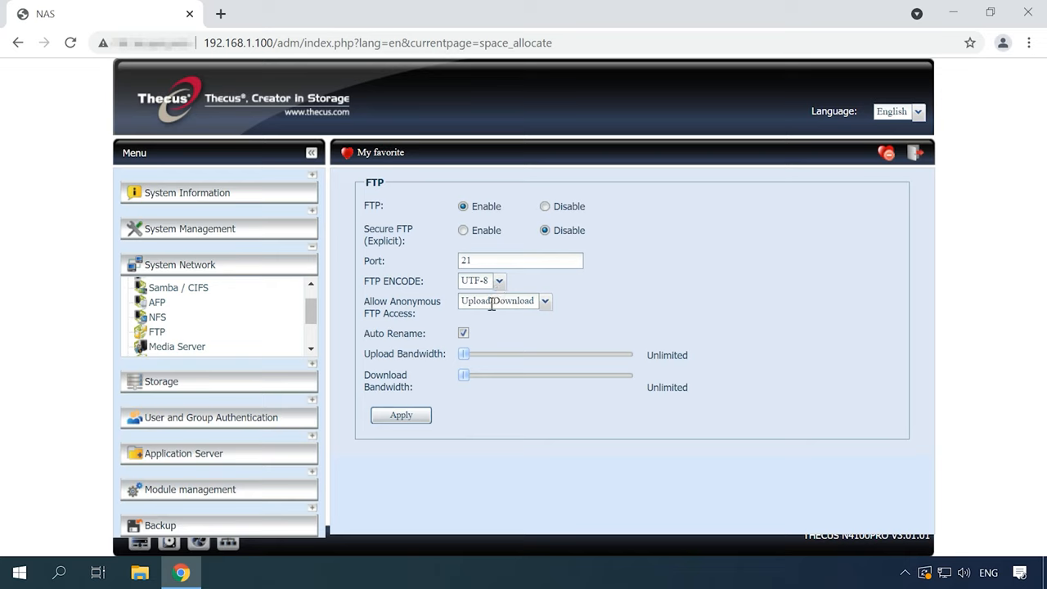
Step: Apply the FTP settings and confirm the change
{"action": "left_click", "coordinate": [503, 301]}
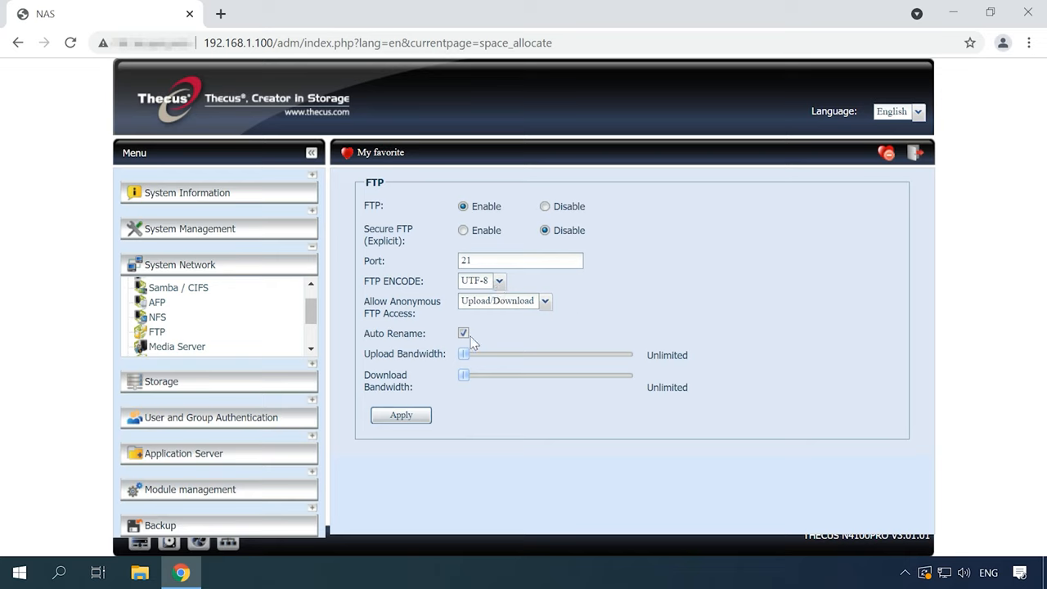
{"action": "left_click", "coordinate": [400, 414]}
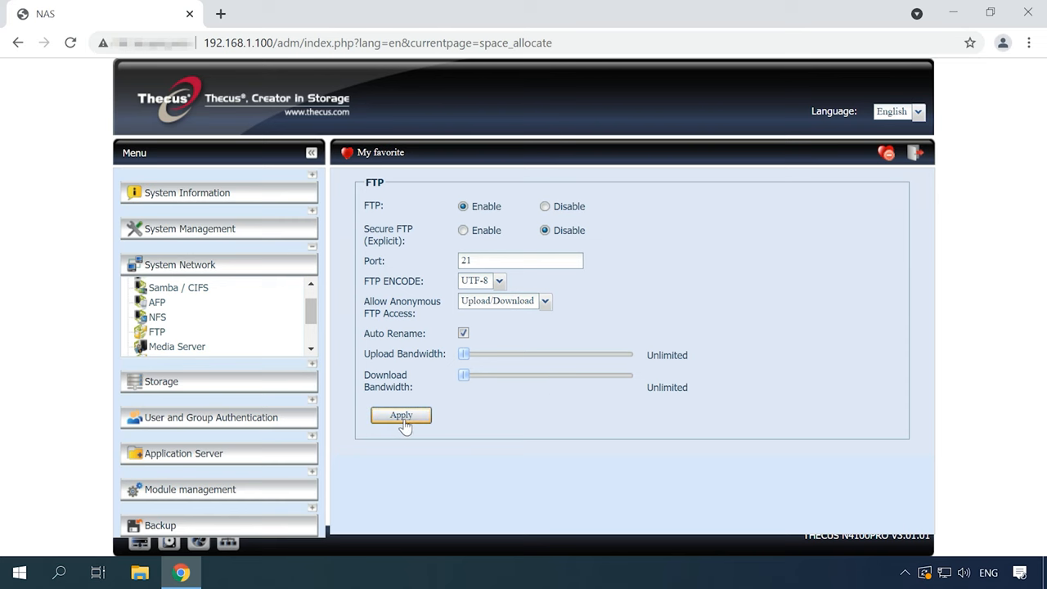
{"action": "left_click", "coordinate": [400, 415]}
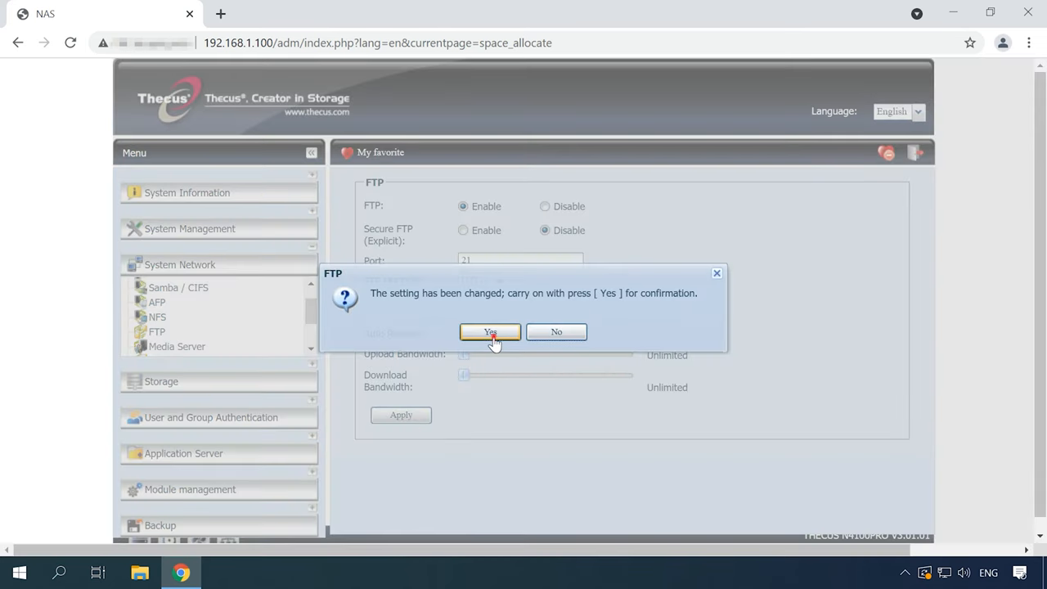
{"action": "left_click", "coordinate": [489, 331]}
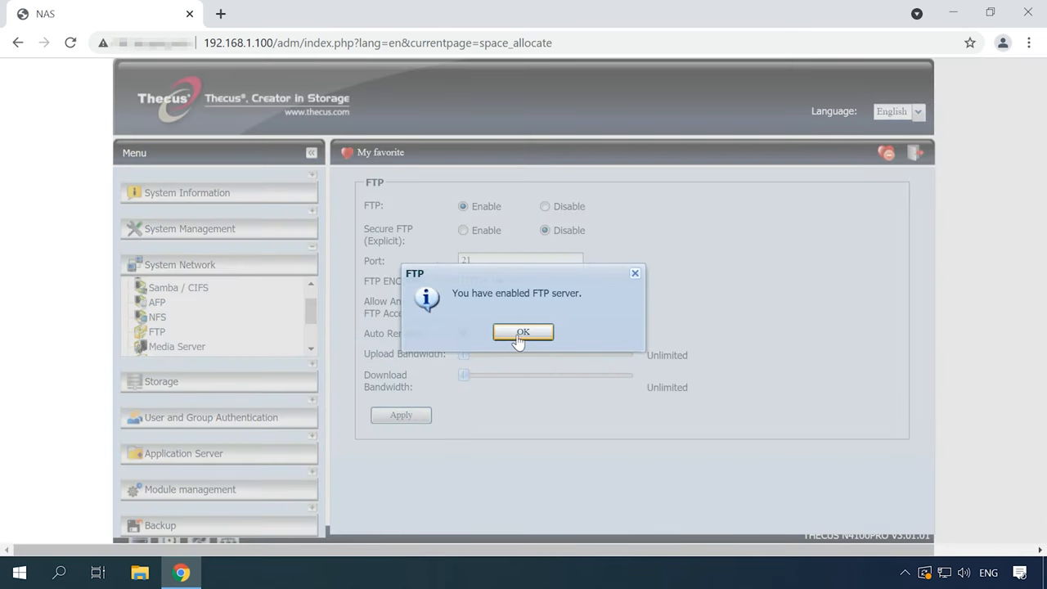
{"action": "left_click", "coordinate": [523, 331]}
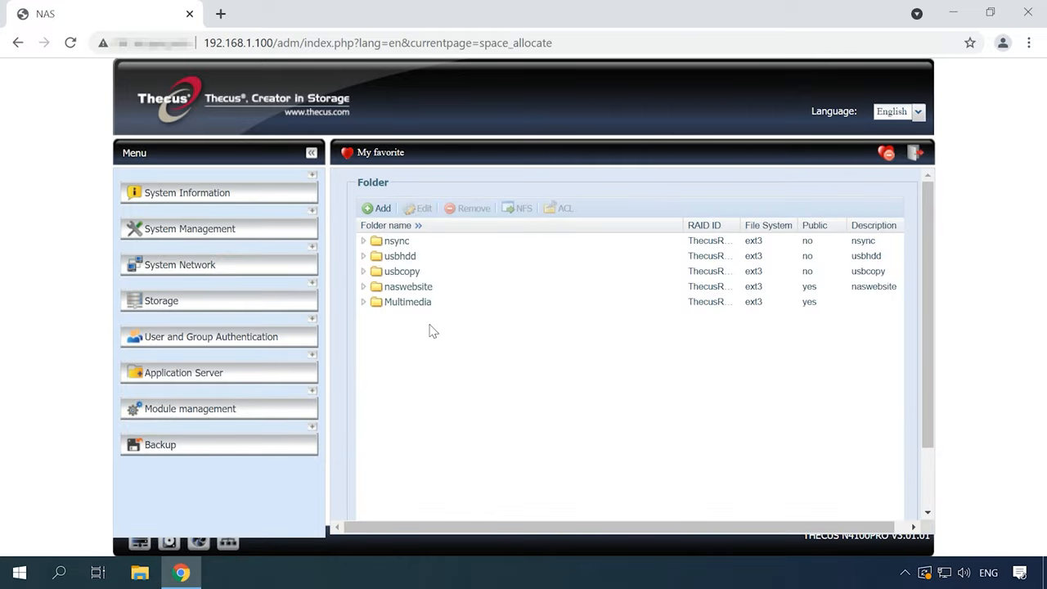
Step: Start a new enabled iSCSI target volume in Space Allocation named thecus
{"action": "left_click", "coordinate": [162, 300]}
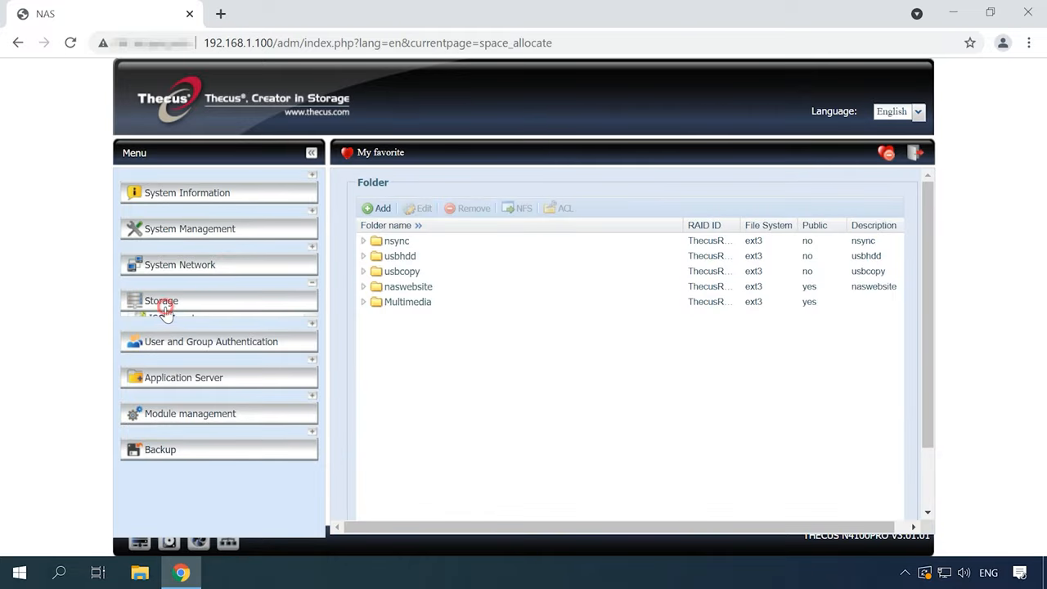
{"action": "left_click", "coordinate": [161, 300]}
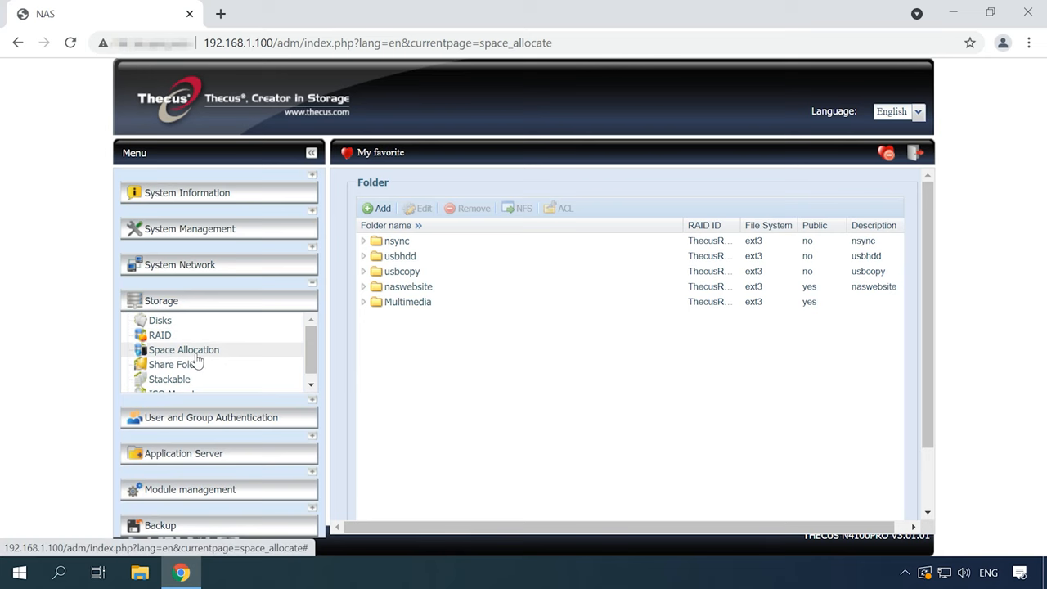
{"action": "left_click", "coordinate": [184, 349]}
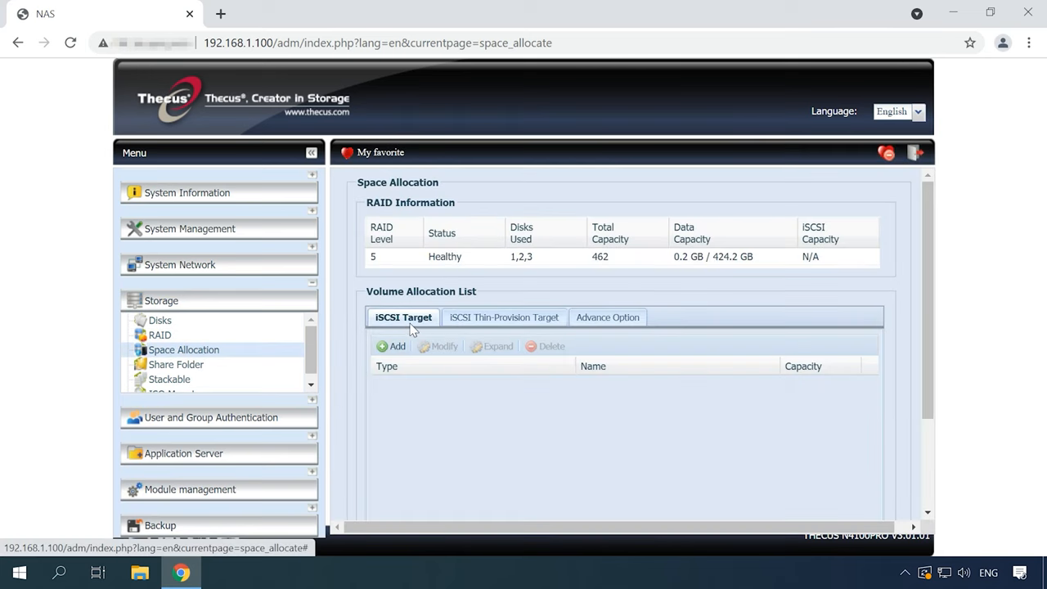
{"action": "left_click", "coordinate": [392, 346]}
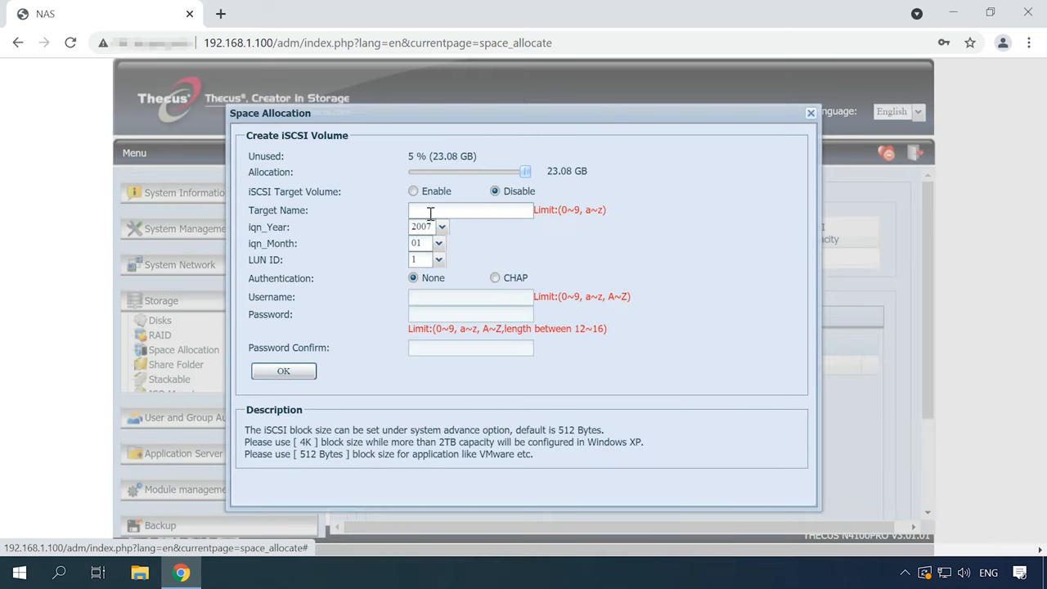
{"action": "left_click", "coordinate": [413, 191]}
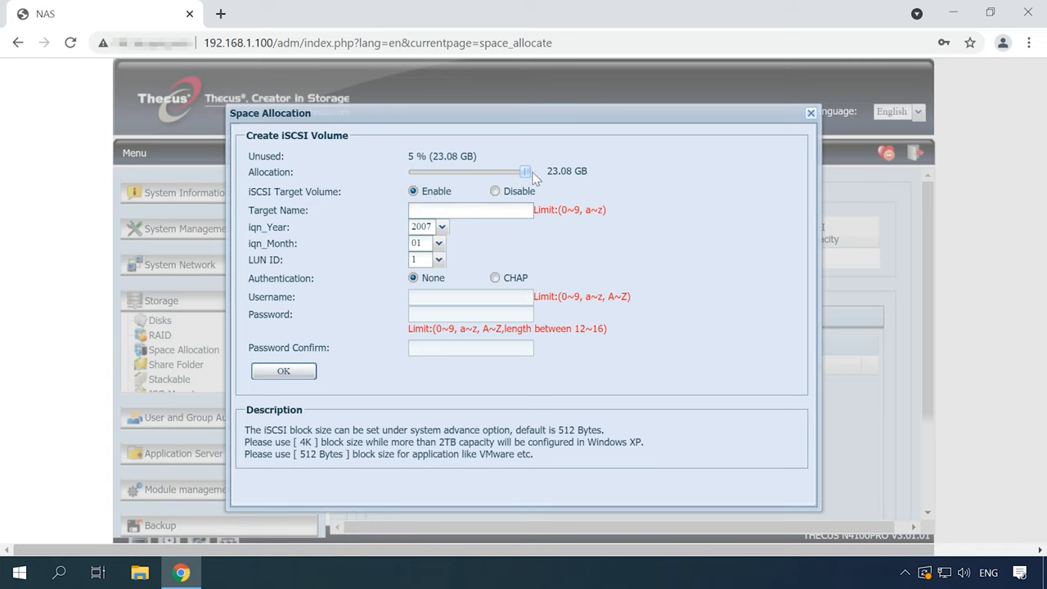
{"action": "left_click", "coordinate": [469, 210]}
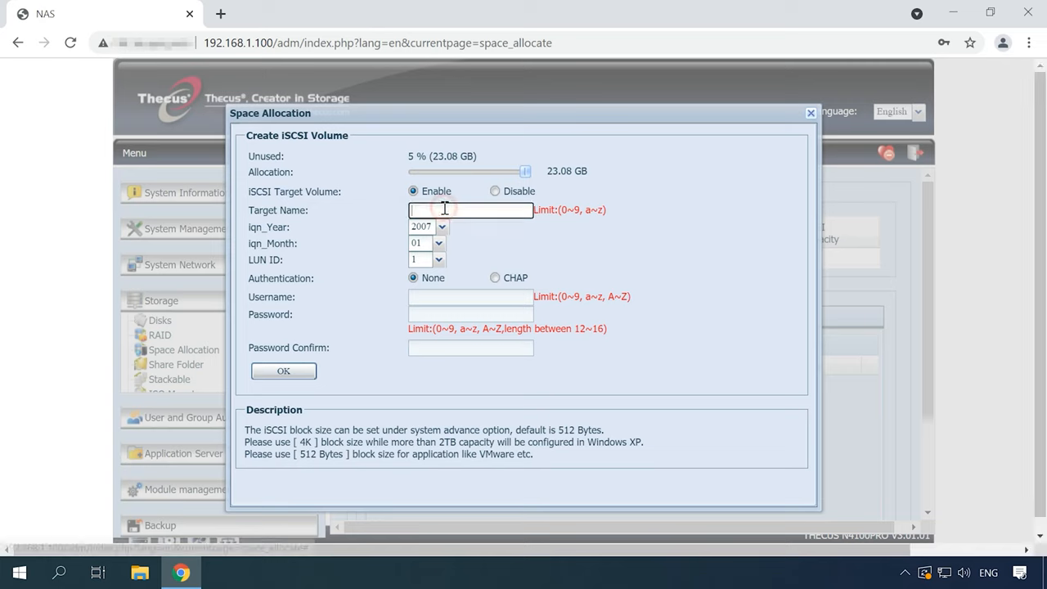
{"action": "type", "text": "thed"}
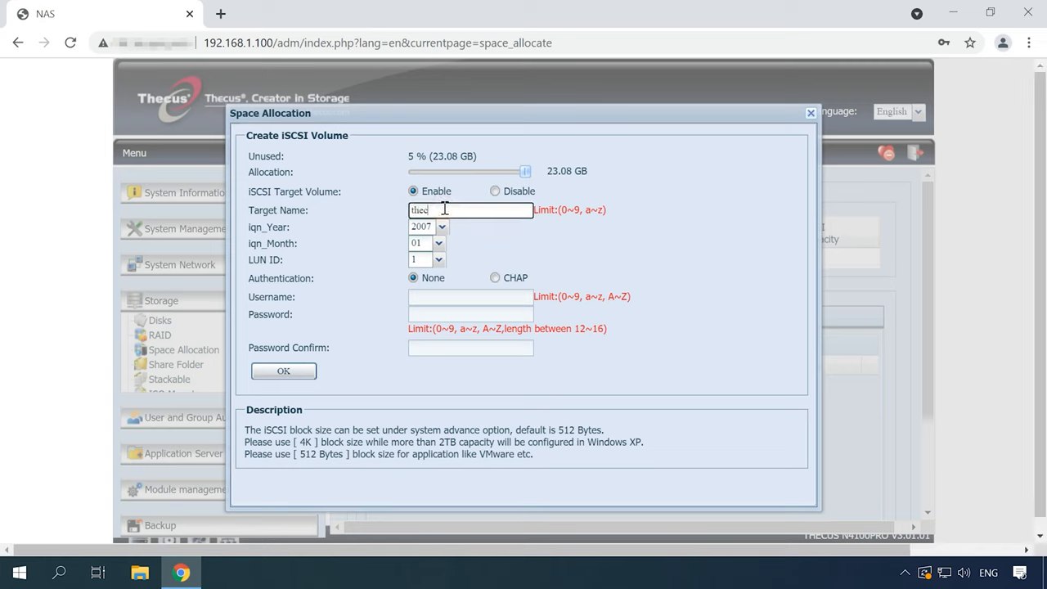
Step: Set iqn year 2021 and month 09, then create the iSCSI volume and confirm
{"action": "left_click", "coordinate": [441, 226]}
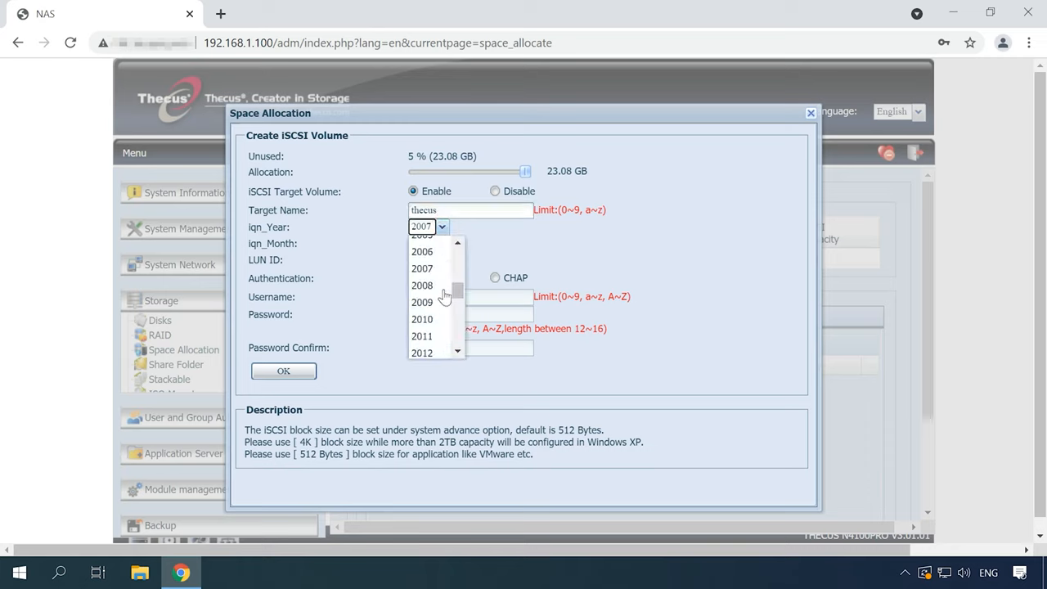
{"action": "left_click", "coordinate": [440, 243]}
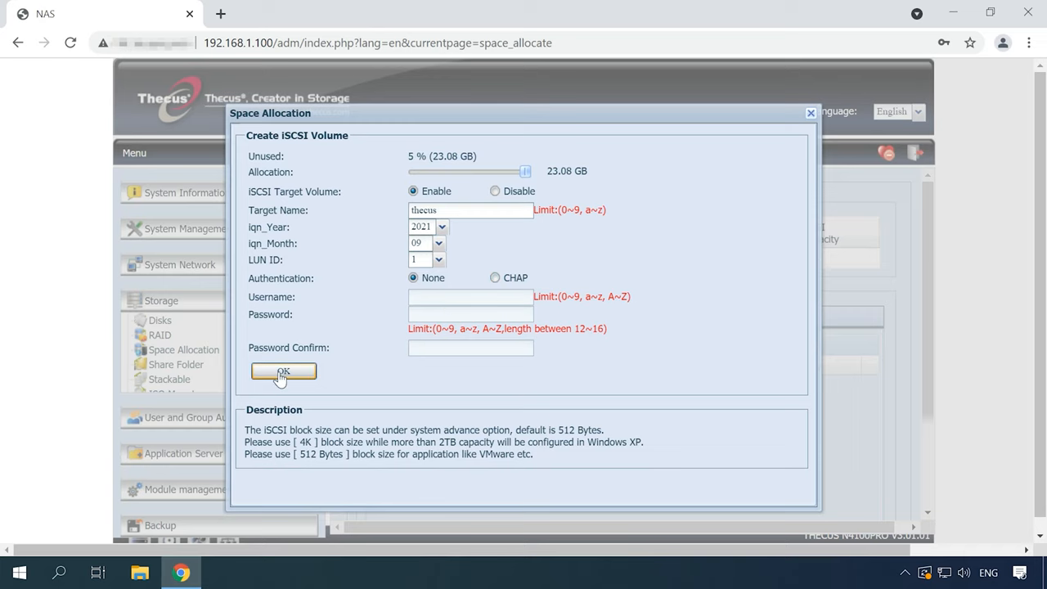
{"action": "left_click", "coordinate": [283, 371]}
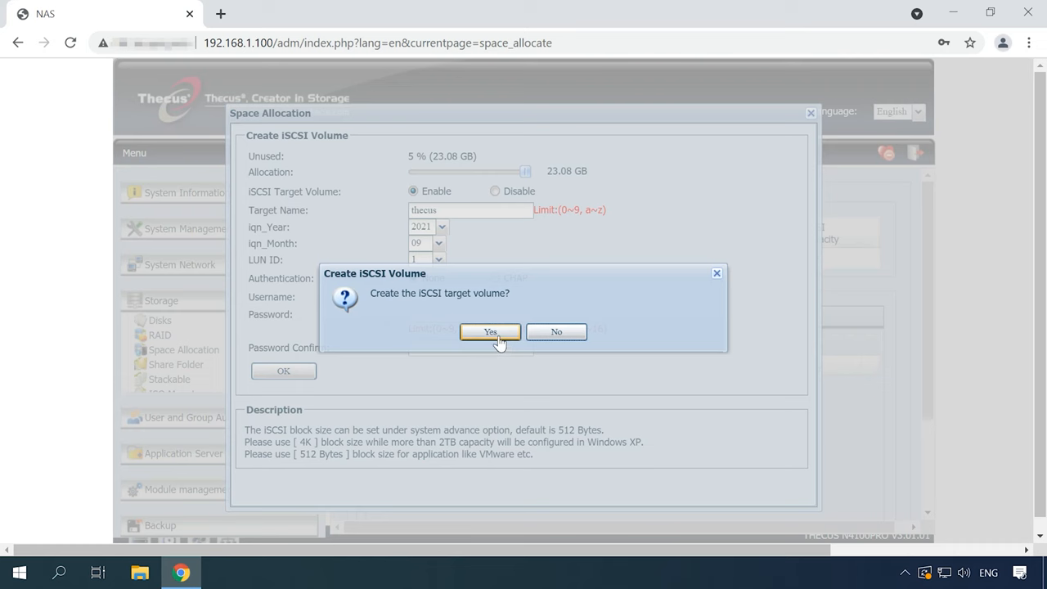
{"action": "left_click", "coordinate": [489, 331]}
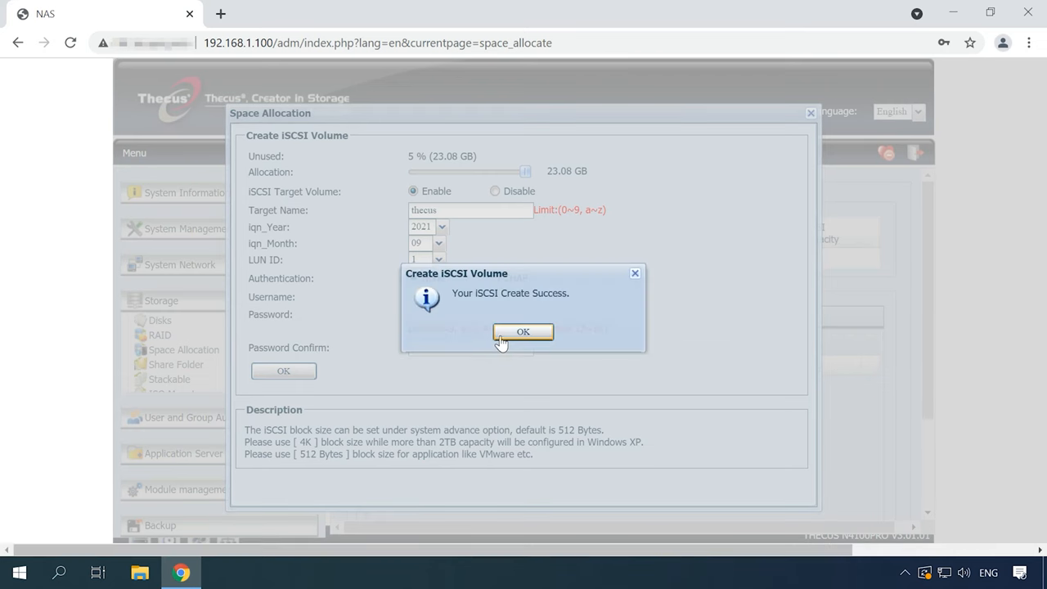
{"action": "left_click", "coordinate": [522, 331]}
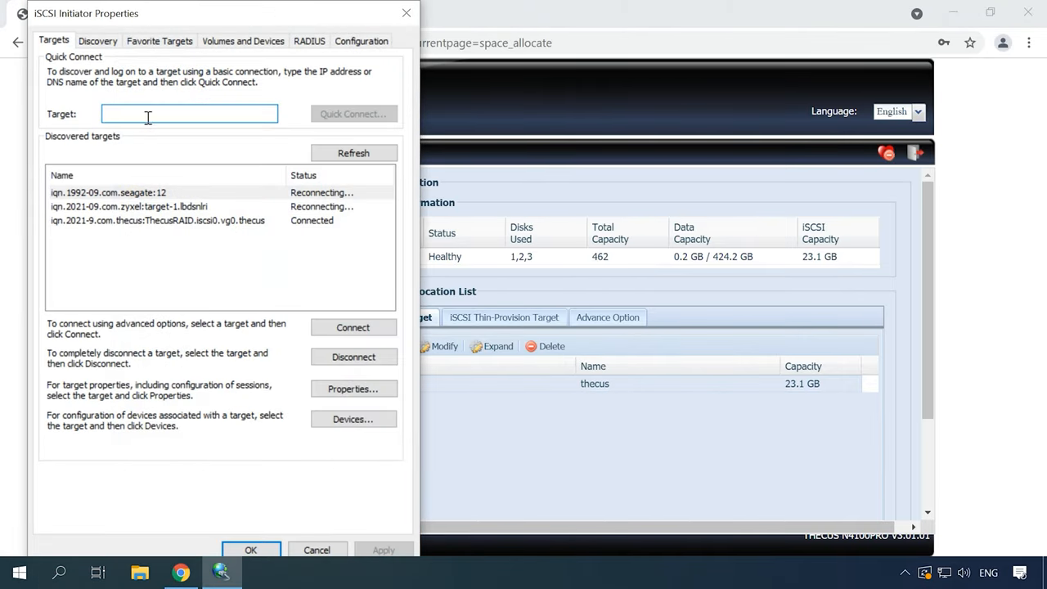
Step: Quick-connect to the thecus iSCSI target at 192.168.1.100
{"action": "type", "text": "192.168.1"}
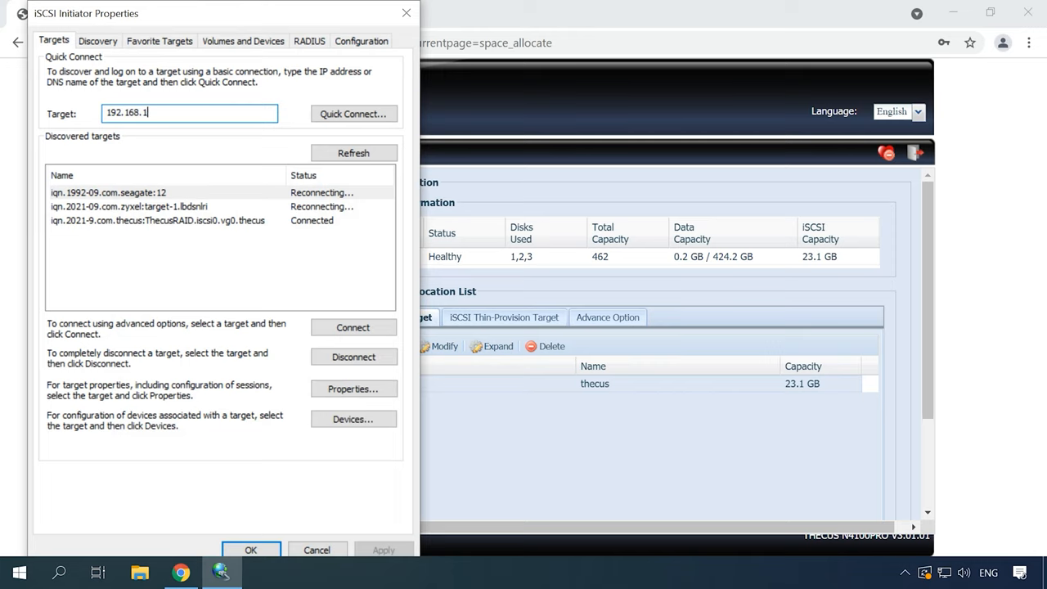
{"action": "left_click", "coordinate": [353, 114]}
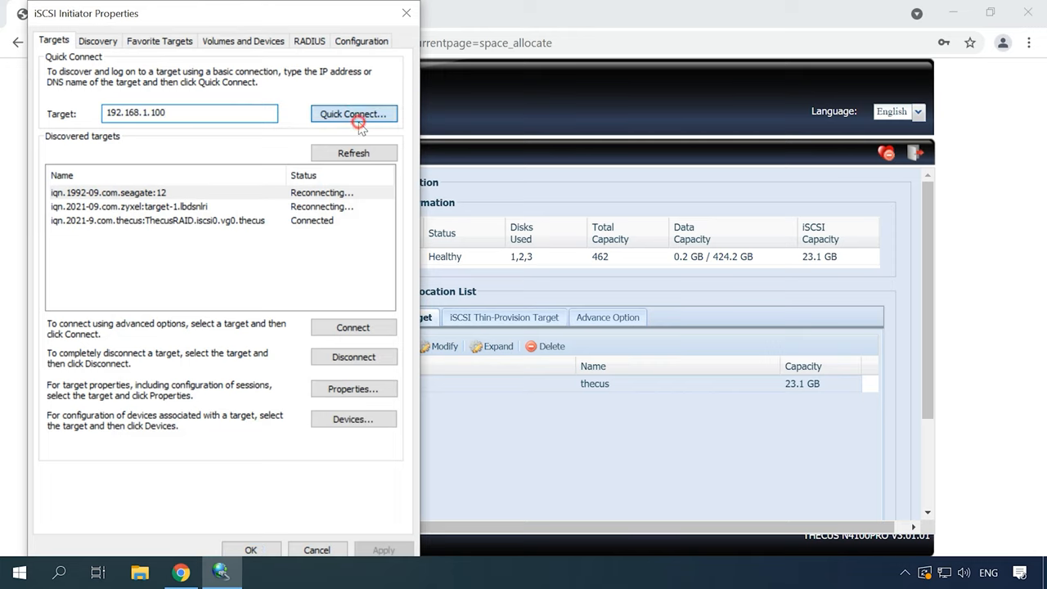
{"action": "left_click", "coordinate": [354, 114]}
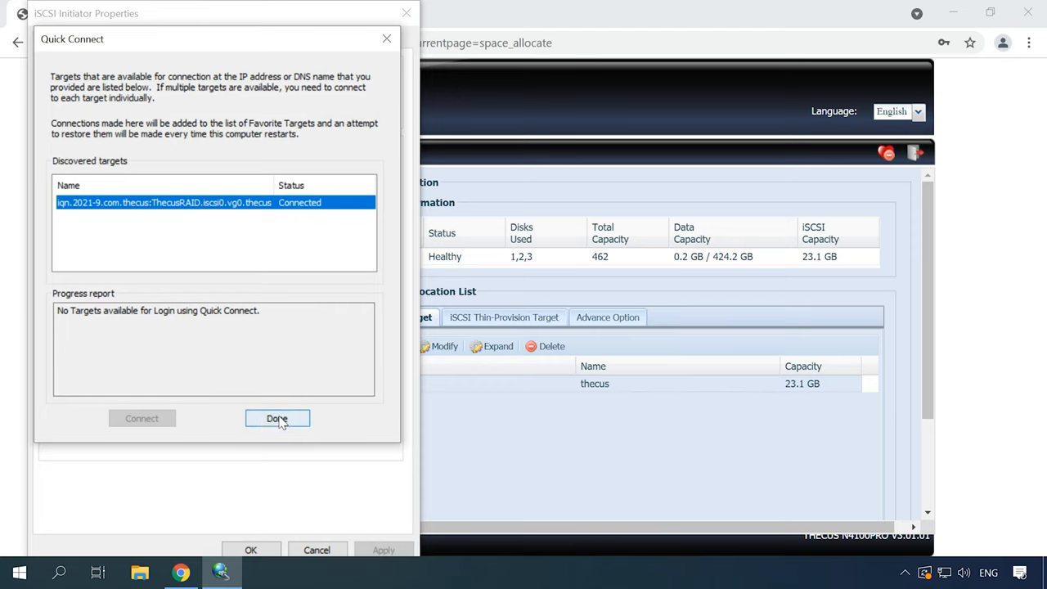
{"action": "left_click", "coordinate": [277, 418]}
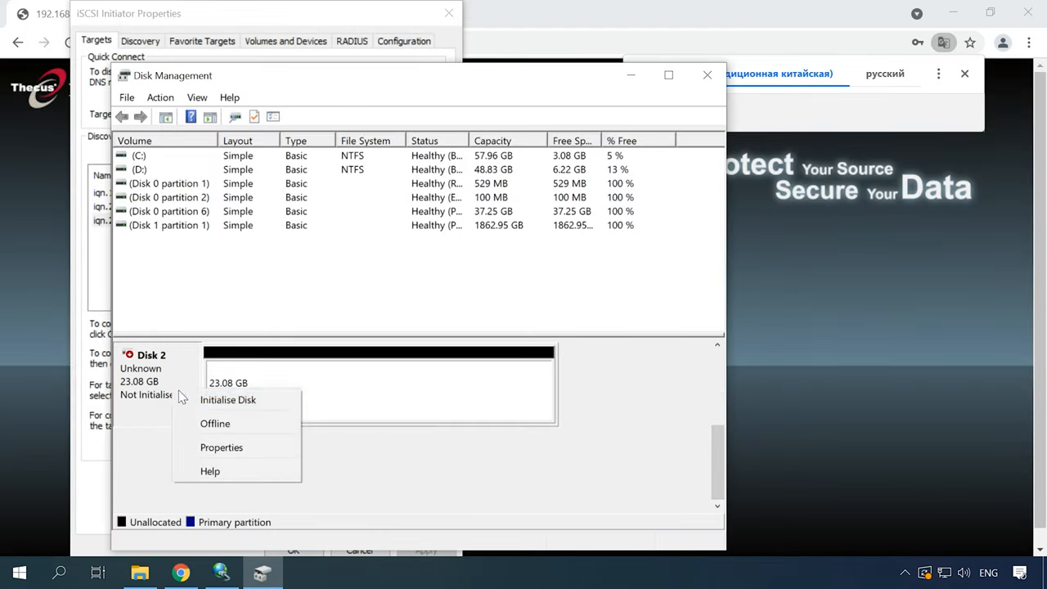
Step: Initialise Disk 2 and create a full-size NTFS simple volume labelled thecus2
{"action": "left_click", "coordinate": [227, 399]}
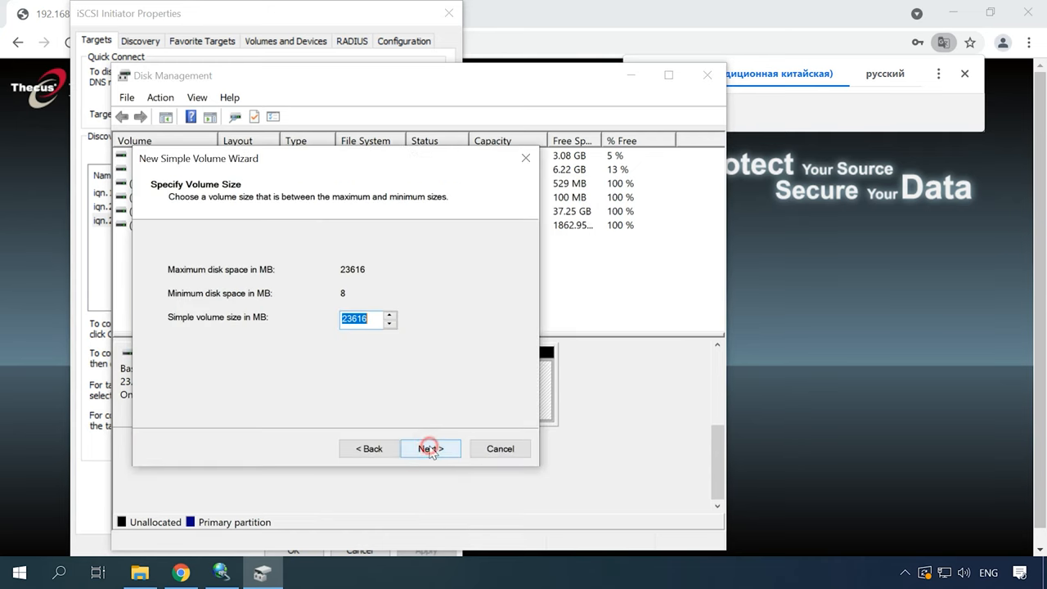
{"action": "left_click", "coordinate": [430, 448]}
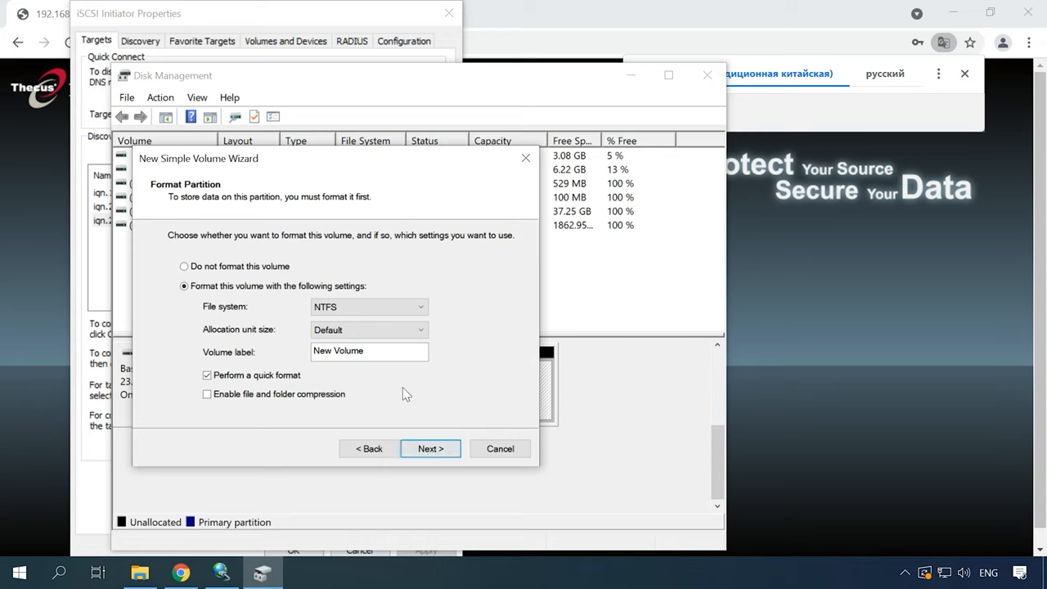
{"action": "triple_click", "coordinate": [369, 350]}
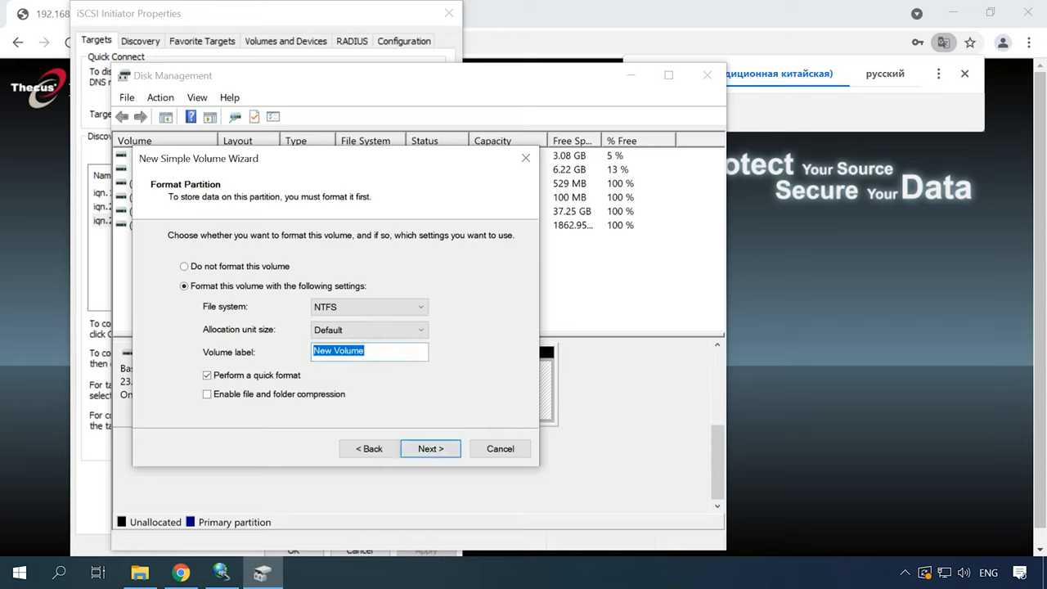
{"action": "type", "text": "t"}
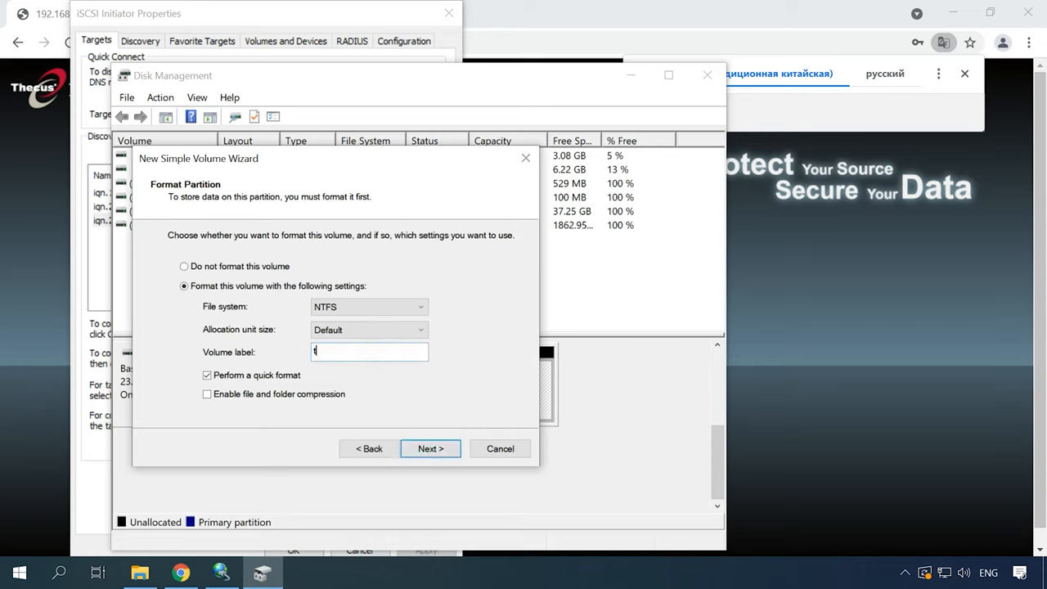
{"action": "type", "text": "thecus2"}
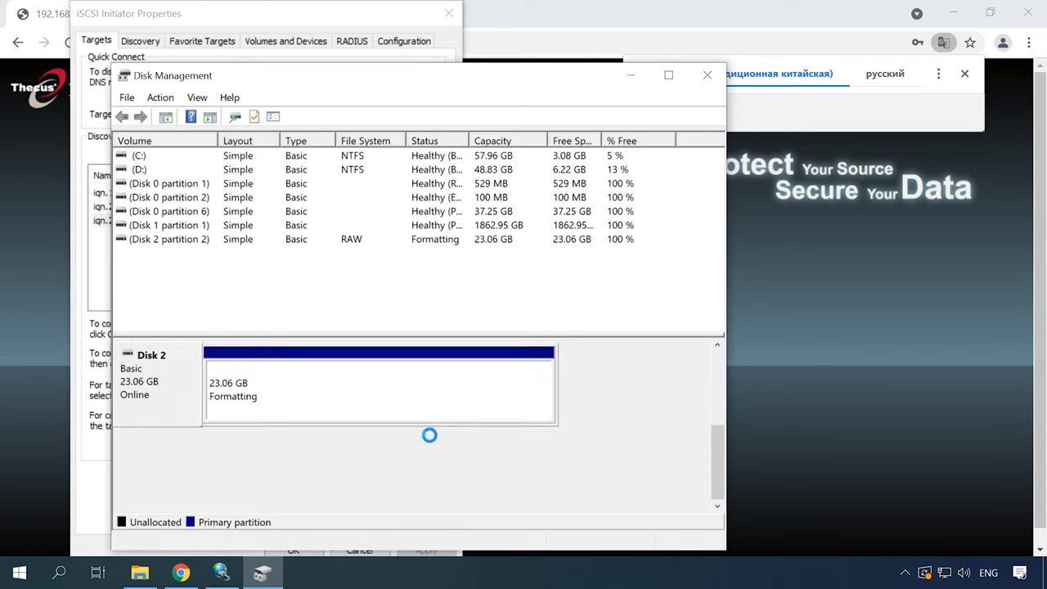
{"action": "mouse_move", "coordinate": [356, 423]}
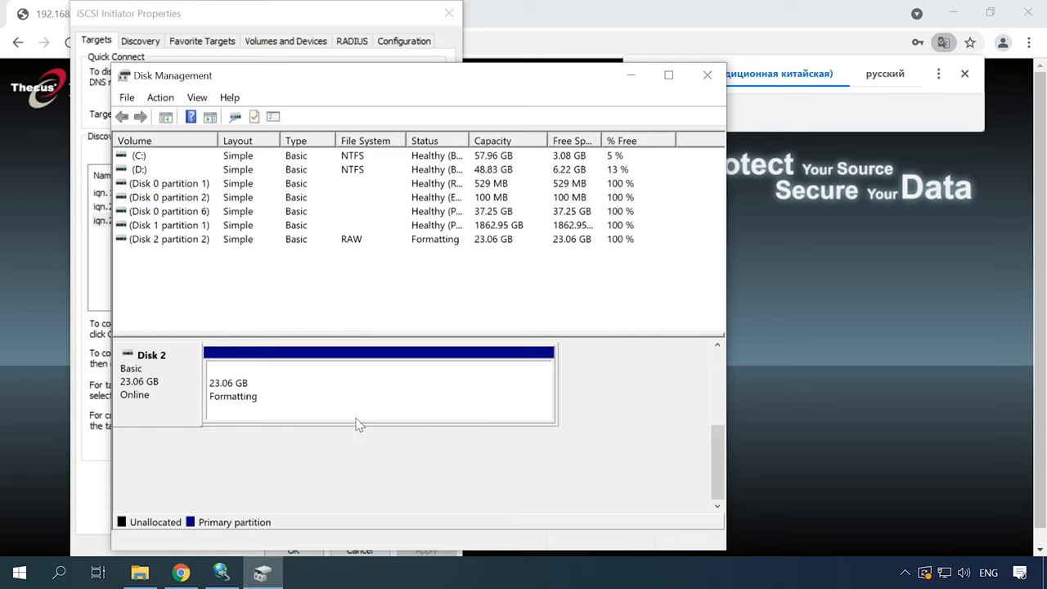
{"action": "mouse_move", "coordinate": [373, 416]}
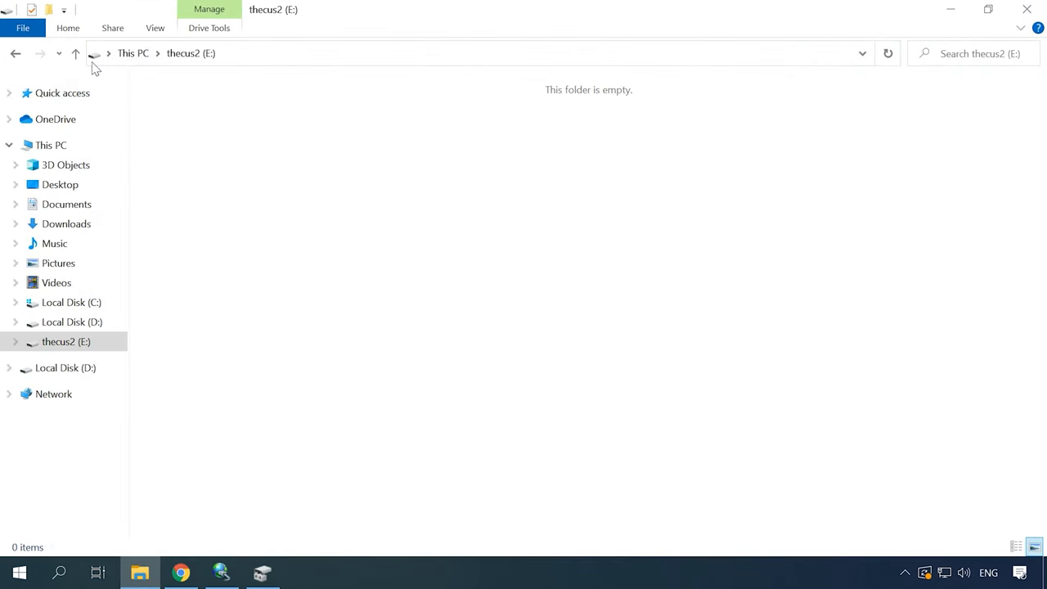
Step: Reach the Hetman Partition Recovery 3.1 download page via Software > Data recovery
{"action": "left_click", "coordinate": [181, 571]}
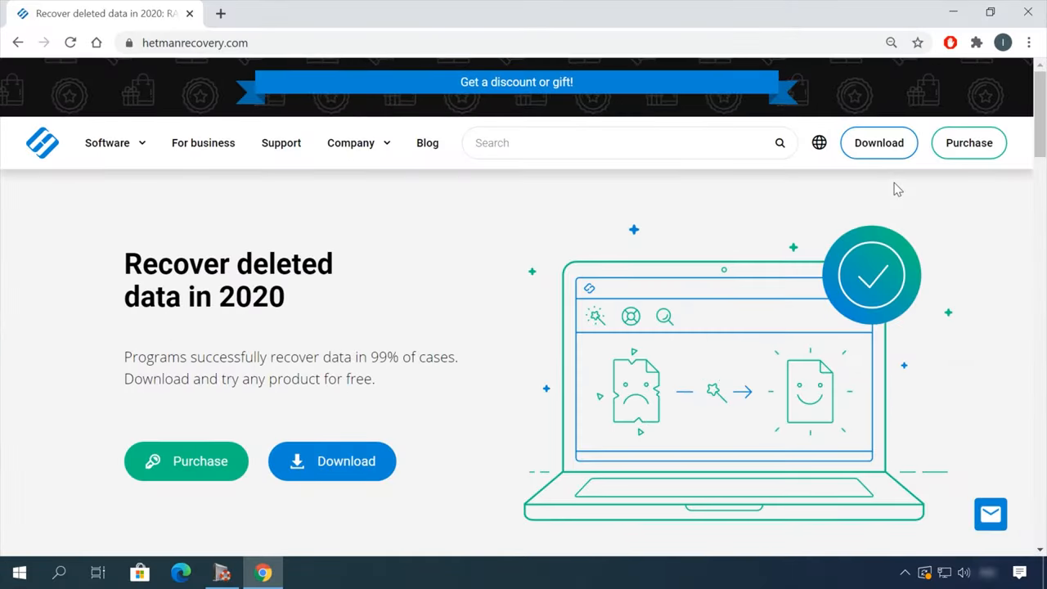
{"action": "scroll", "scroll_direction": "down", "scroll_amount": 3}
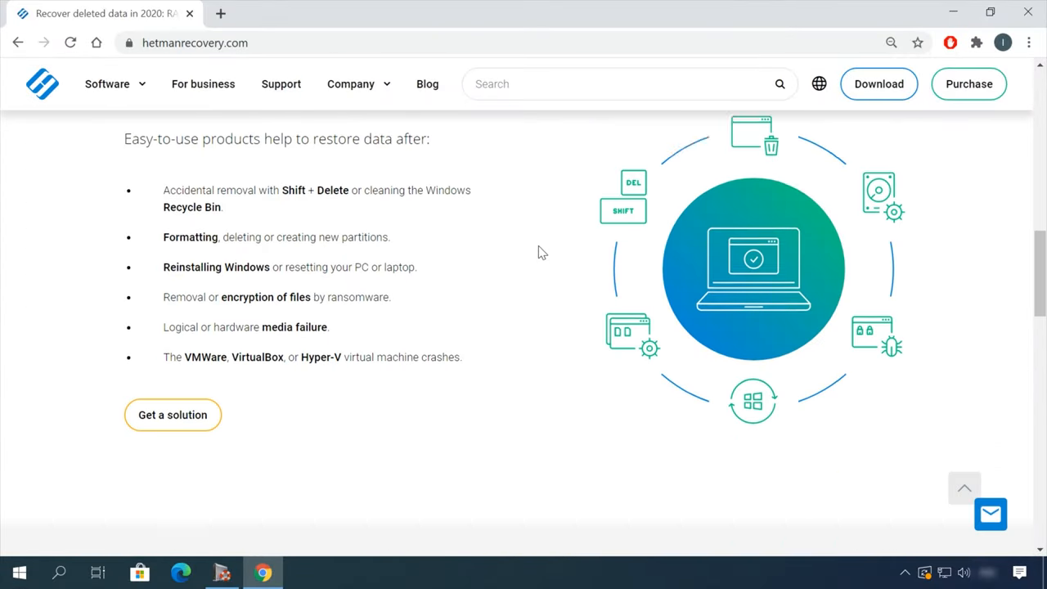
{"action": "left_click", "coordinate": [107, 84]}
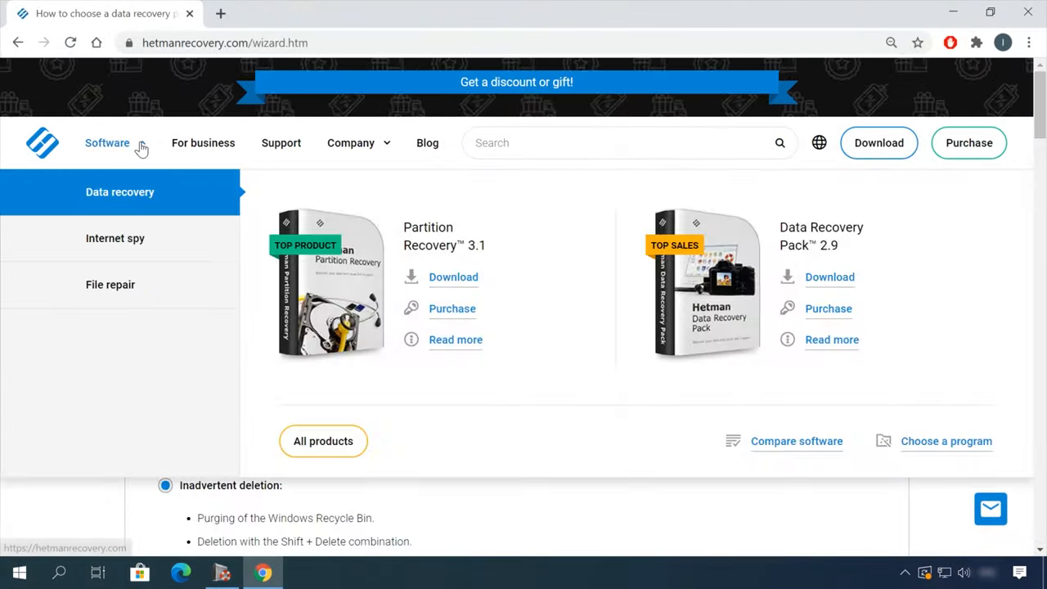
{"action": "left_click", "coordinate": [322, 441]}
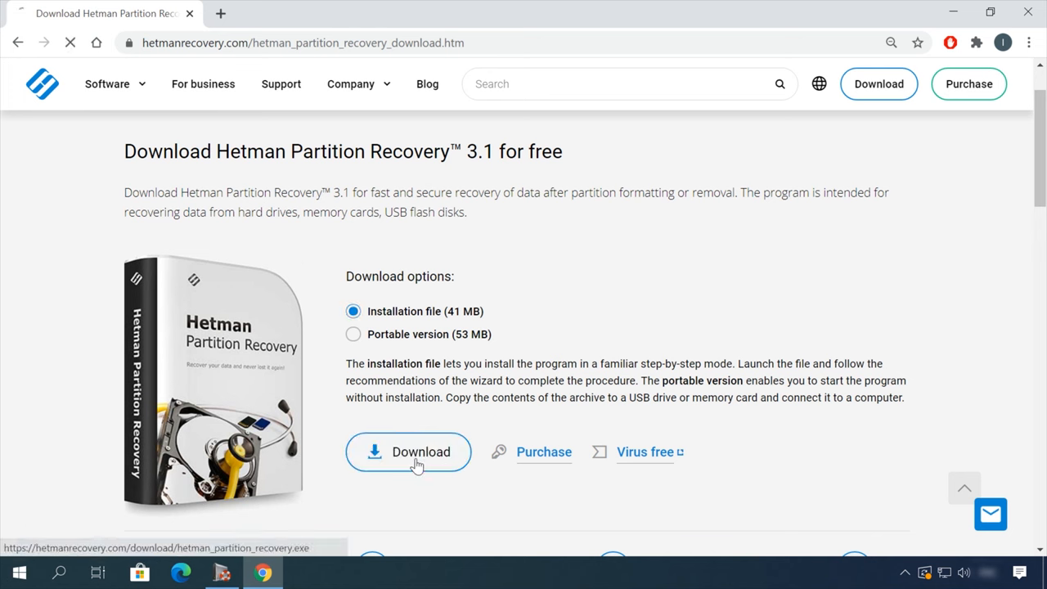
Step: Scan USB (E:) in Hetman Partition Recovery and preview a deleted .docx from its Doc folder
{"action": "left_click", "coordinate": [420, 451]}
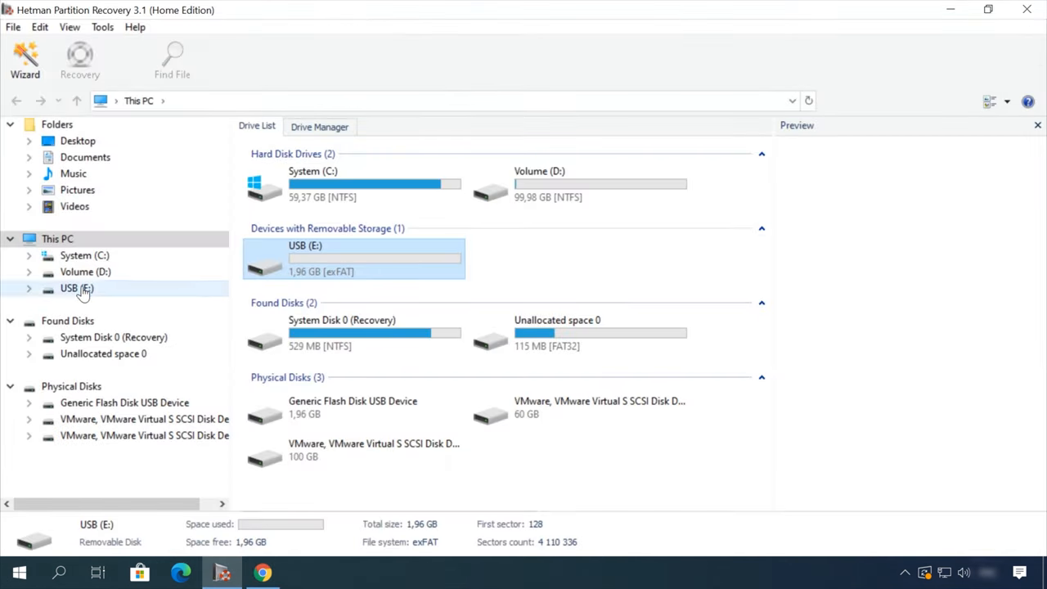
{"action": "double_click", "coordinate": [77, 288]}
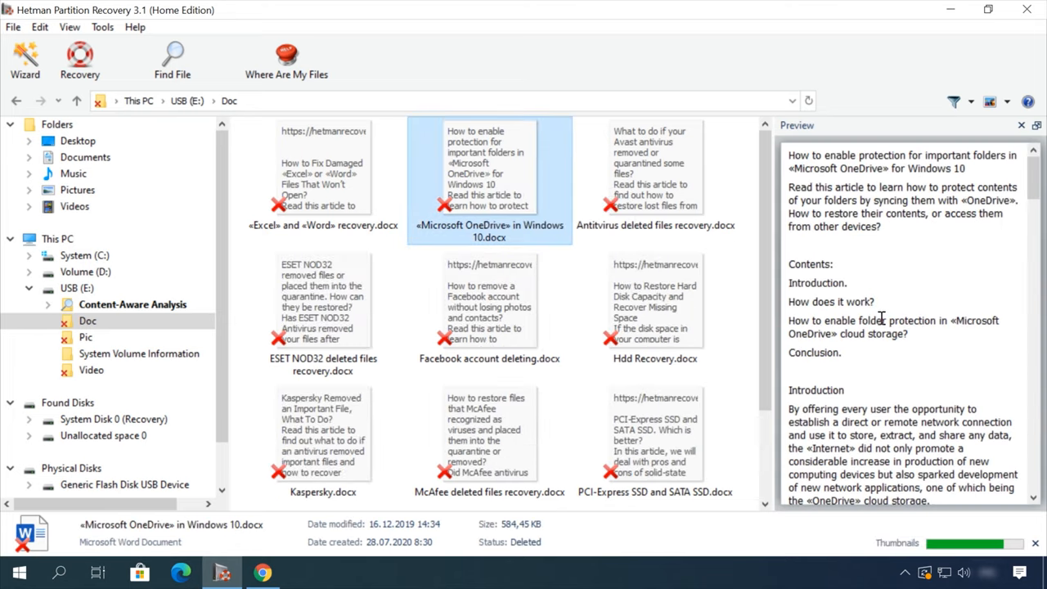
{"action": "left_click", "coordinate": [91, 370]}
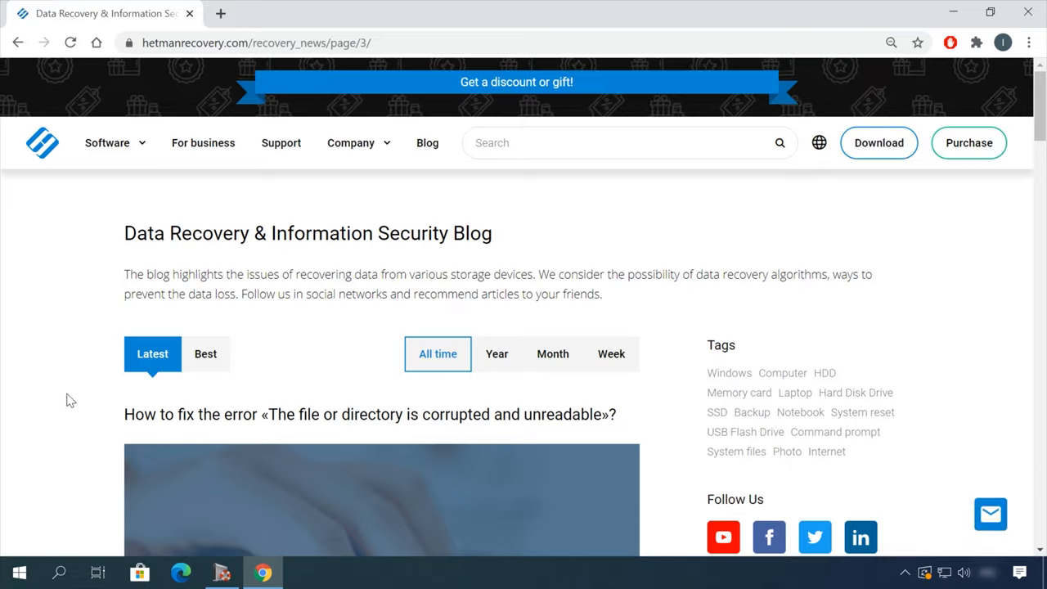
Step: Download Hetman RAID Recovery from the blog page so it lists the Linux RAID 5 array
{"action": "scroll", "scroll_direction": "down", "scroll_amount": 3}
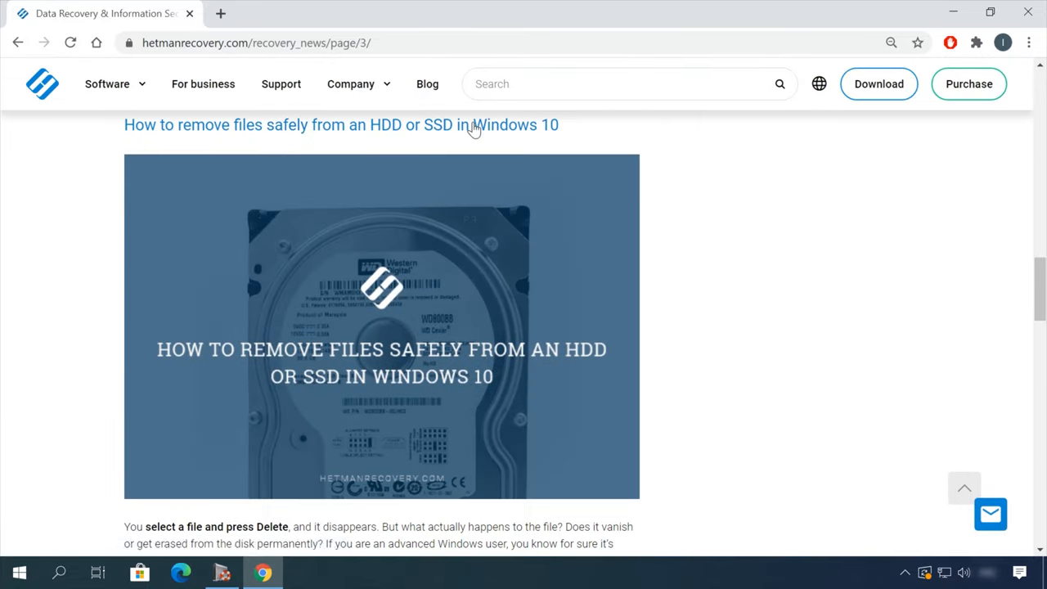
{"action": "left_click", "coordinate": [340, 124]}
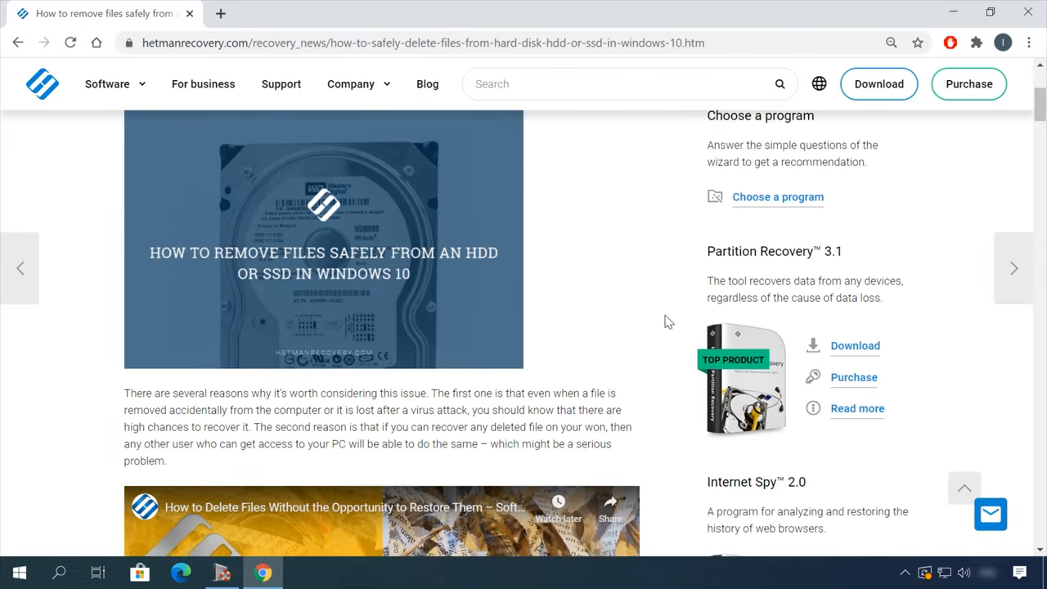
{"action": "scroll", "scroll_direction": "down", "scroll_amount": 3}
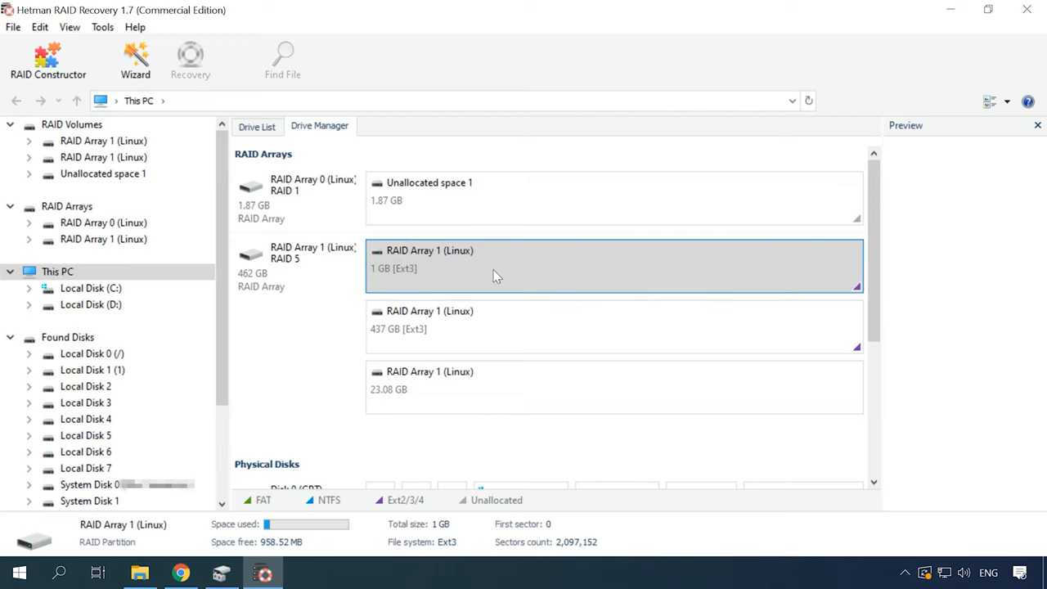
Step: Select the 437 GB Ext3 volume of the RAID 5 array and start the File Recovery Wizard
{"action": "left_click", "coordinate": [613, 327]}
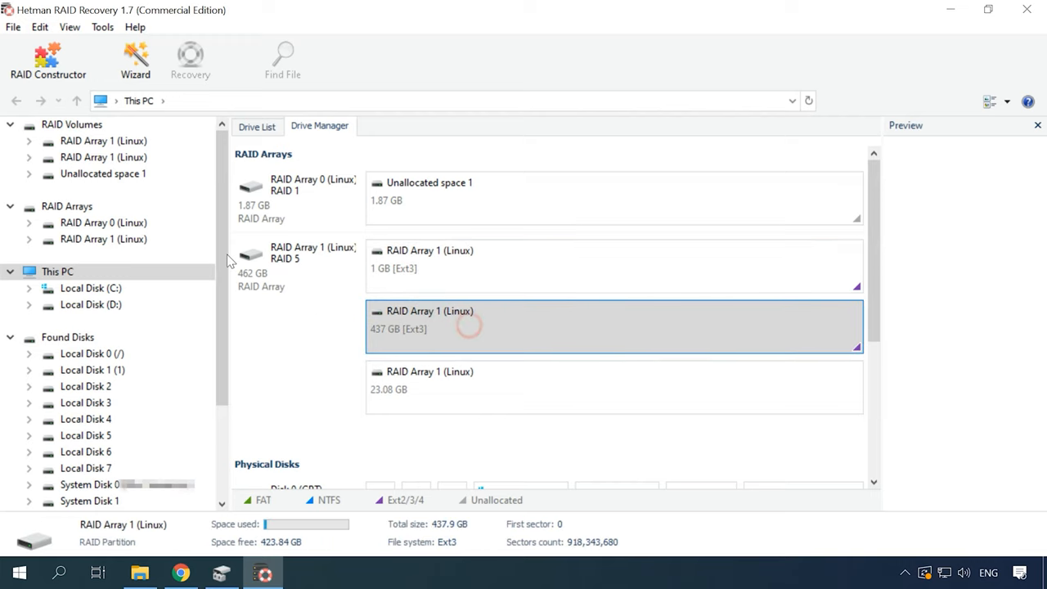
{"action": "left_click", "coordinate": [297, 266]}
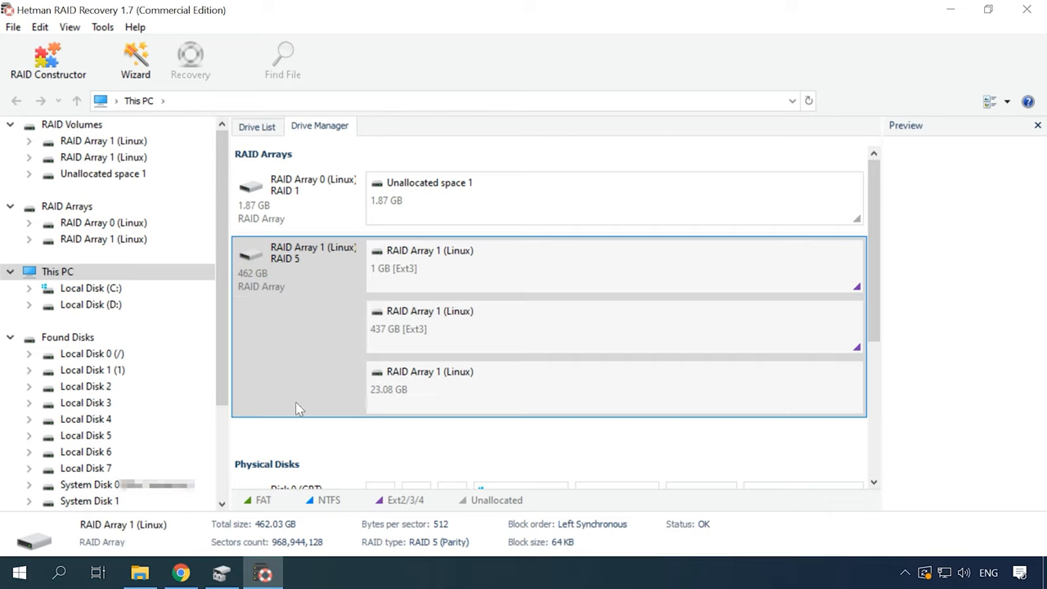
{"action": "mouse_move", "coordinate": [356, 550]}
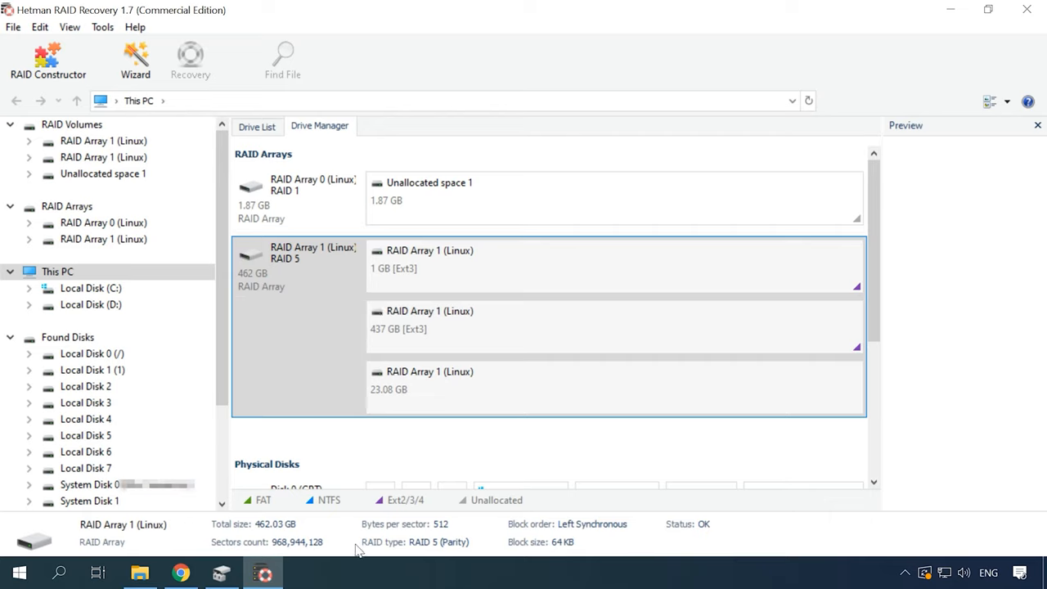
{"action": "mouse_move", "coordinate": [570, 332]}
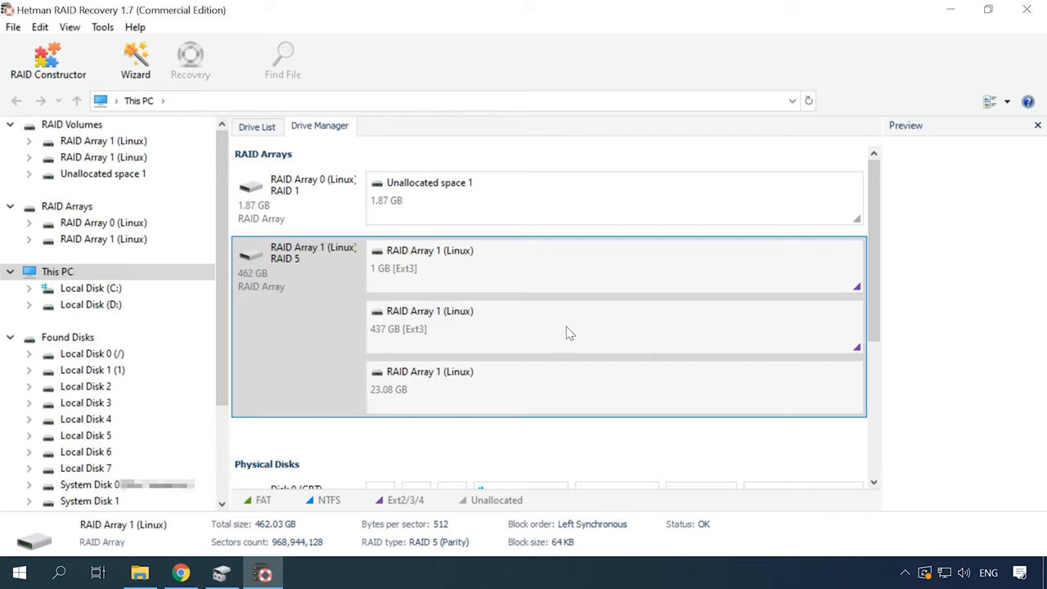
{"action": "left_click", "coordinate": [507, 319]}
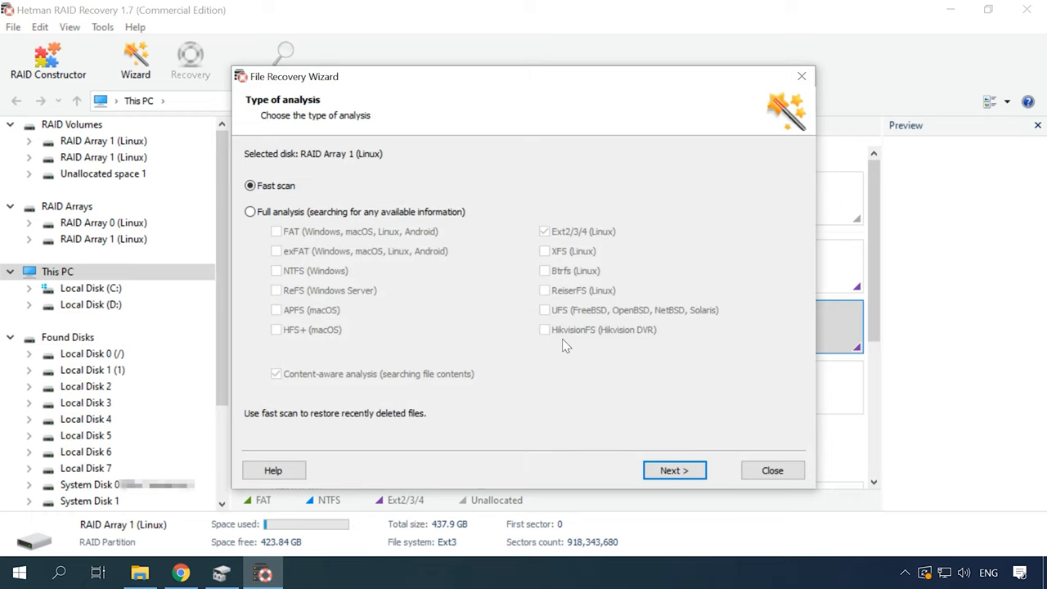
{"action": "left_click", "coordinate": [250, 186]}
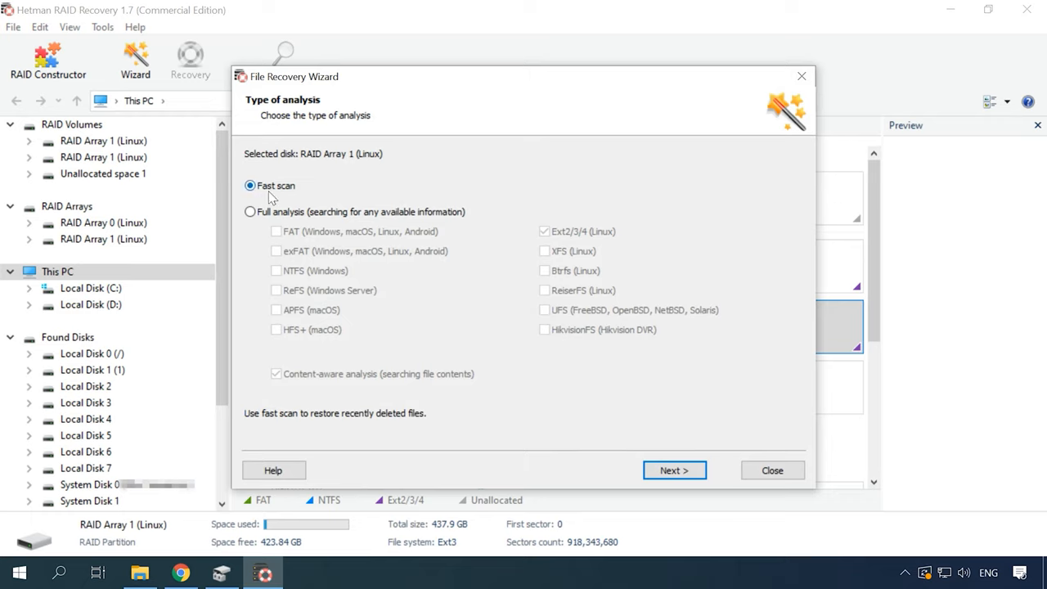
Step: Run a fast scan of the volume and browse the deleted photos in the Multimedia folder
{"action": "left_click", "coordinate": [674, 469]}
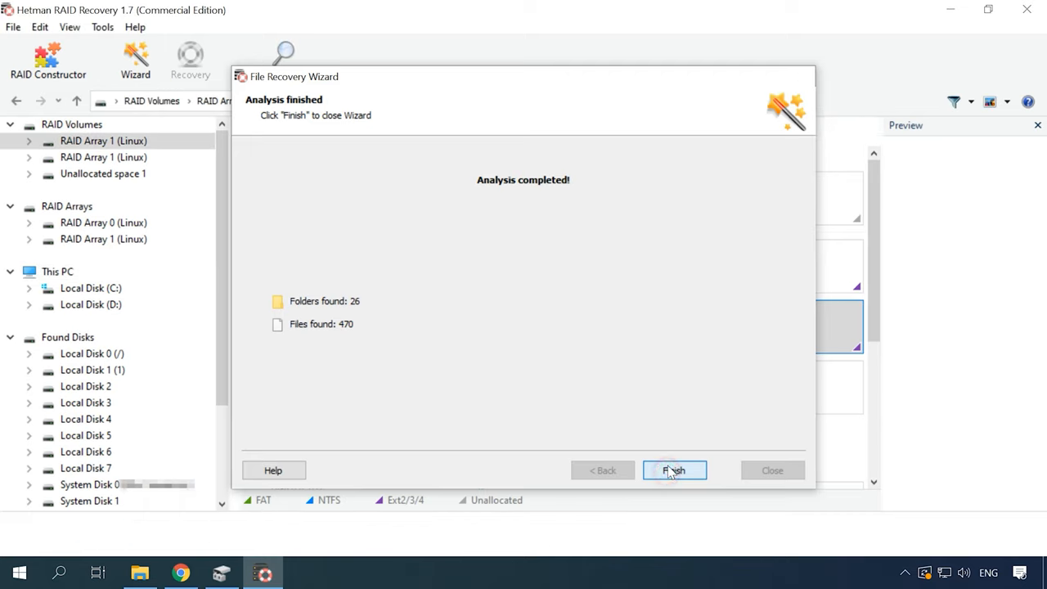
{"action": "left_click", "coordinate": [674, 470]}
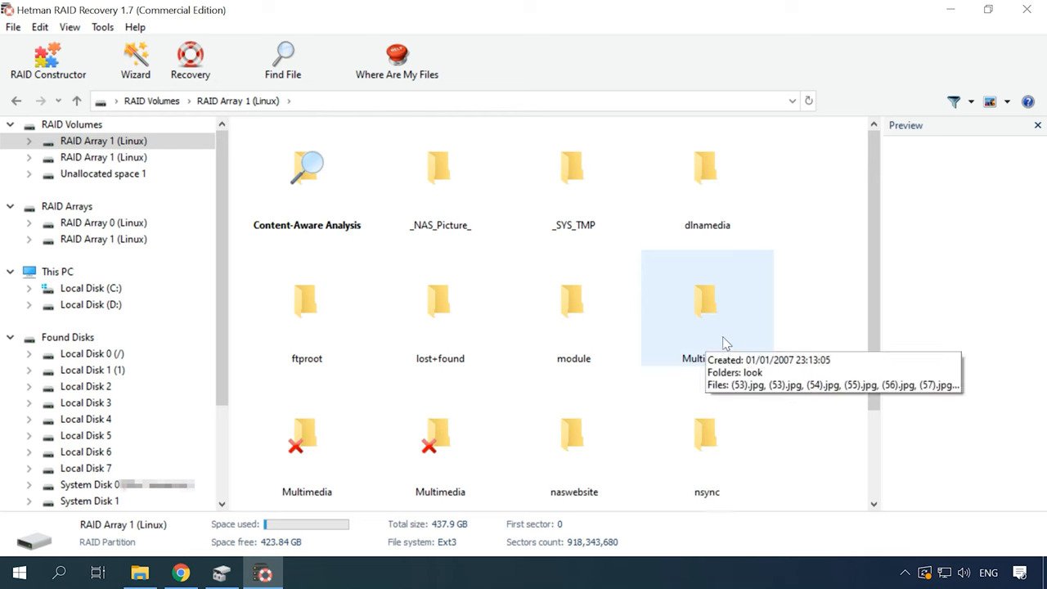
{"action": "double_click", "coordinate": [705, 307]}
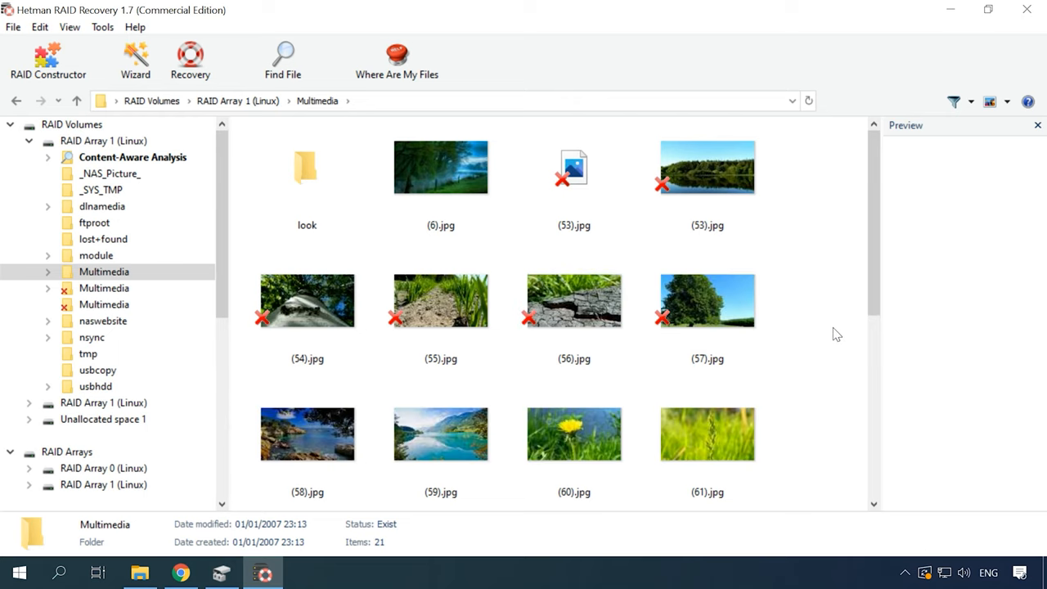
{"action": "mouse_move", "coordinate": [871, 305]}
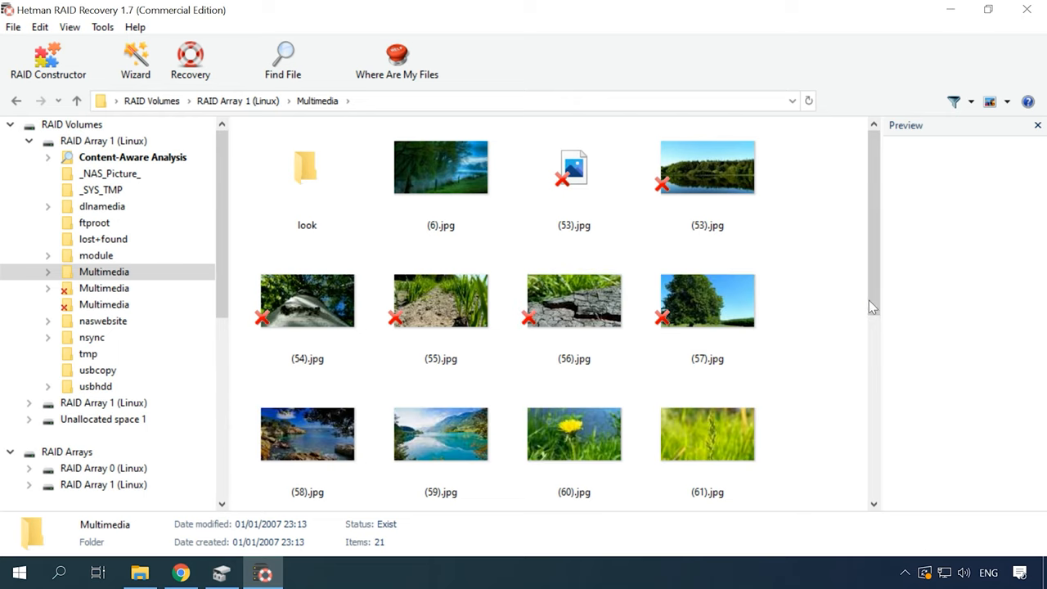
Step: Save the selected Multimedia photos to hard disk at C:\003\ and finish the recovery
{"action": "scroll", "scroll_direction": "down", "scroll_amount": 3}
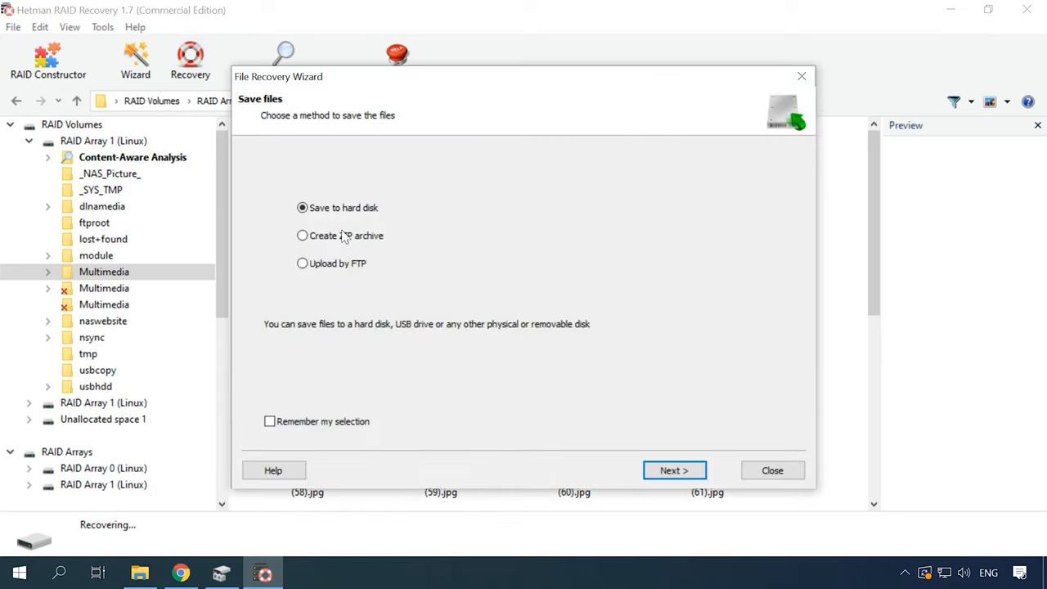
{"action": "left_click", "coordinate": [673, 469]}
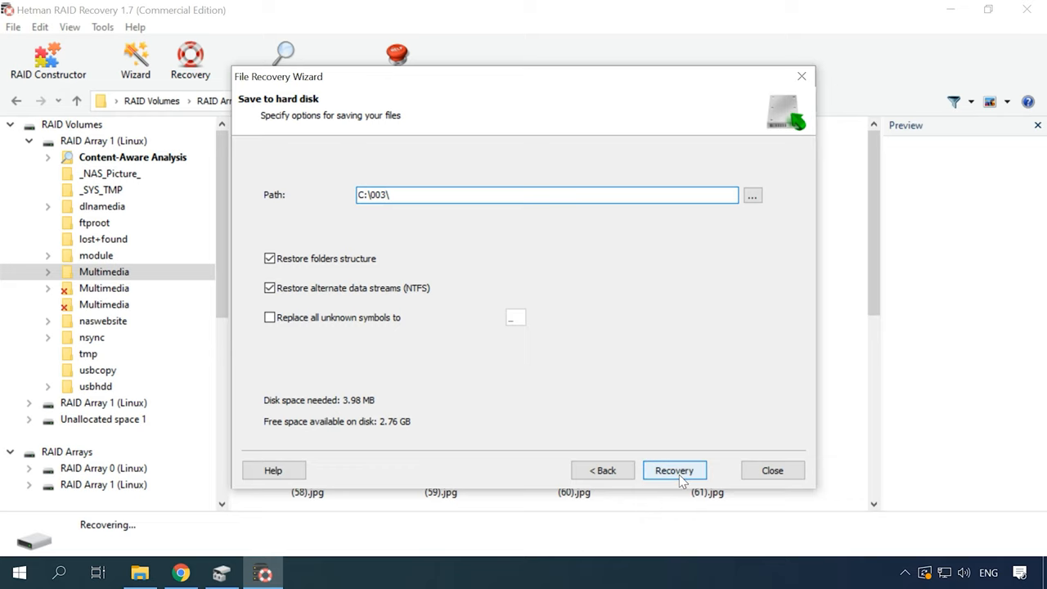
{"action": "left_click", "coordinate": [674, 470]}
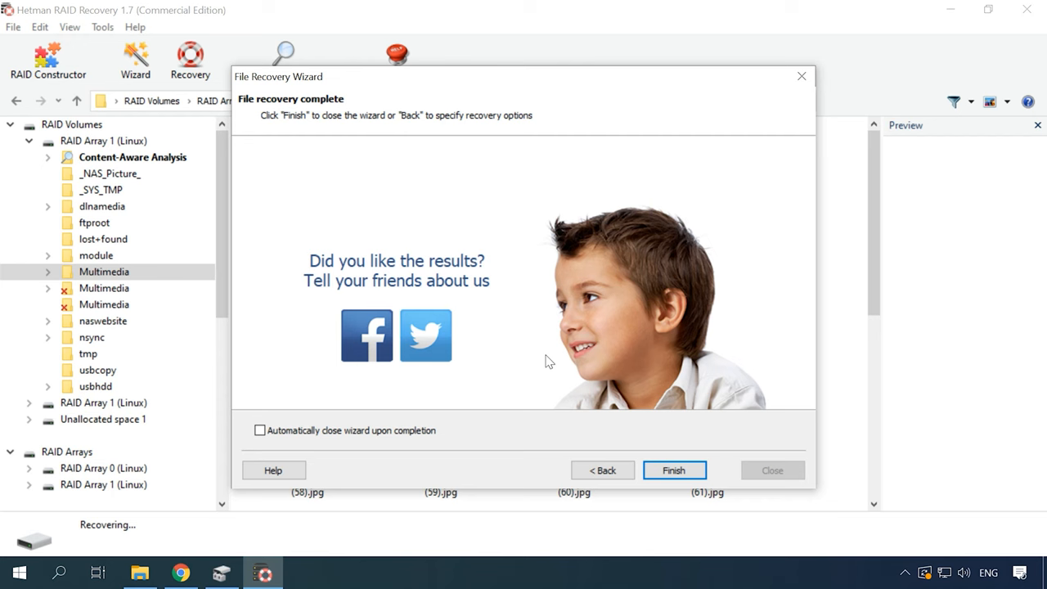
{"action": "left_click", "coordinate": [674, 470]}
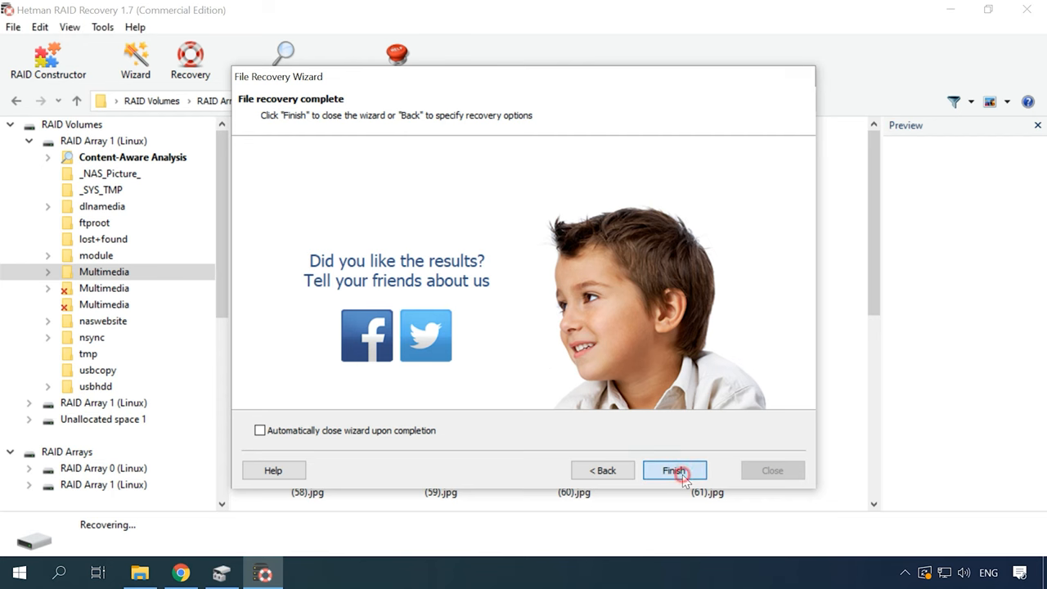
{"action": "left_click", "coordinate": [674, 471]}
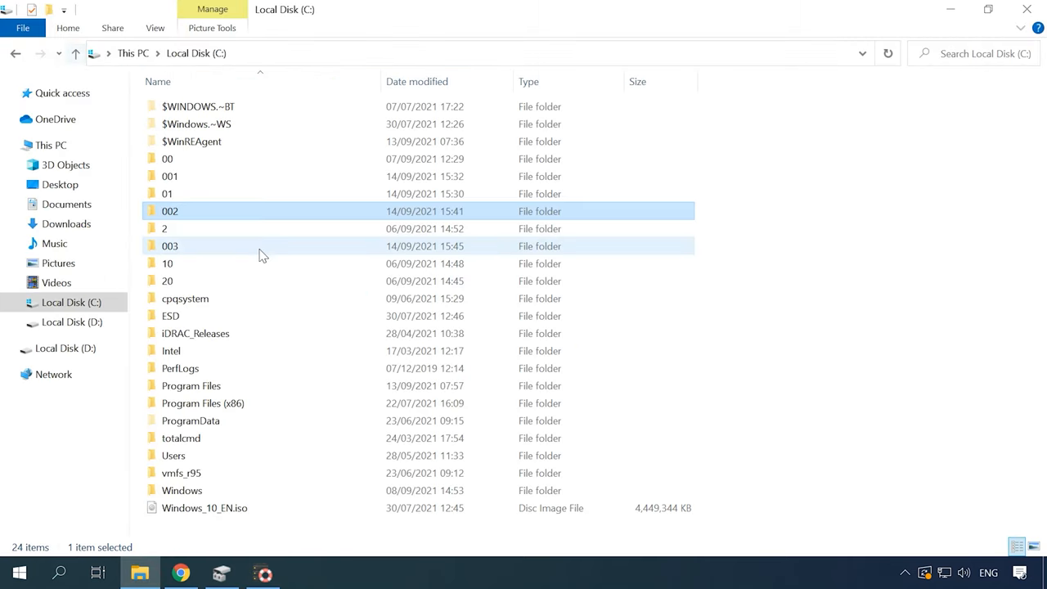
{"action": "mouse_move", "coordinate": [169, 245]}
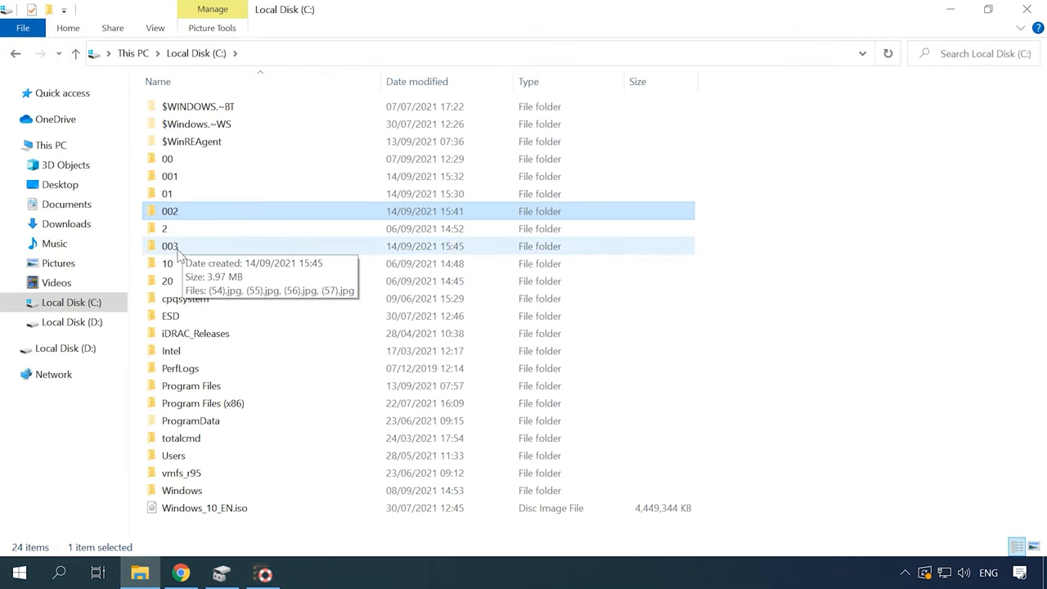
Step: Open folder 003 on Local Disk (C:) to check the recovered jpg photos
{"action": "left_click", "coordinate": [169, 246]}
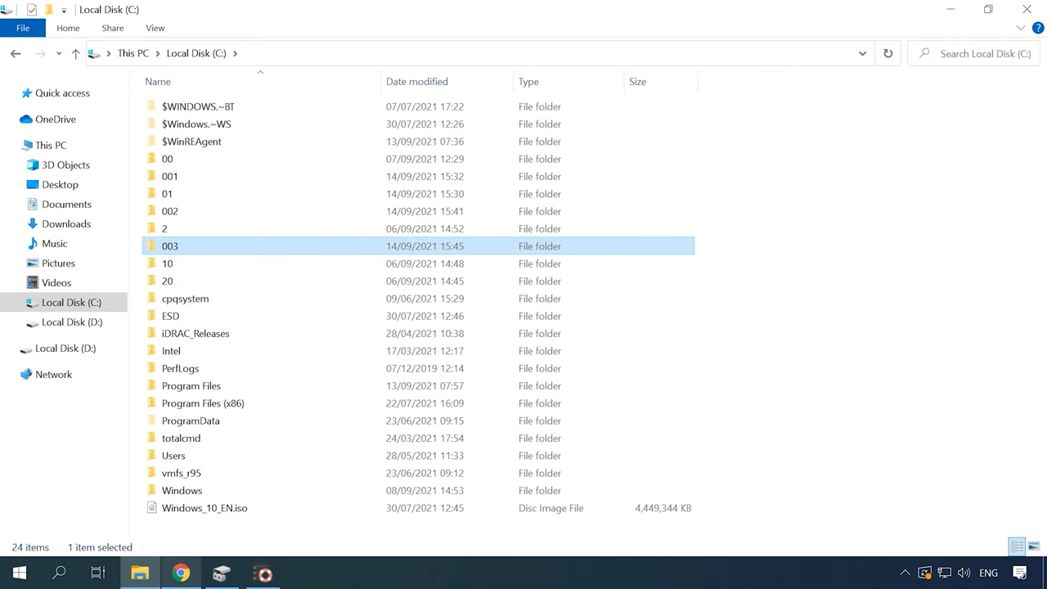
{"action": "mouse_move", "coordinate": [172, 246]}
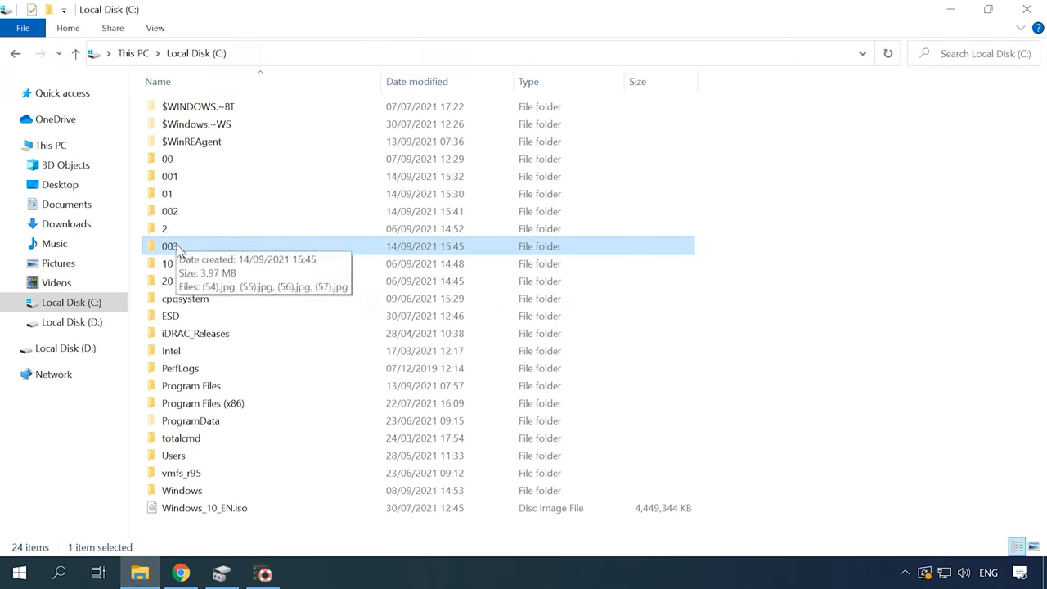
{"action": "double_click", "coordinate": [170, 246]}
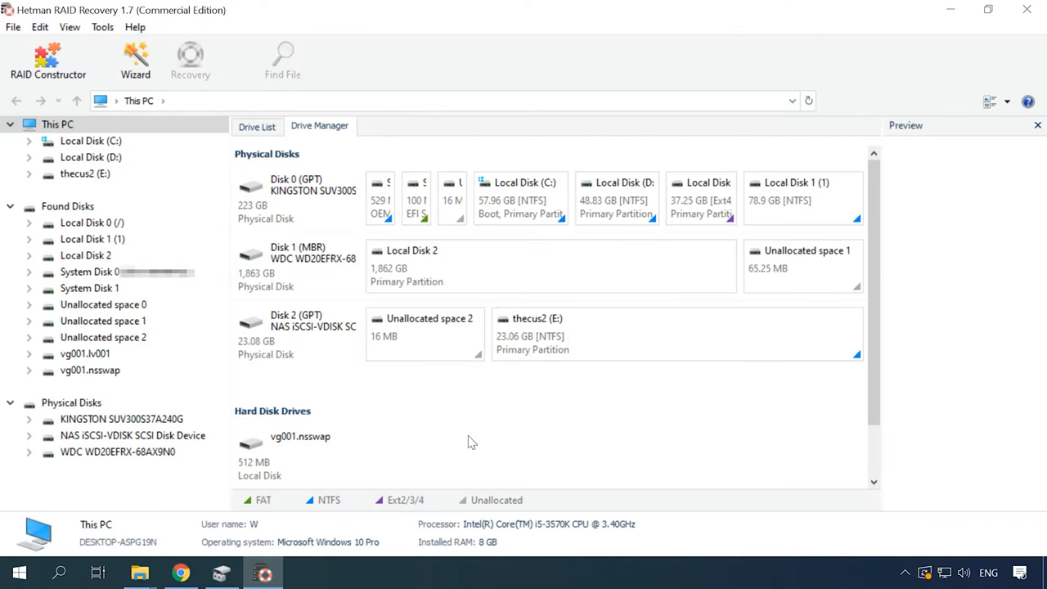
Step: Fast-scan the thecus2 (E:) iSCSI disk and view its 40 found files, including deleted car photos
{"action": "scroll", "scroll_direction": "down", "scroll_amount": 3}
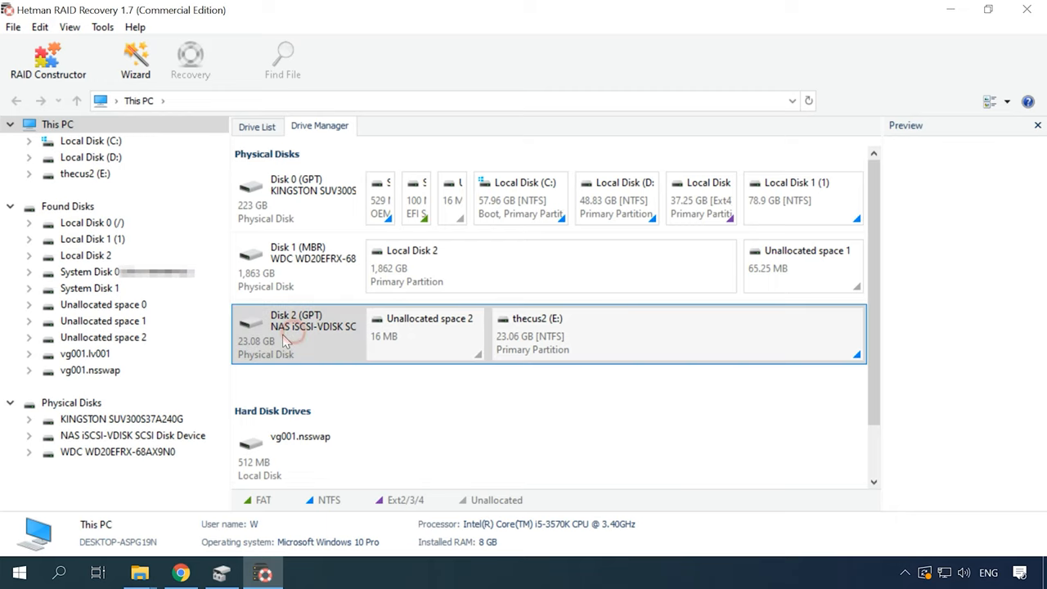
{"action": "left_click", "coordinate": [311, 334]}
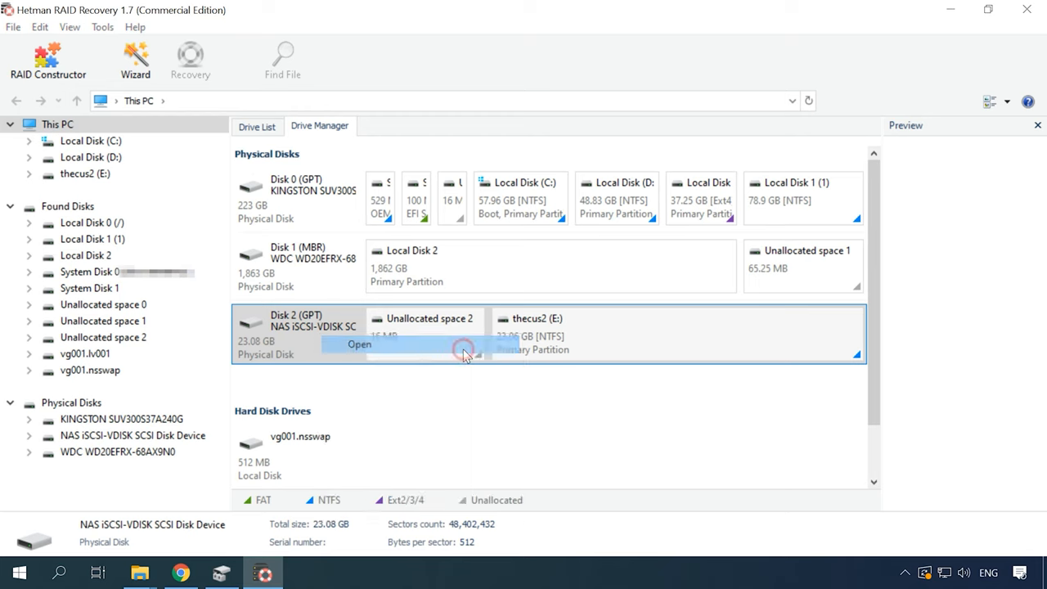
{"action": "left_click", "coordinate": [360, 344]}
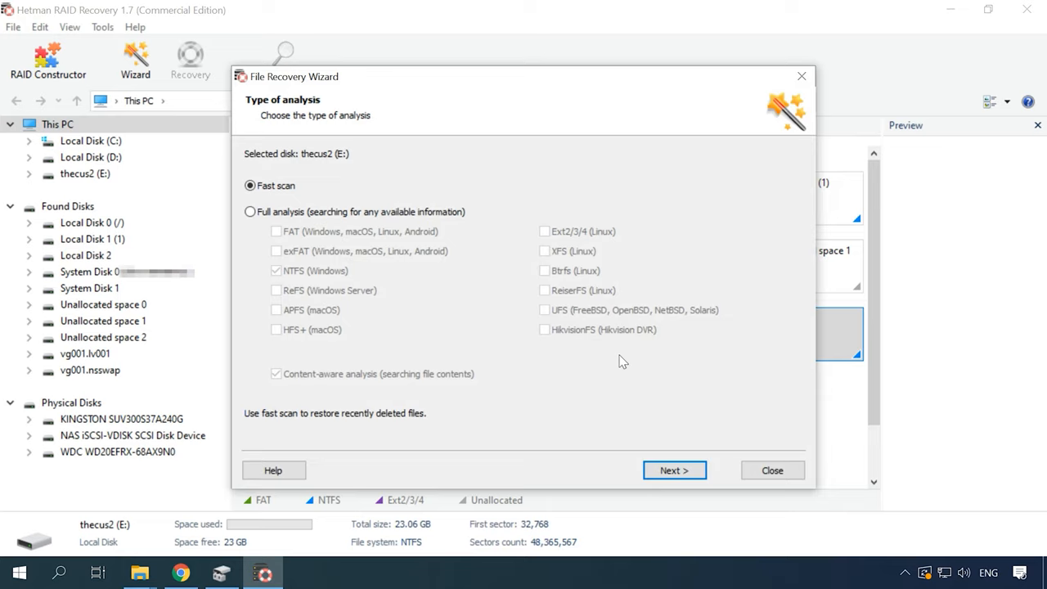
{"action": "left_click", "coordinate": [674, 469]}
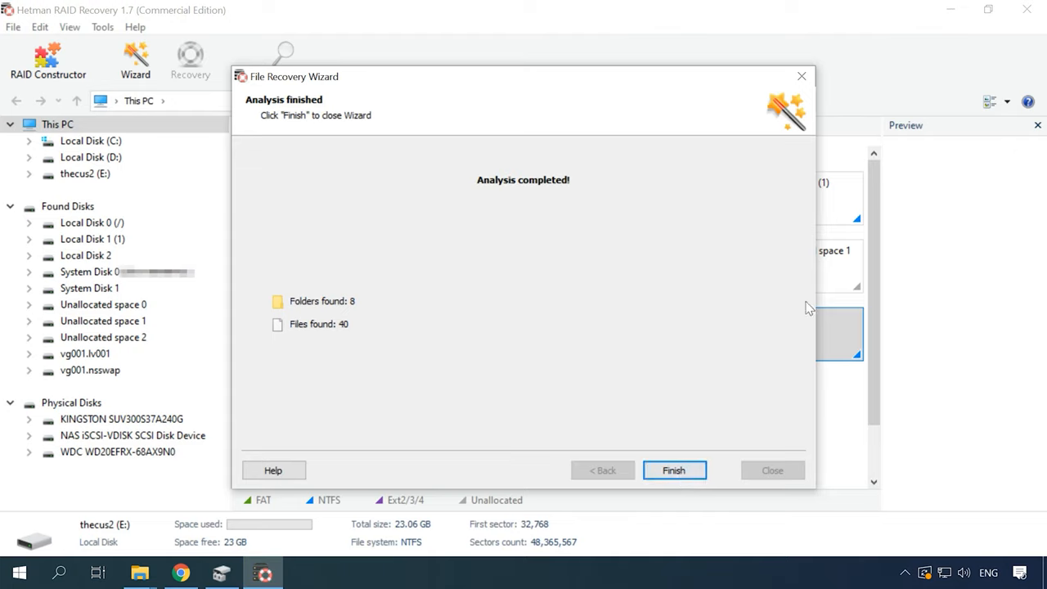
{"action": "left_click", "coordinate": [673, 469]}
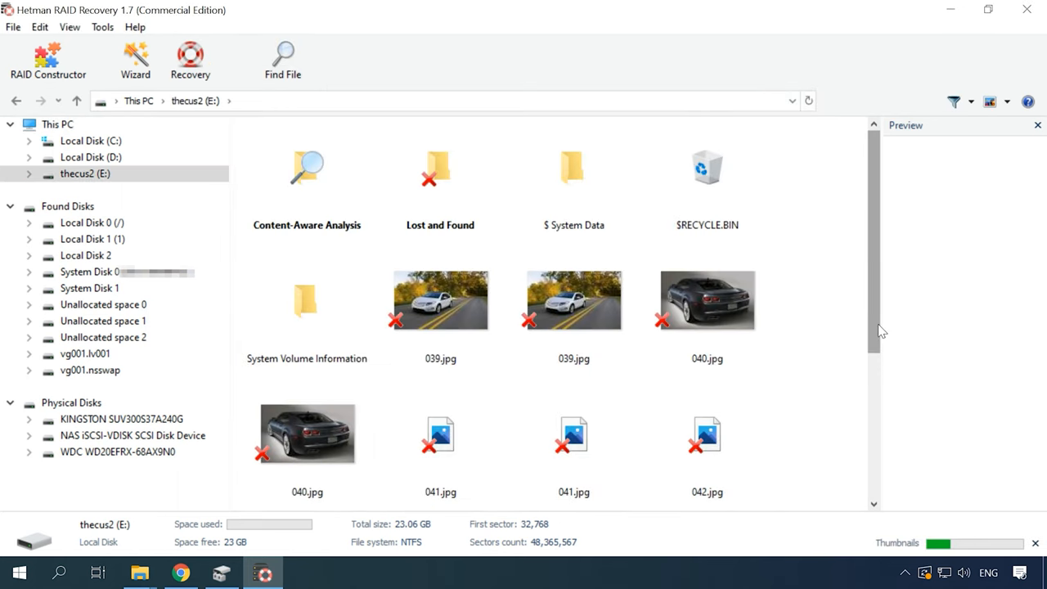
Step: Recover the four selected car photos to hard disk in C:\00\
{"action": "scroll", "scroll_direction": "down", "scroll_amount": 3}
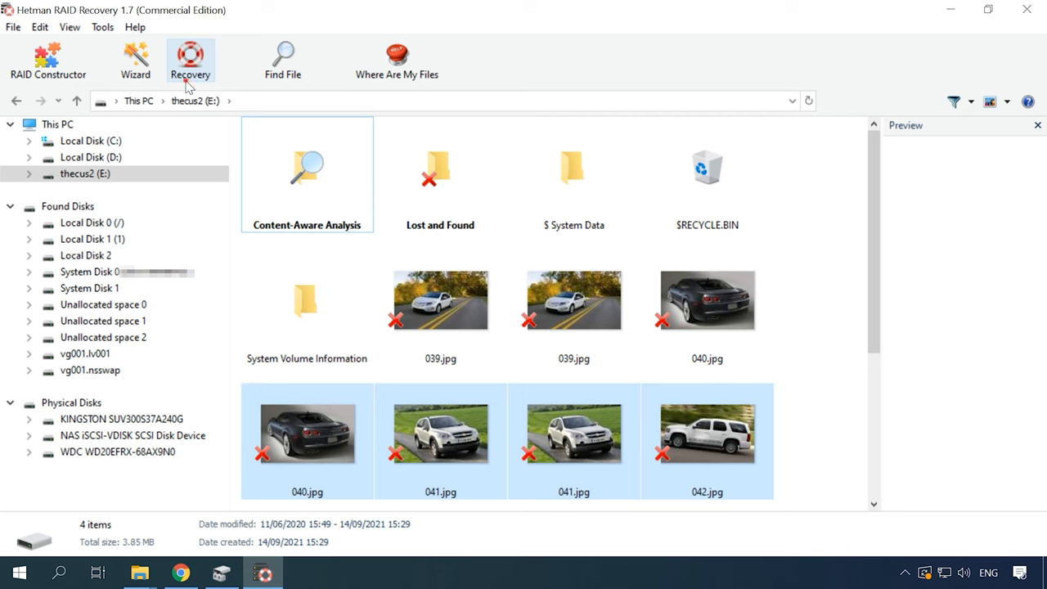
{"action": "left_click", "coordinate": [190, 60]}
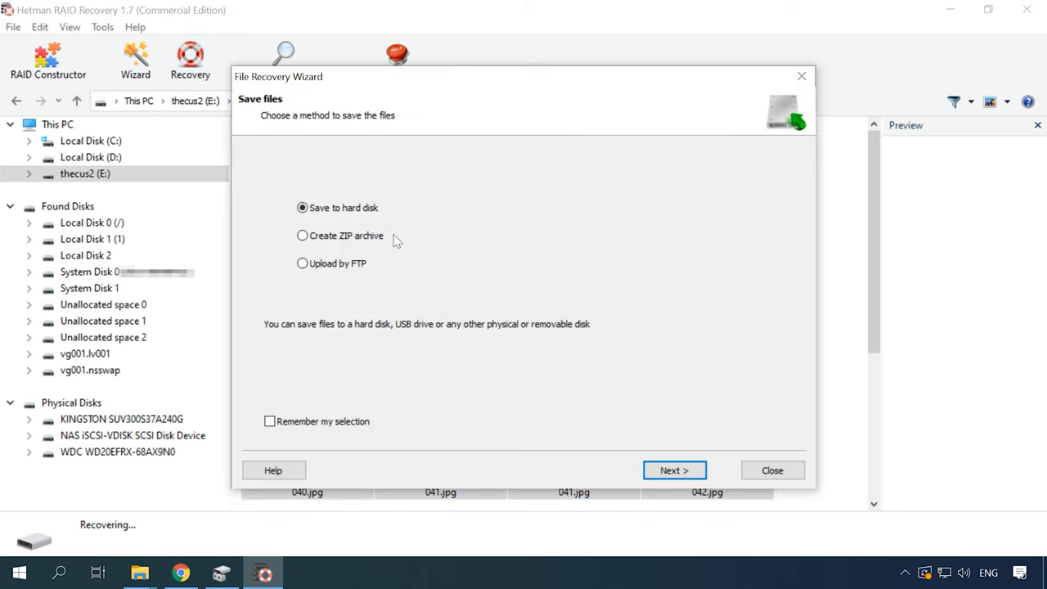
{"action": "left_click", "coordinate": [674, 471]}
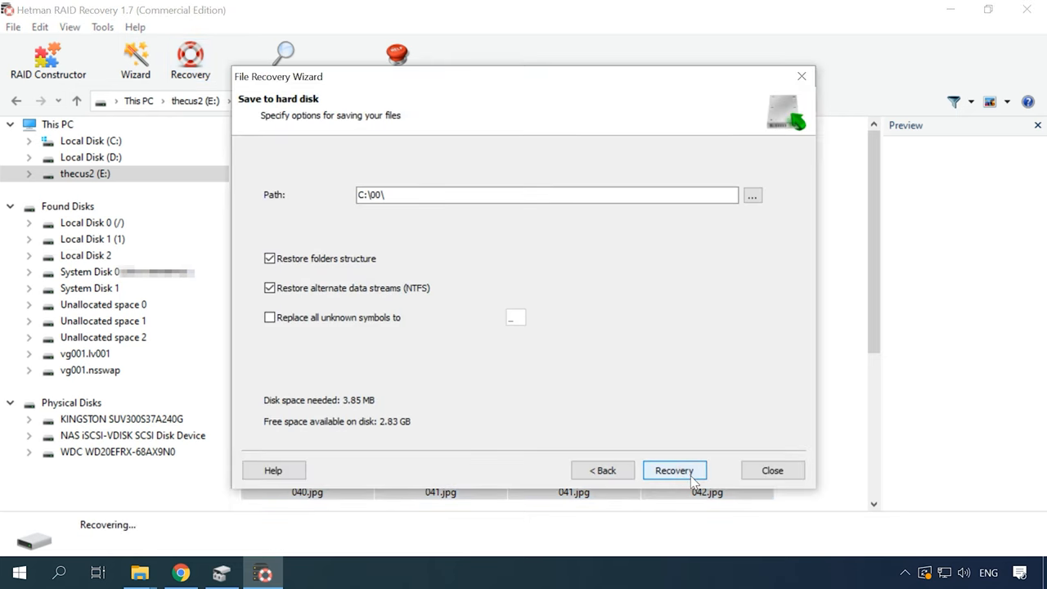
{"action": "left_click", "coordinate": [674, 470]}
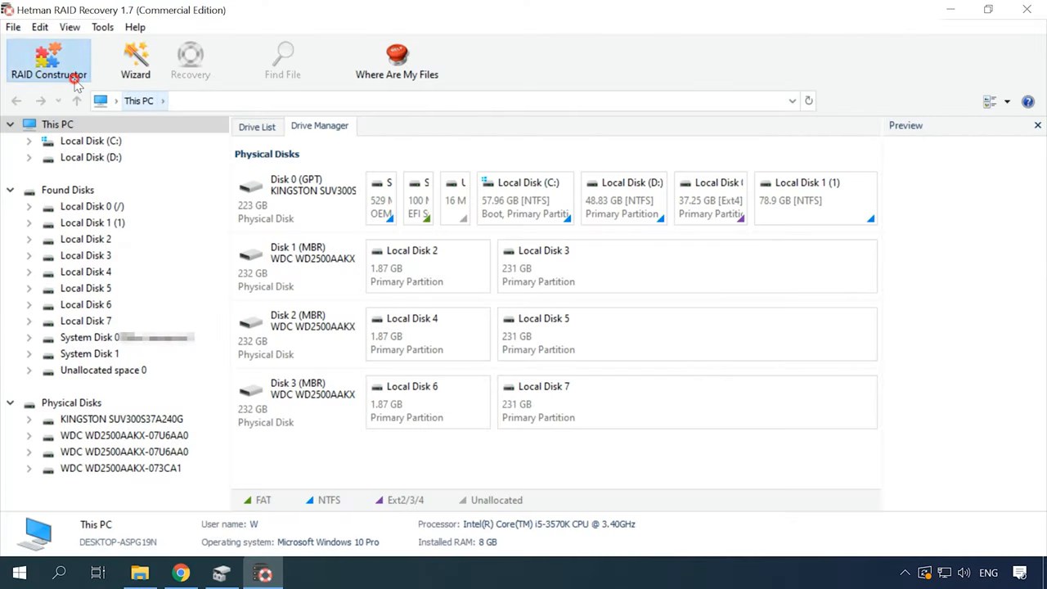
Step: Launch RAID Constructor and choose manual mode for defining the array
{"action": "left_click", "coordinate": [48, 61]}
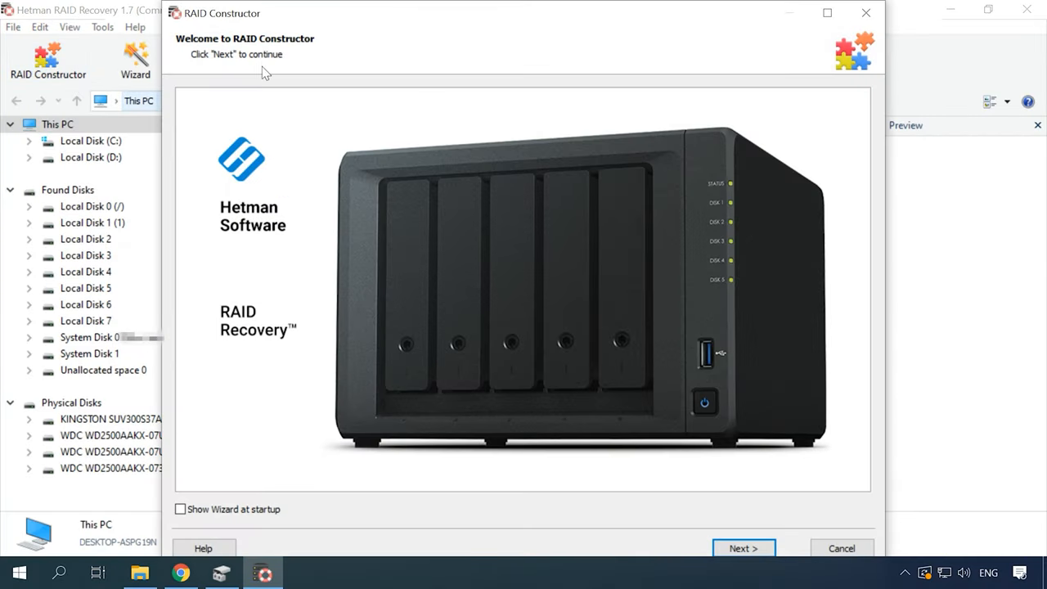
{"action": "left_click", "coordinate": [742, 547]}
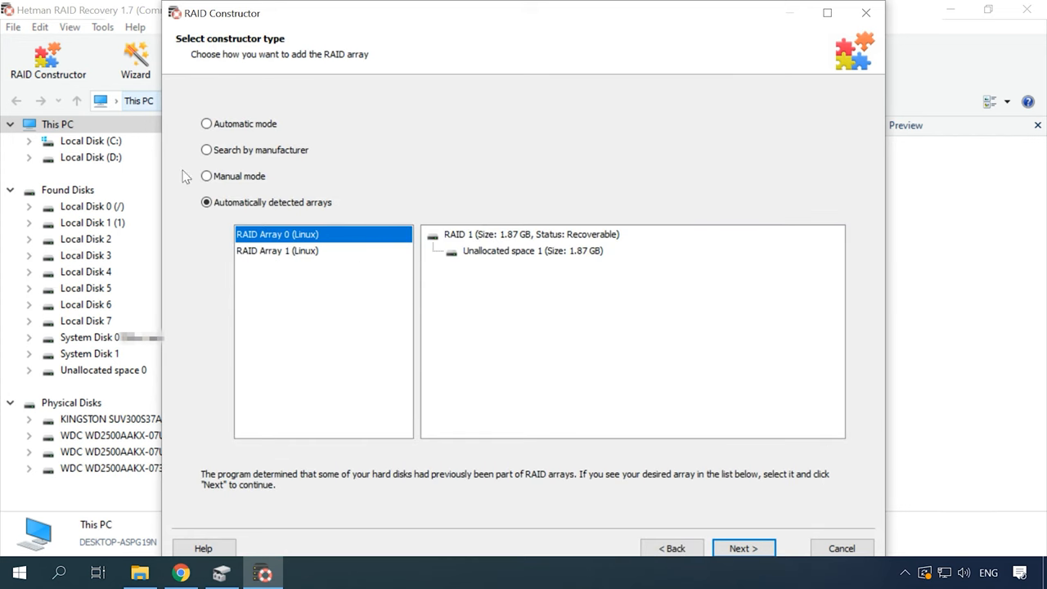
{"action": "left_click", "coordinate": [206, 176]}
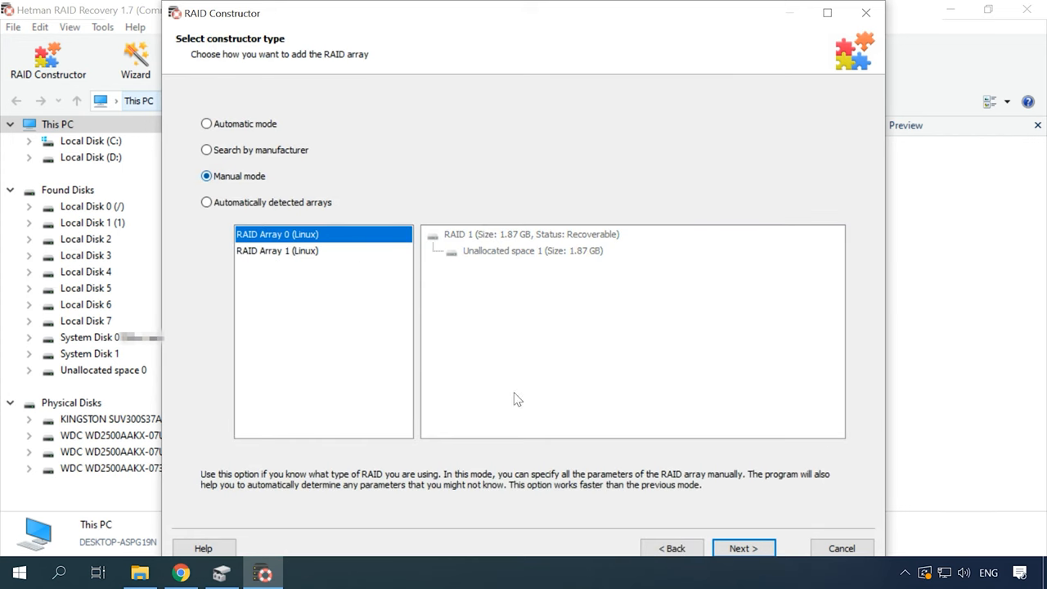
Step: Set the array type to RAID 5 with 64 KB blocks and add the three WDC drives
{"action": "left_click", "coordinate": [741, 548]}
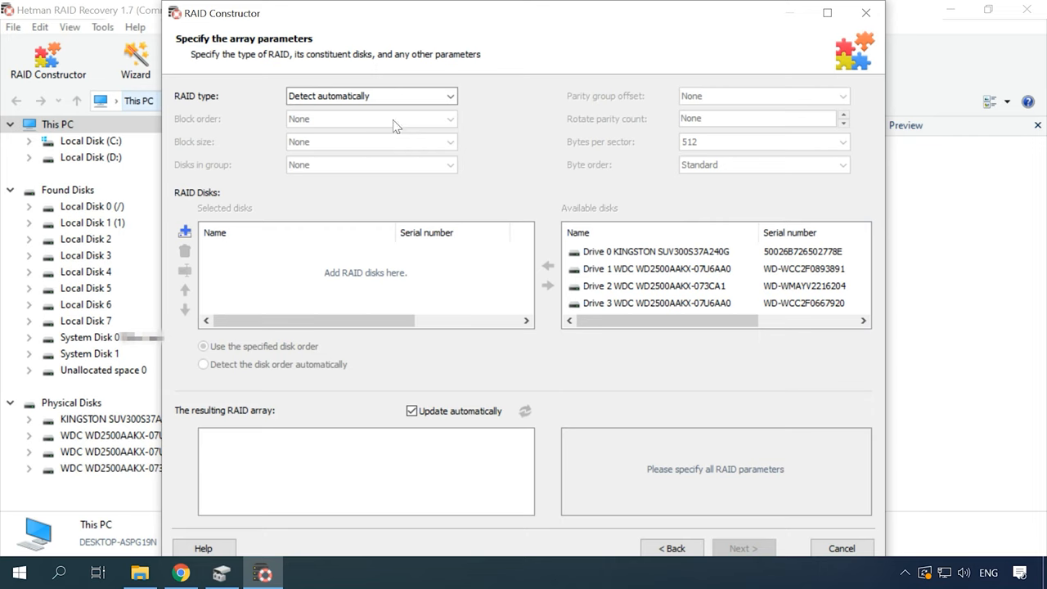
{"action": "left_click", "coordinate": [371, 95]}
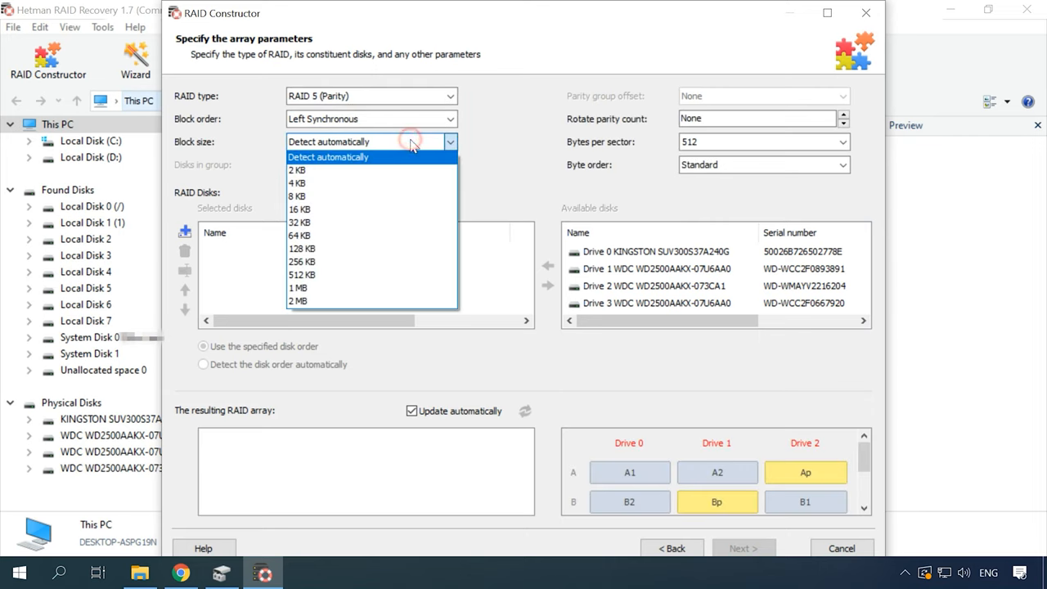
{"action": "left_click", "coordinate": [300, 235]}
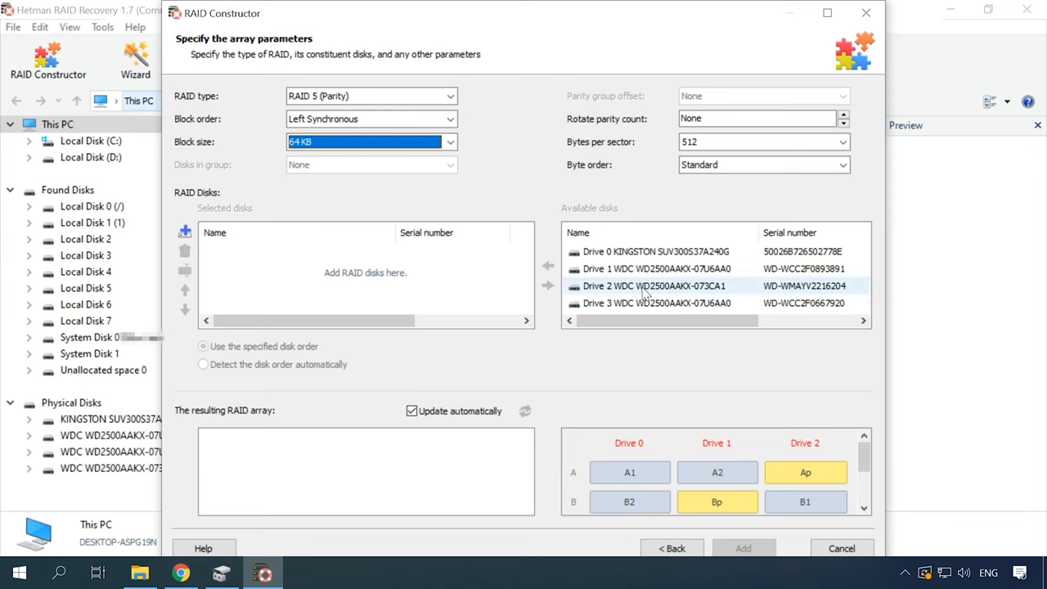
{"action": "left_click", "coordinate": [547, 266]}
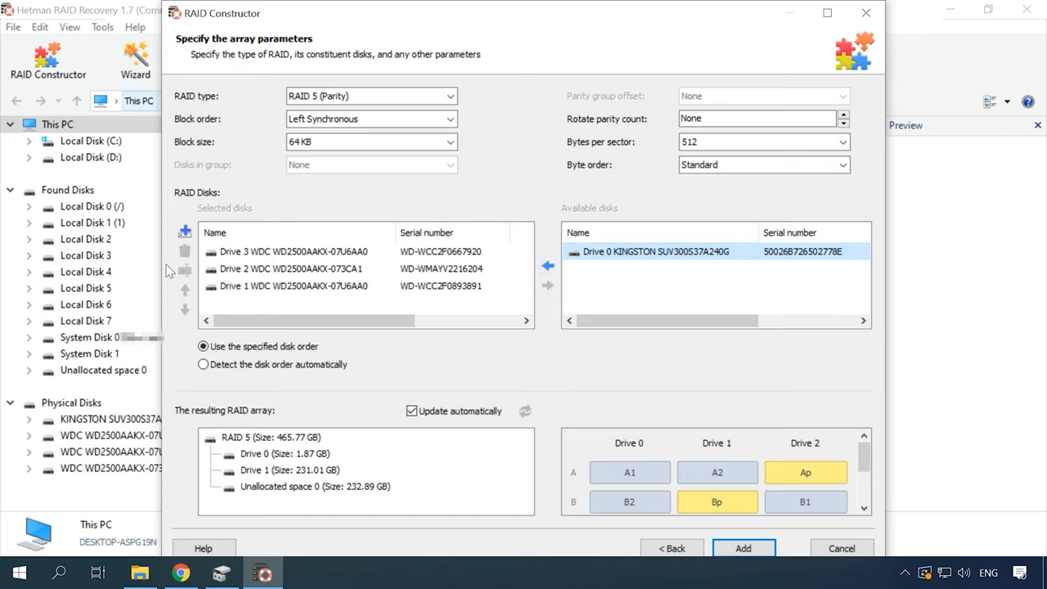
Step: Order the member disks as Drives 3, 2, 1, confirm offset and size, and add the array
{"action": "left_click", "coordinate": [290, 269]}
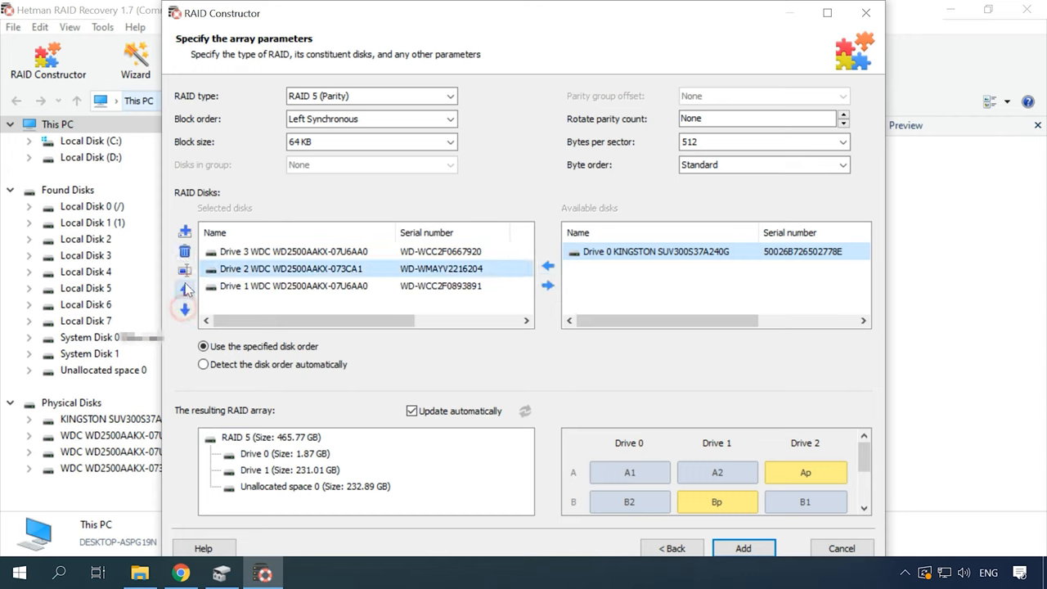
{"action": "left_click", "coordinate": [185, 232]}
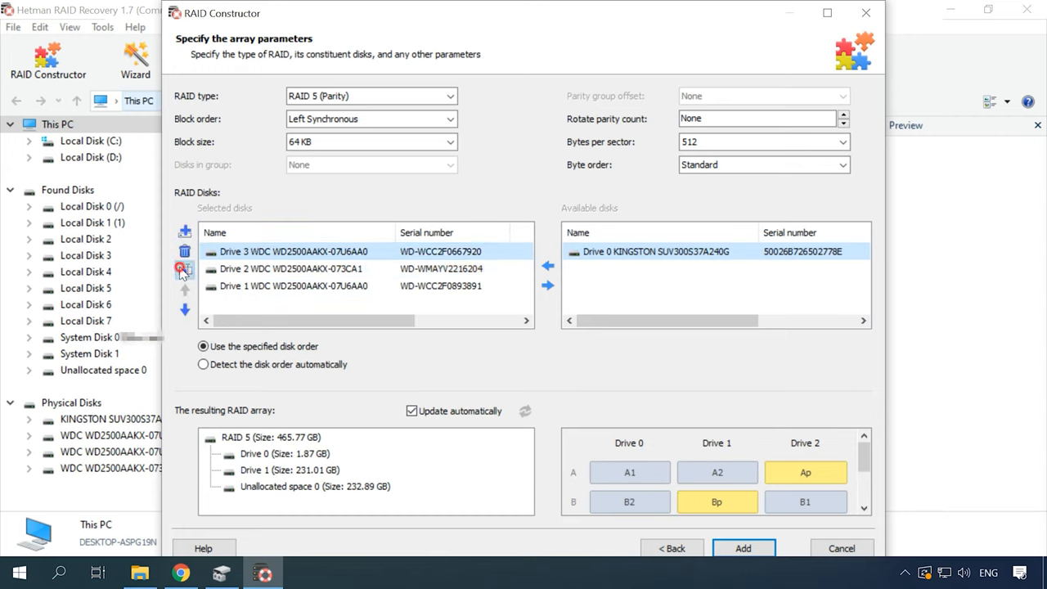
{"action": "left_click", "coordinate": [184, 270]}
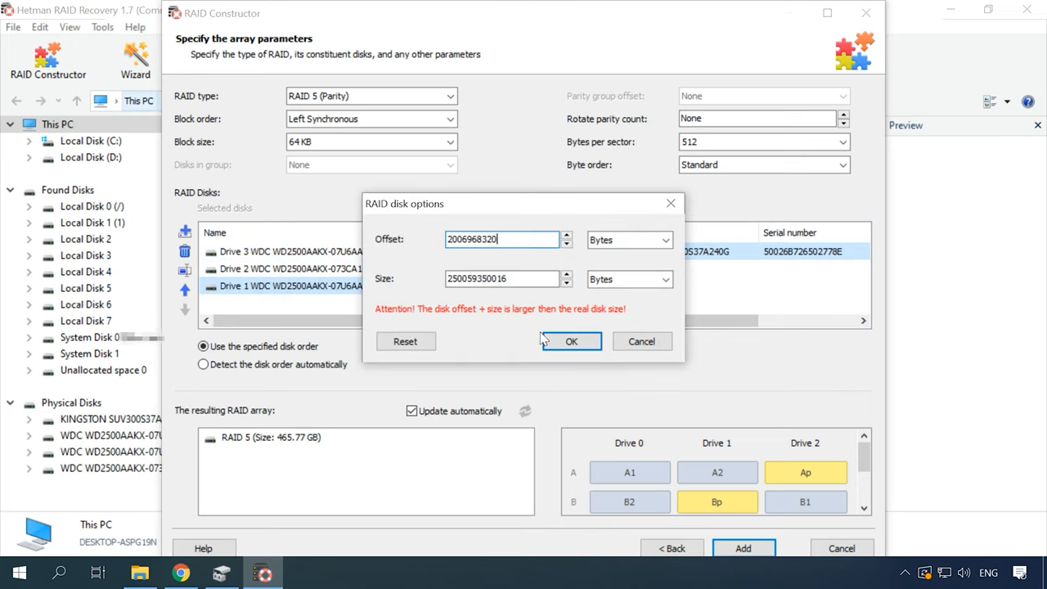
{"action": "left_click", "coordinate": [570, 341]}
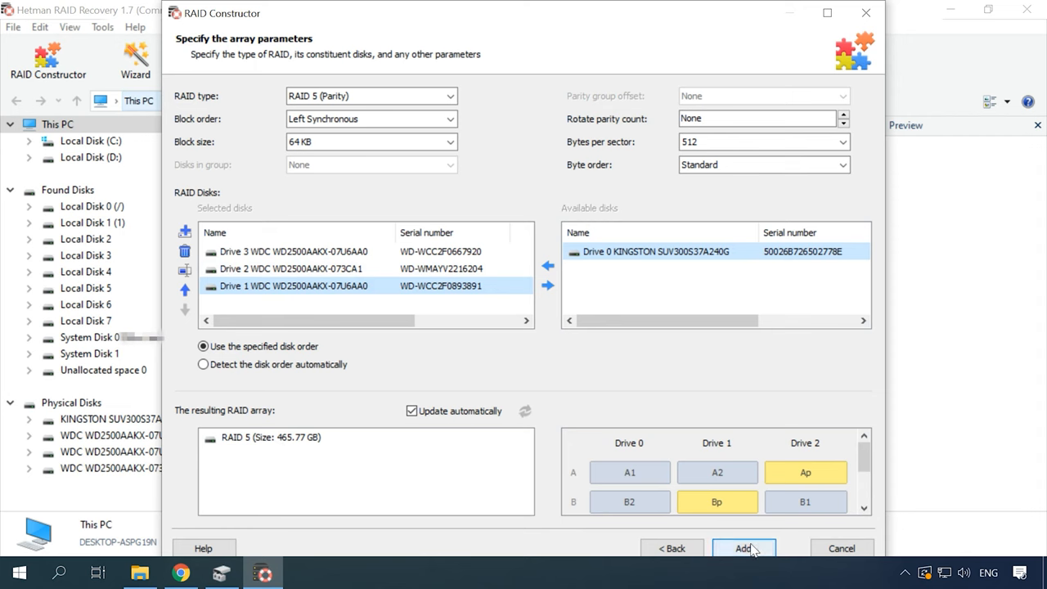
{"action": "left_click", "coordinate": [742, 548]}
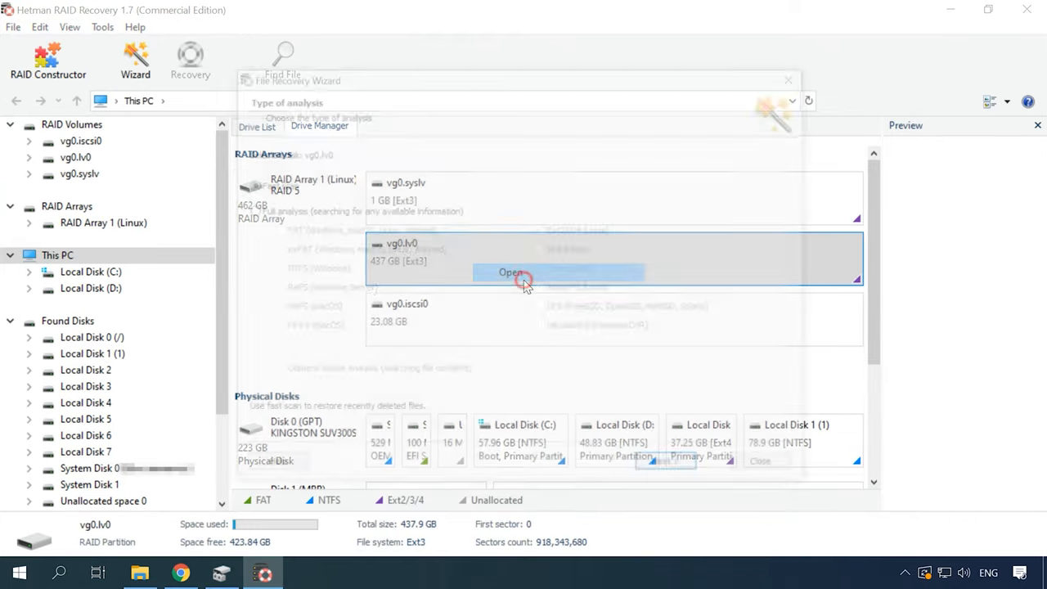
Step: Fast-scan the 437.9 GB vg0.lv0 volume, finding 26 folders and 470 files
{"action": "left_click", "coordinate": [511, 271]}
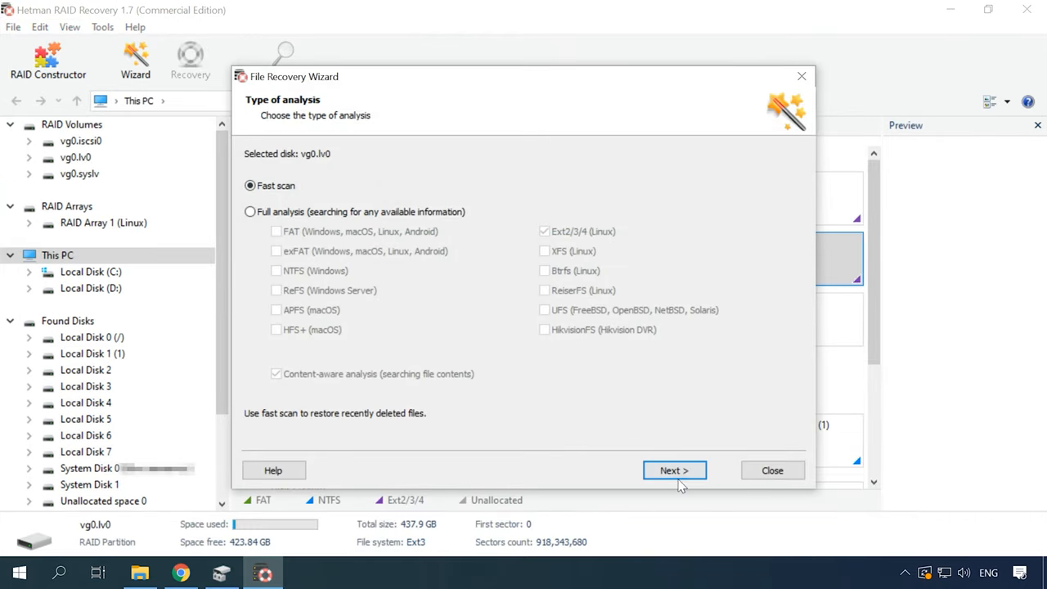
{"action": "left_click", "coordinate": [673, 469]}
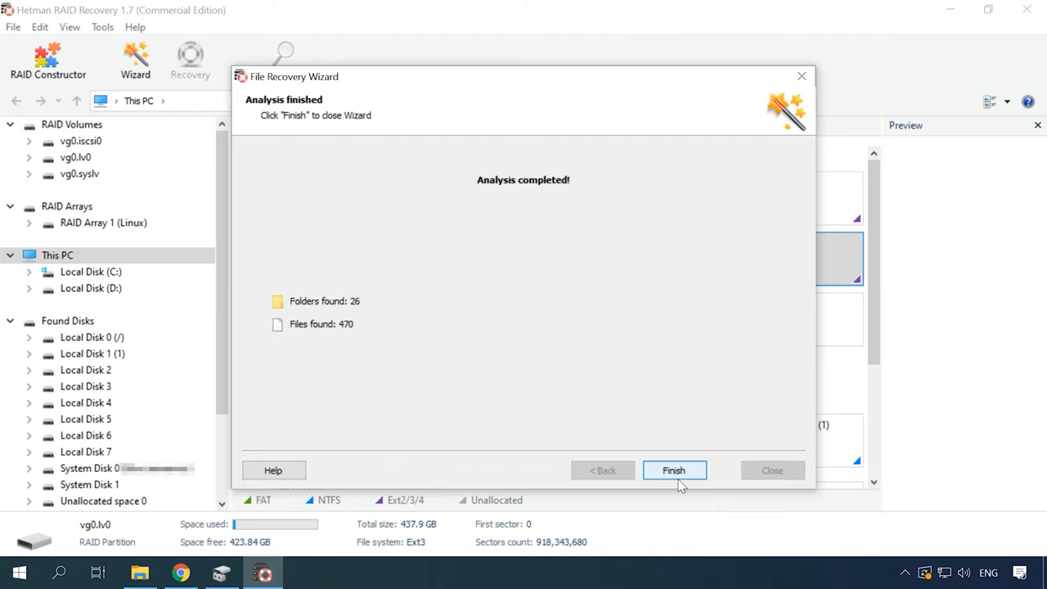
{"action": "left_click", "coordinate": [673, 469]}
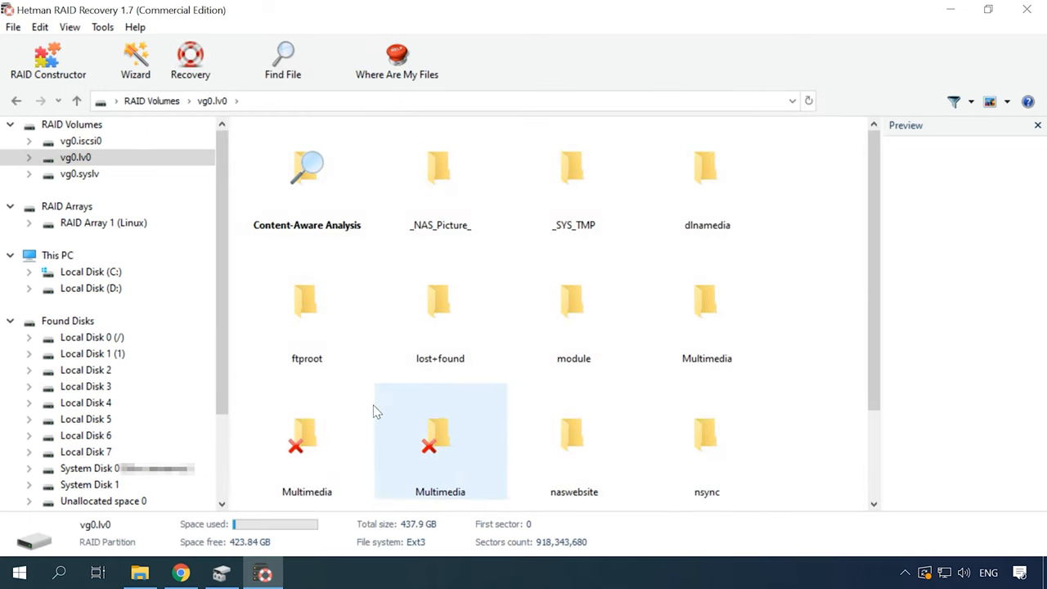
Step: Select twelve deleted files from 090.jpg onward inside the deleted Multimedia folder
{"action": "double_click", "coordinate": [439, 433]}
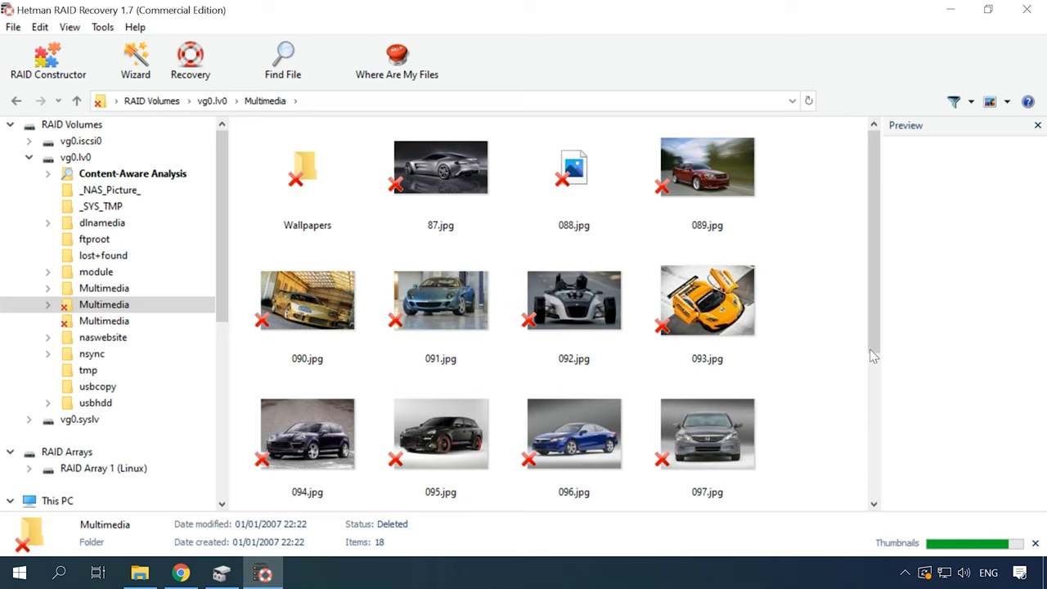
{"action": "scroll", "scroll_direction": "down", "scroll_amount": 3}
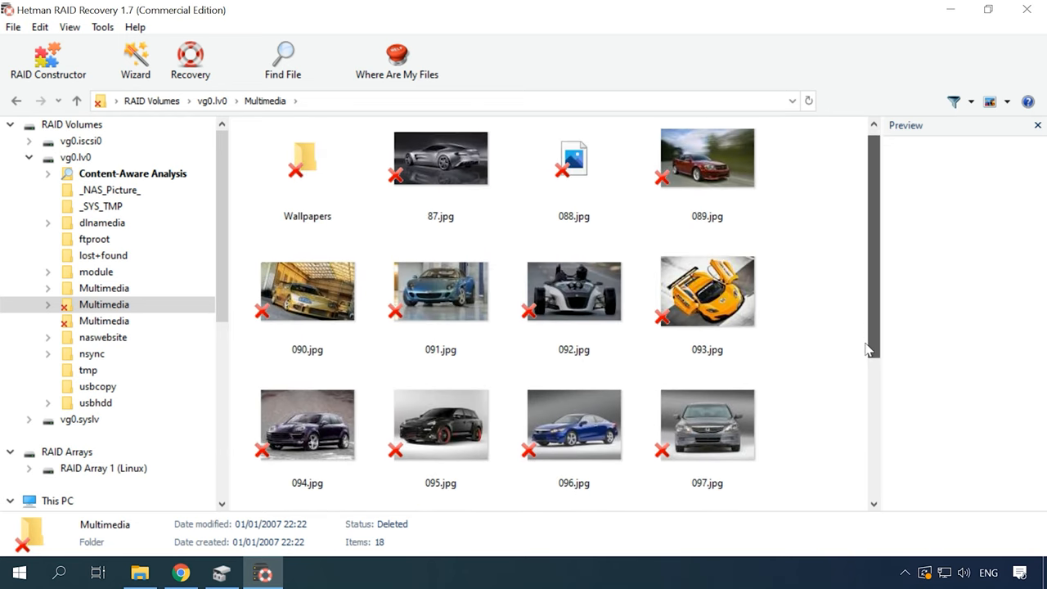
{"action": "scroll", "scroll_direction": "down", "scroll_amount": 3}
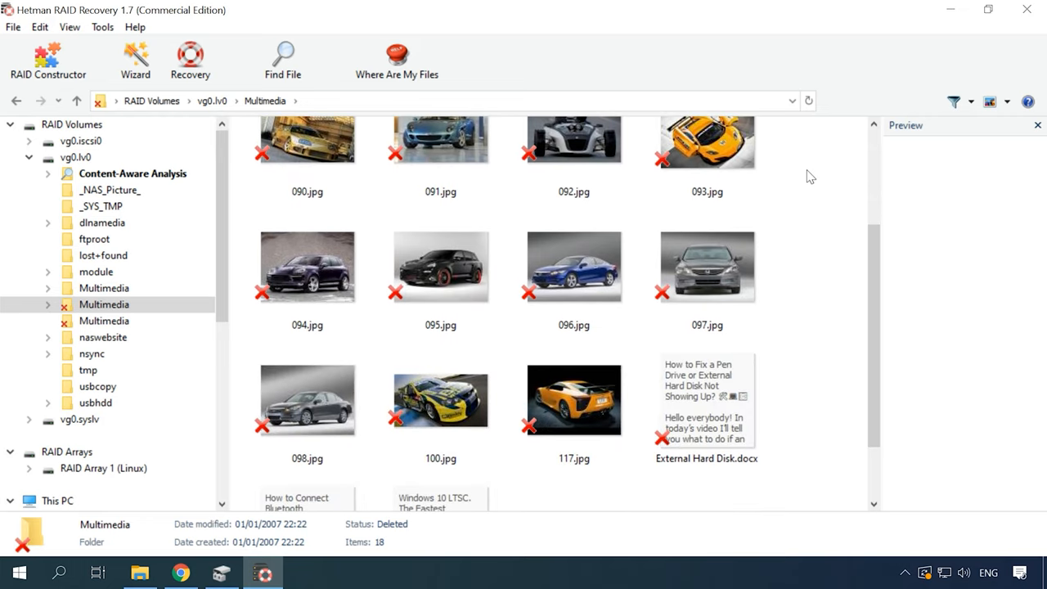
{"action": "left_click_drag", "start_coordinate": [809, 147], "coordinate": [315, 391]}
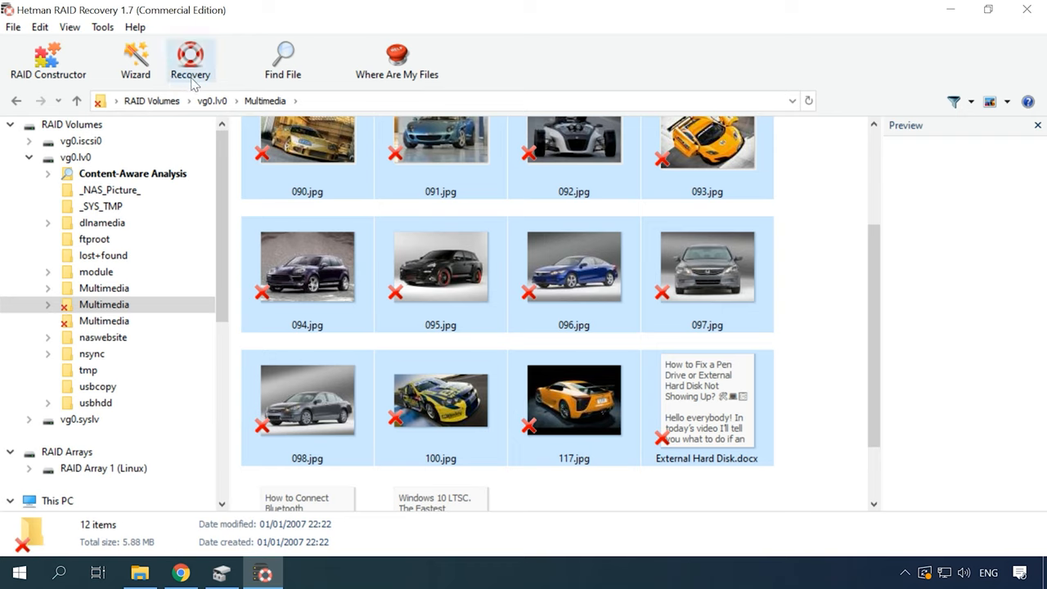
Step: Recover the selected files by saving them to hard disk at C:\006\
{"action": "left_click", "coordinate": [189, 59]}
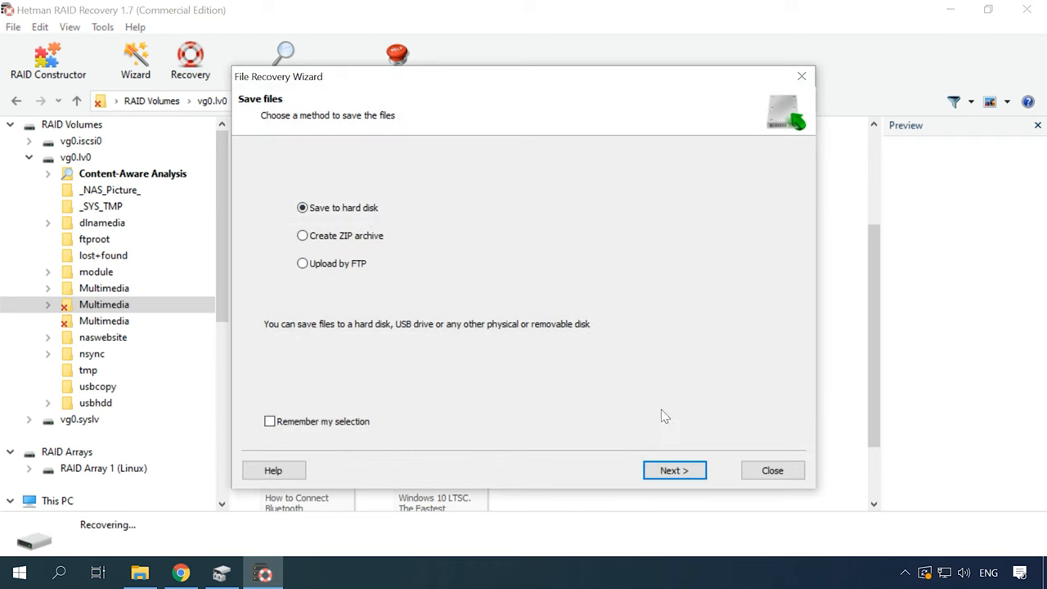
{"action": "left_click", "coordinate": [673, 469]}
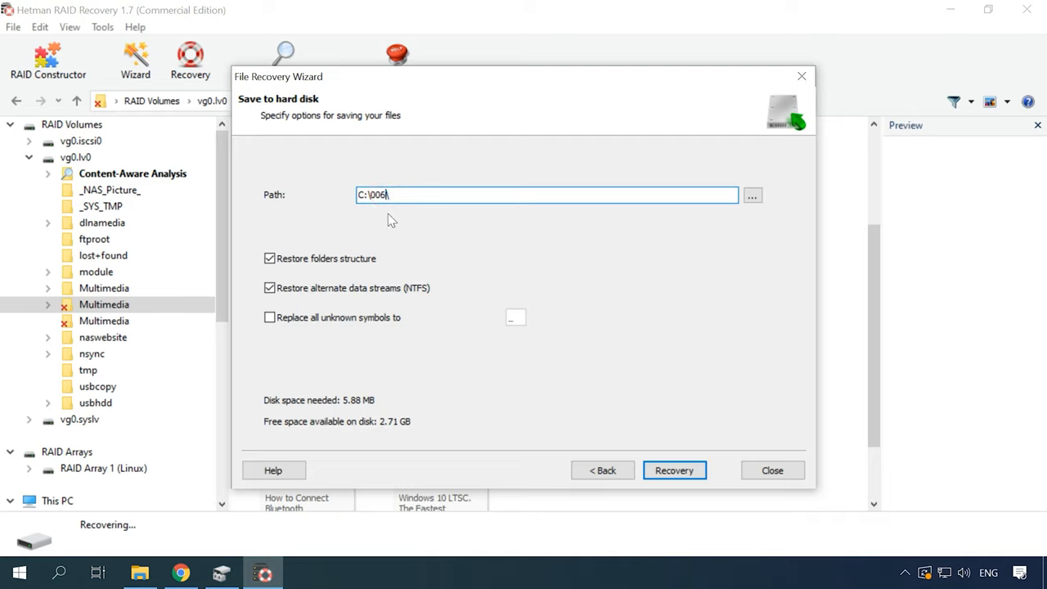
{"action": "left_click", "coordinate": [673, 470]}
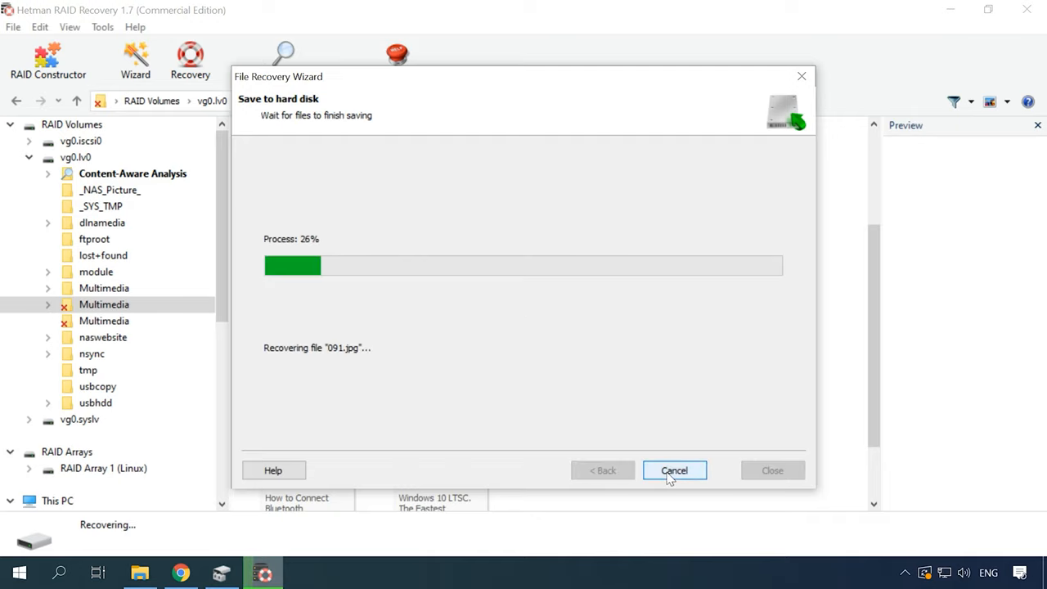